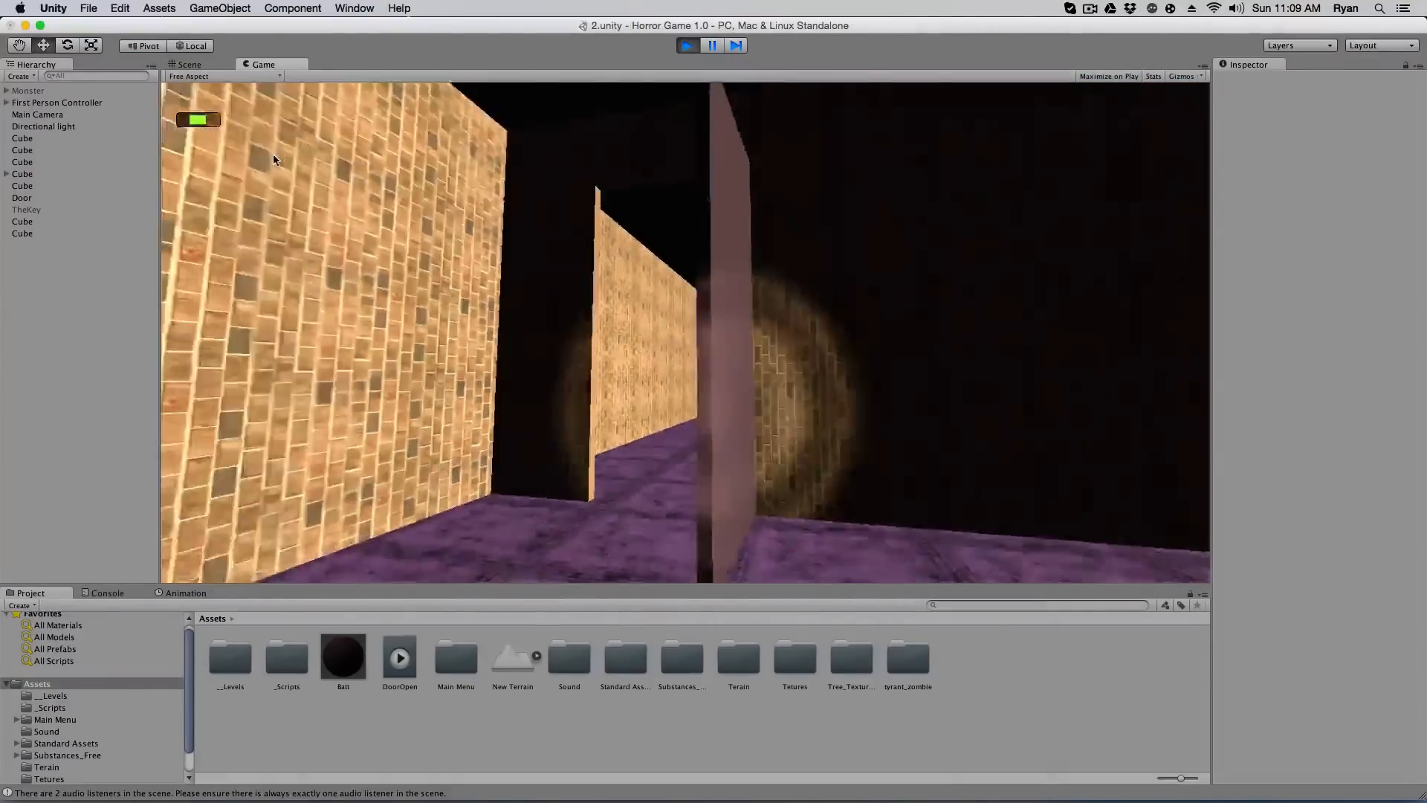
Stop the game, add a cube, flatten it into a thin slab and move it into the doorway
left_click(186, 64)
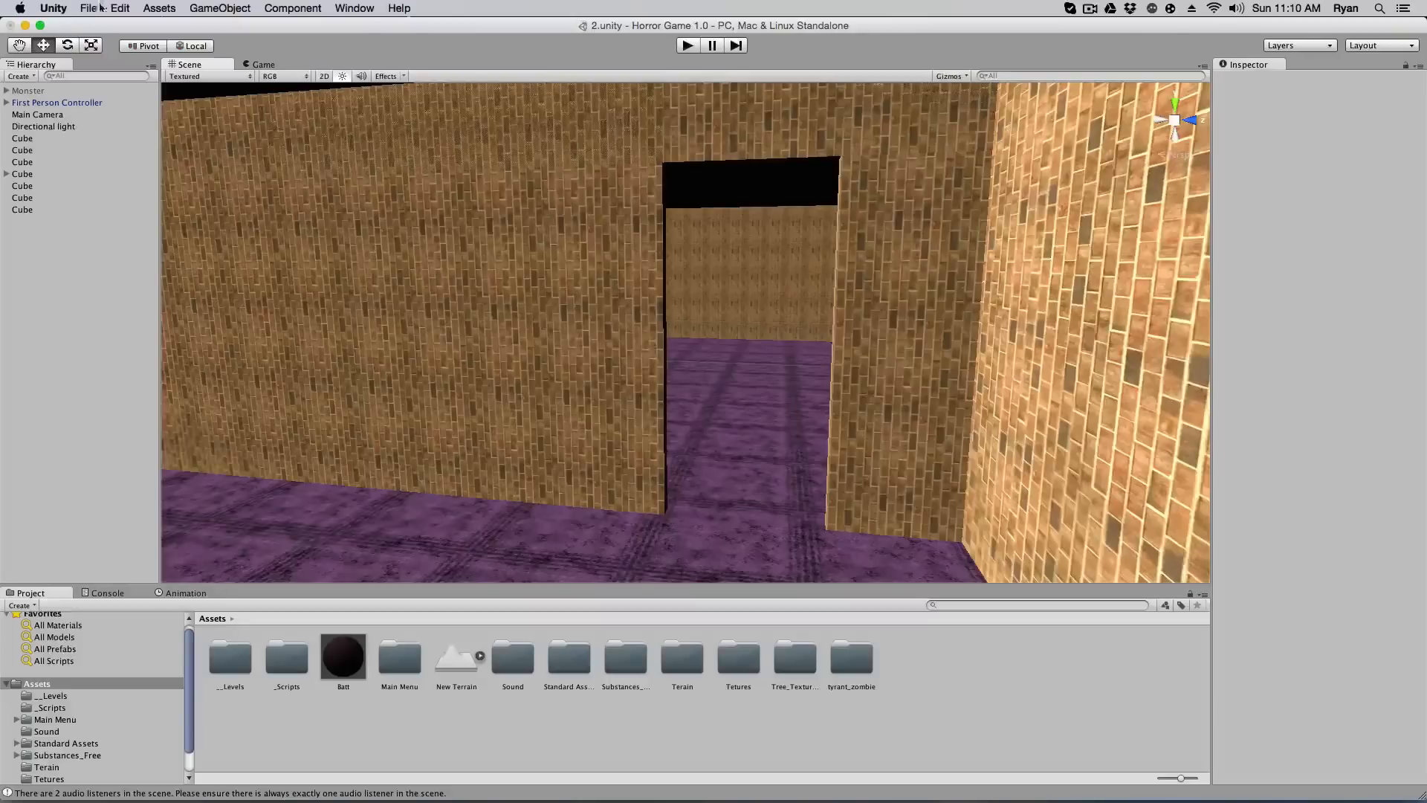
left_click(218, 8)
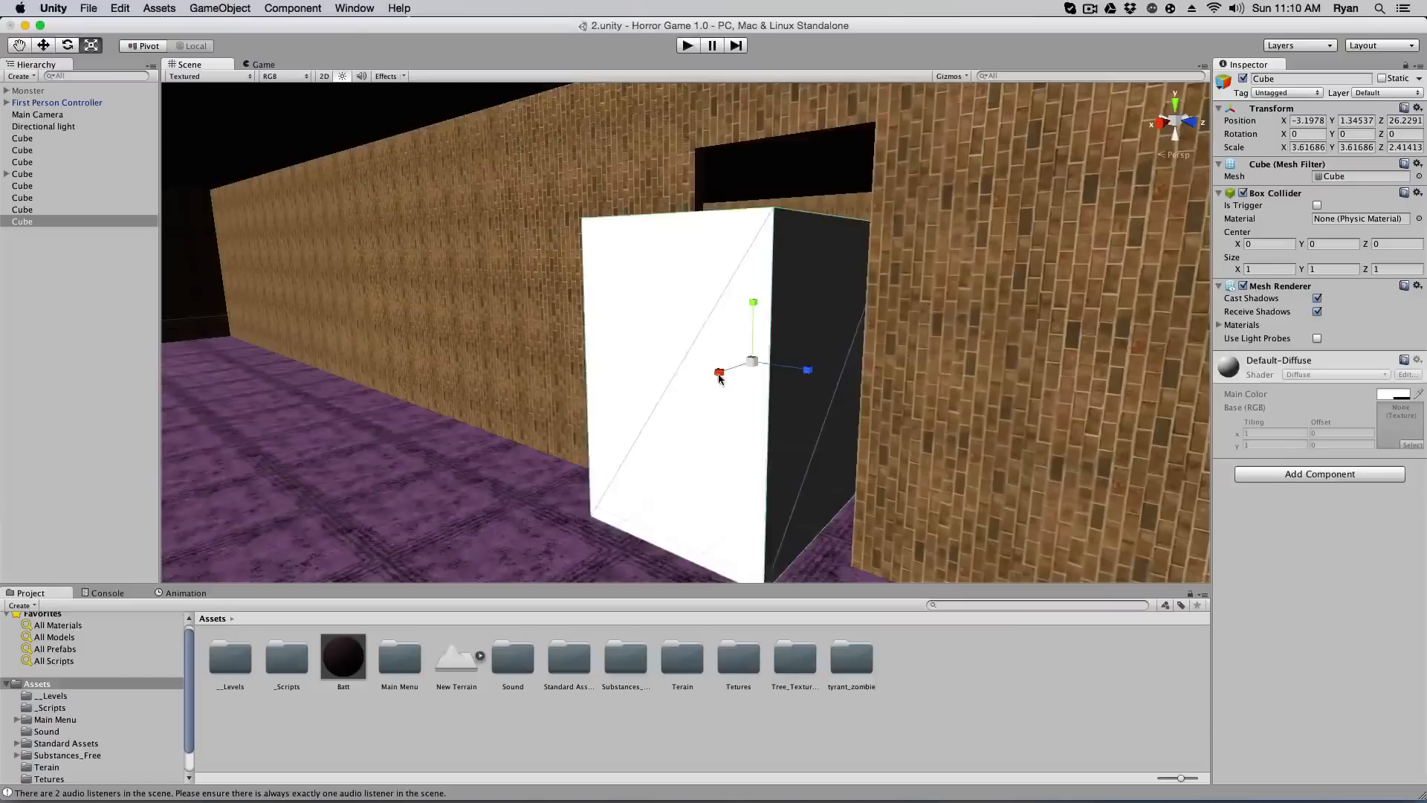
left_click_drag(719, 371, 720, 368)
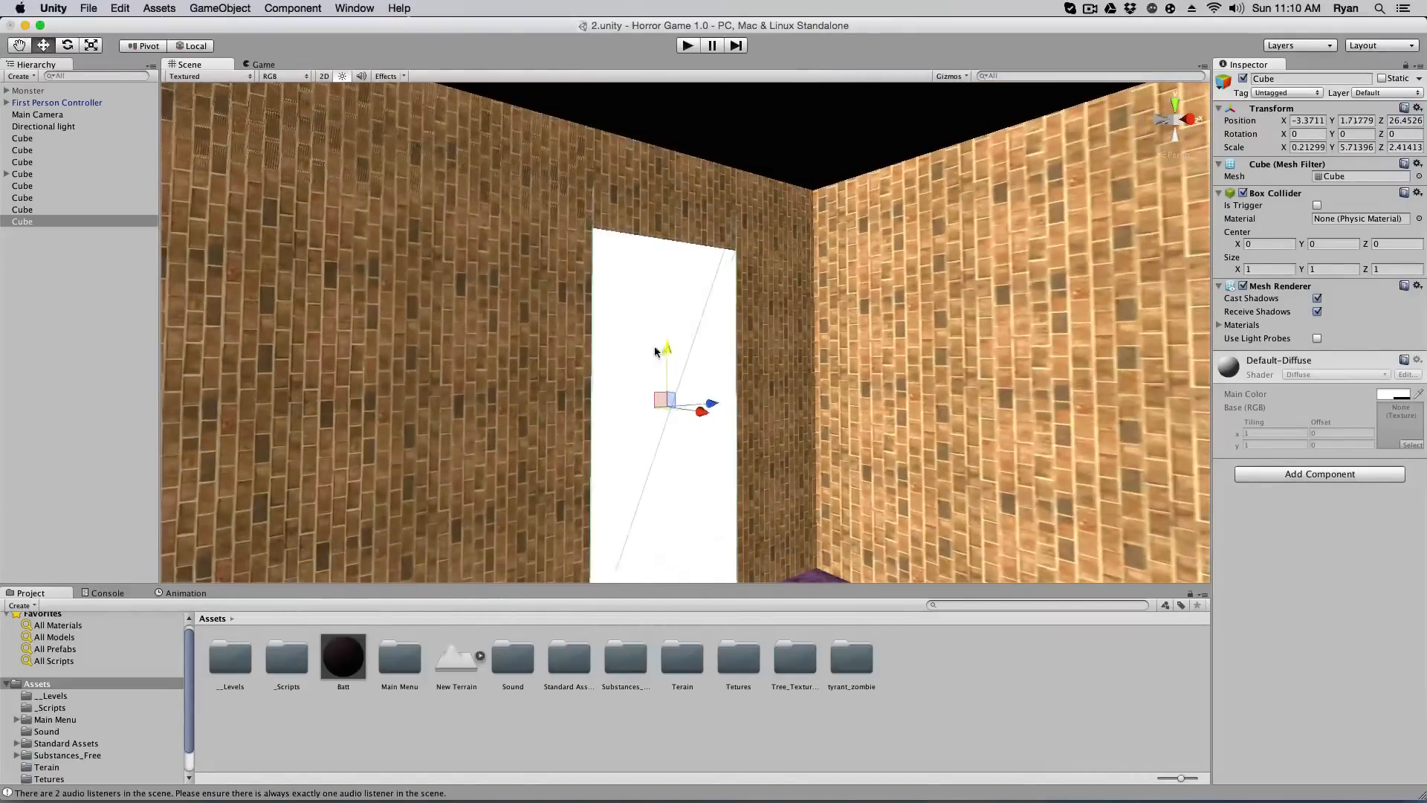
left_click_drag(666, 348, 666, 382)
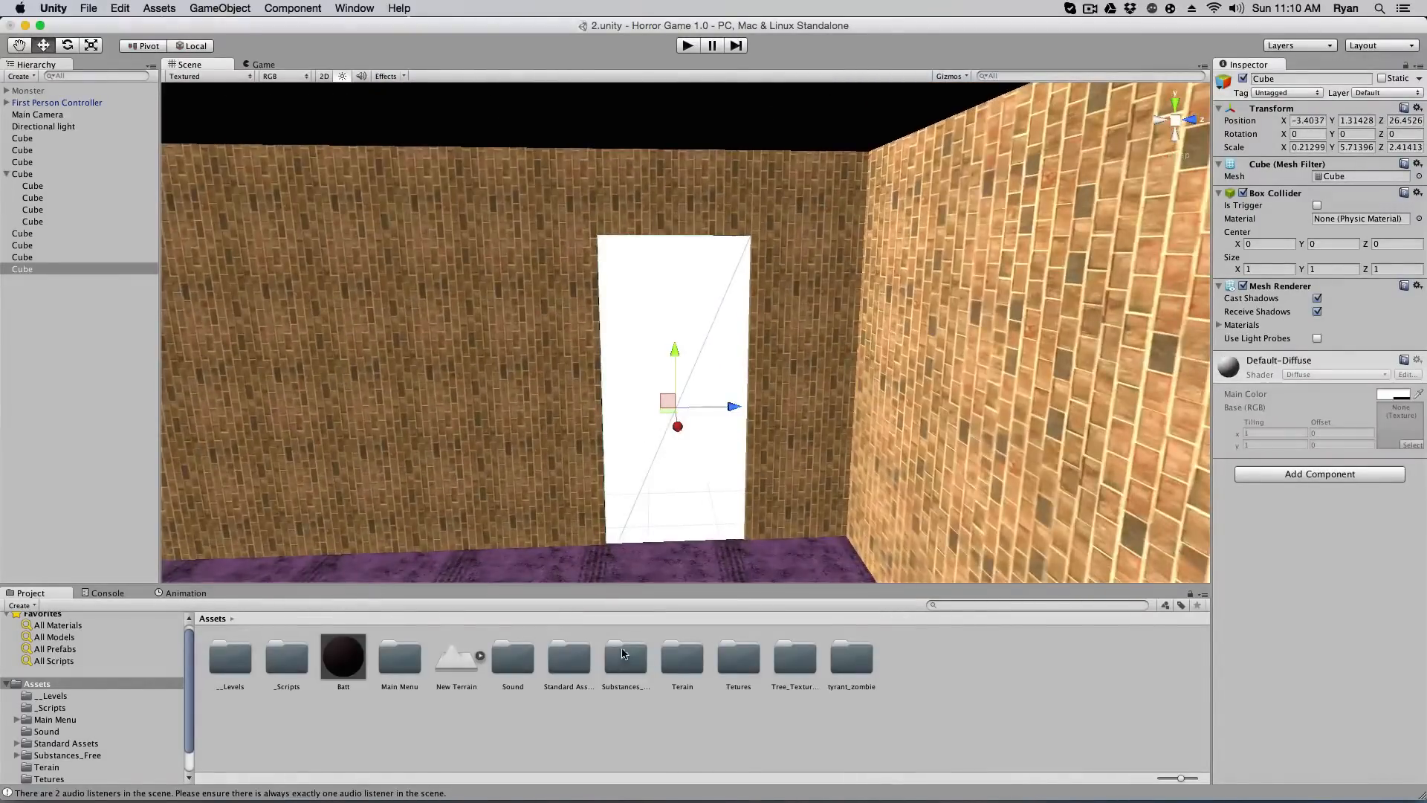
mouse_move(121, 284)
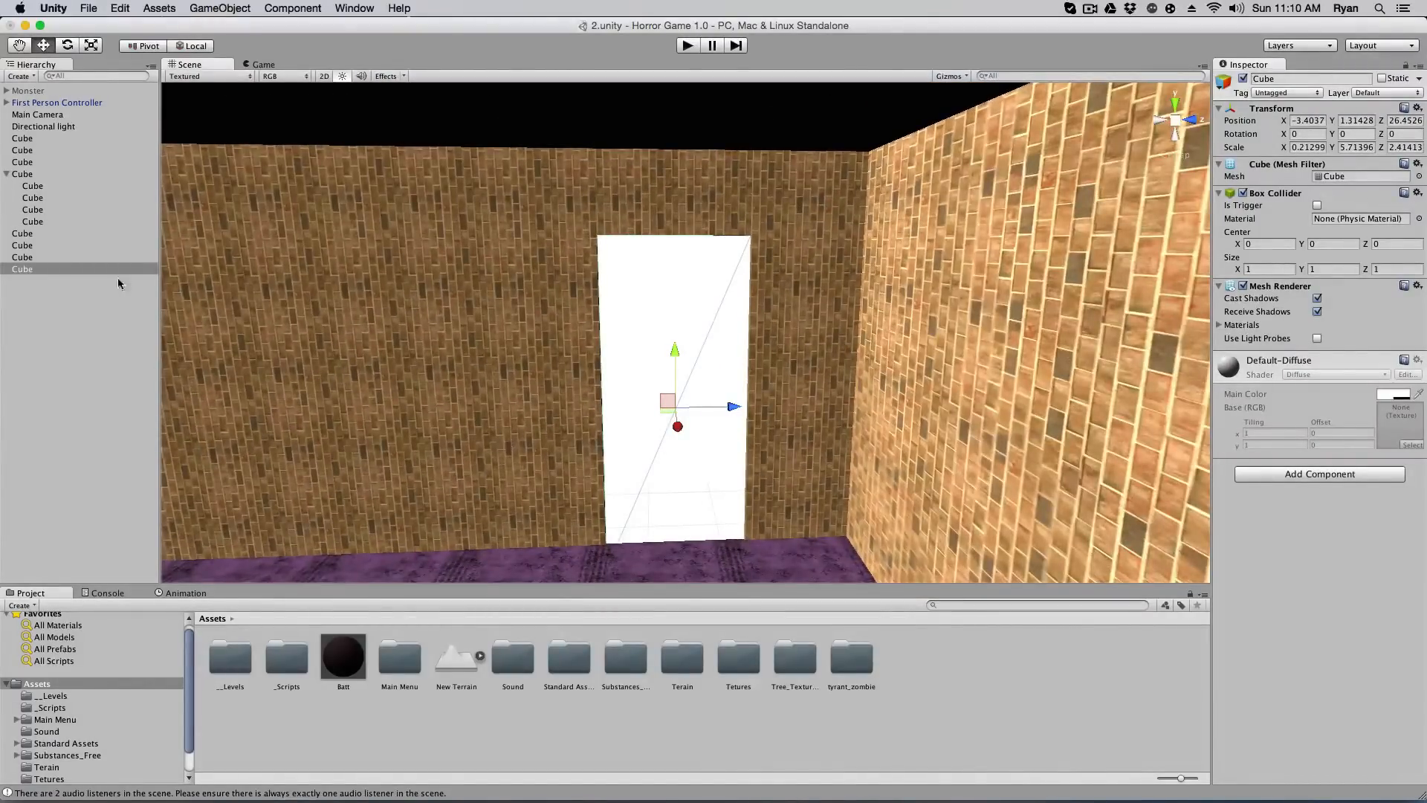
Rename the slab to Door and create a new material named Door
double_click(21, 268)
type("Door")
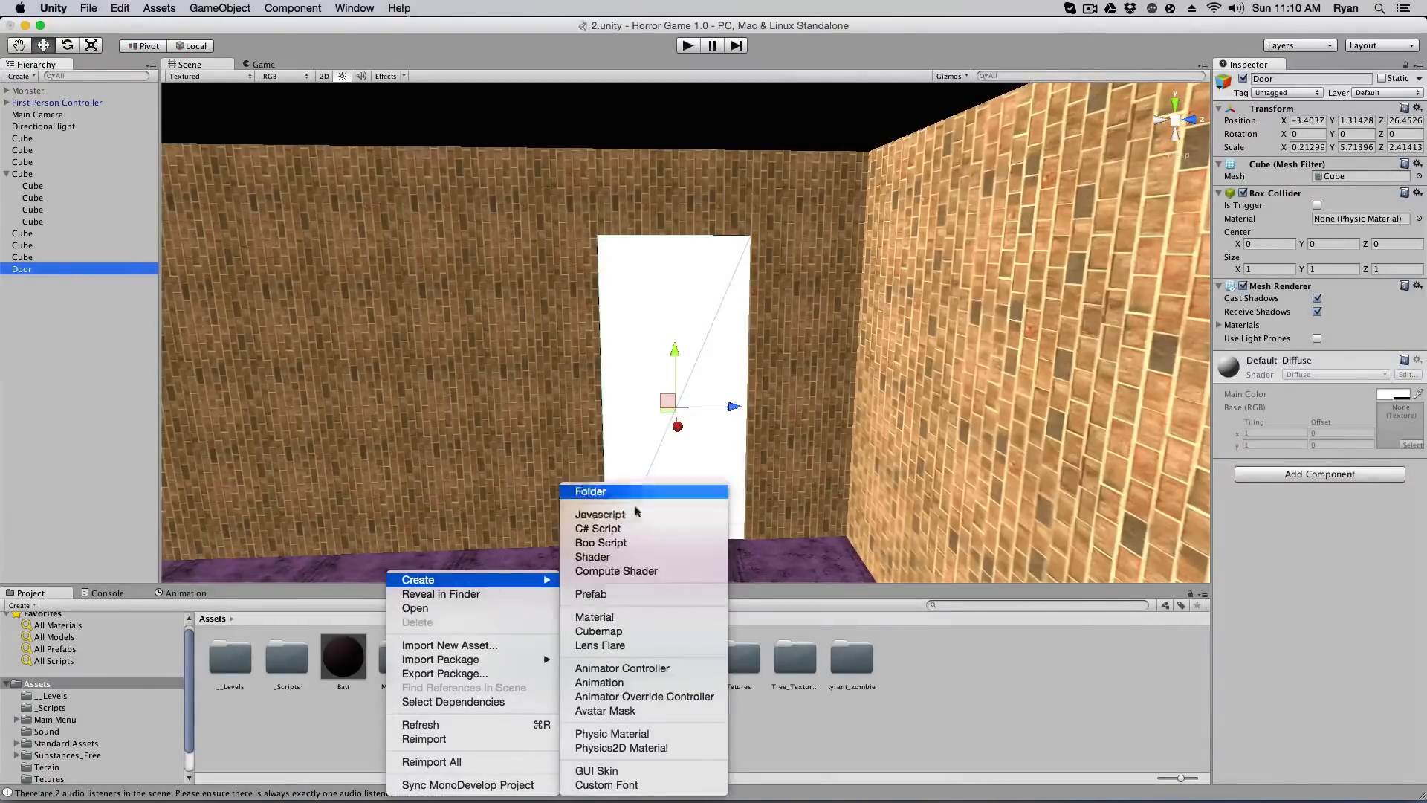
left_click(594, 615)
type("Door")
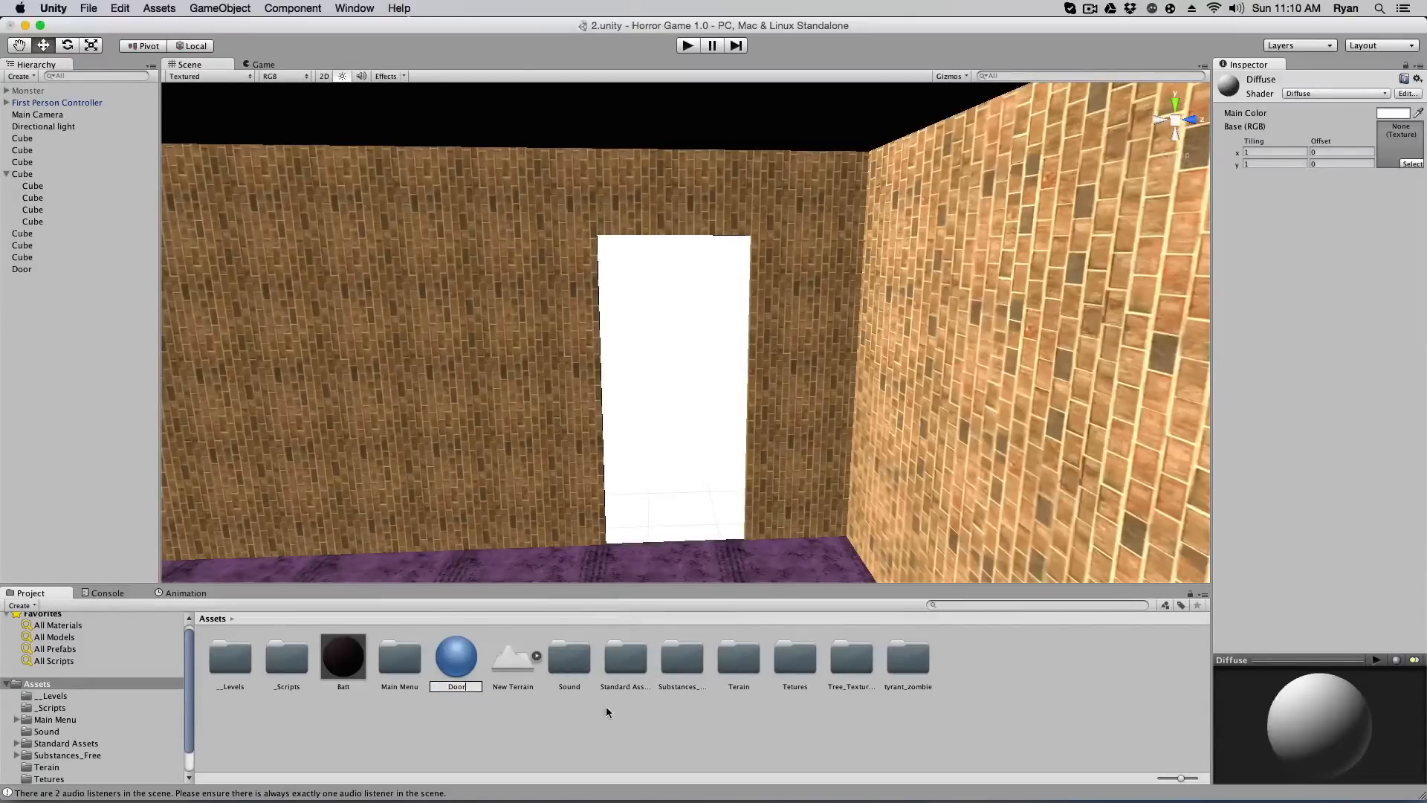
left_click(400, 657)
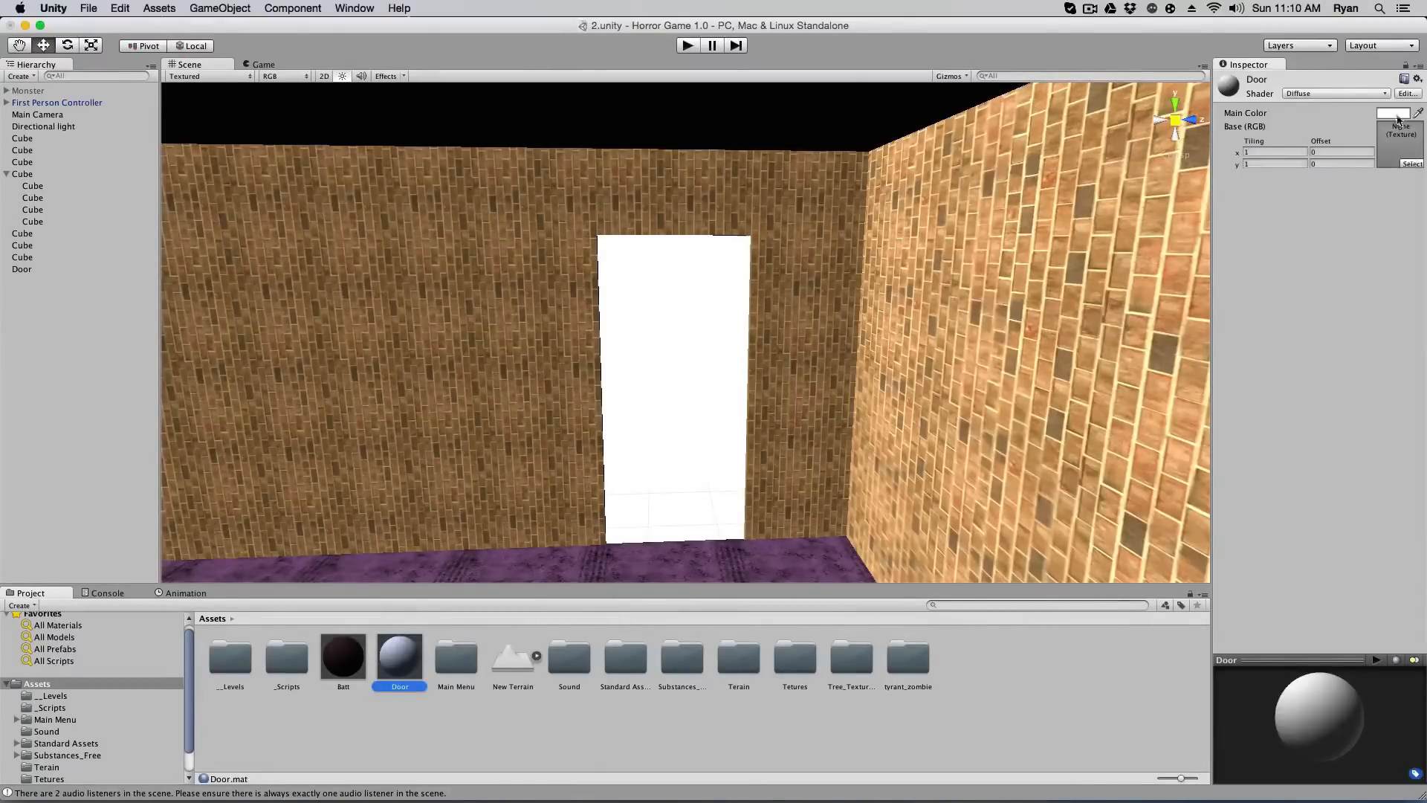
Give the Door material a dark brown Main Color and assign it to the door
left_click(1378, 113)
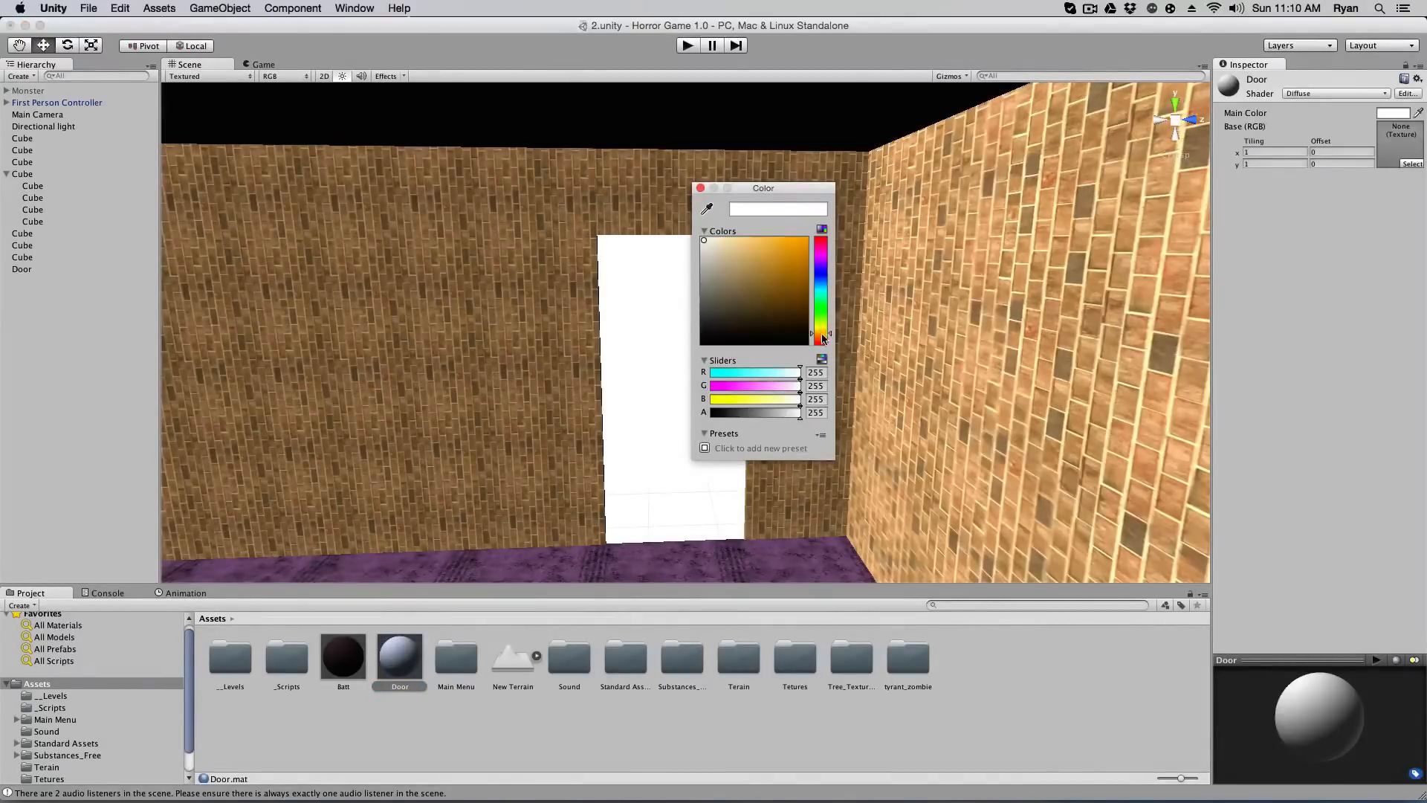
left_click(765, 306)
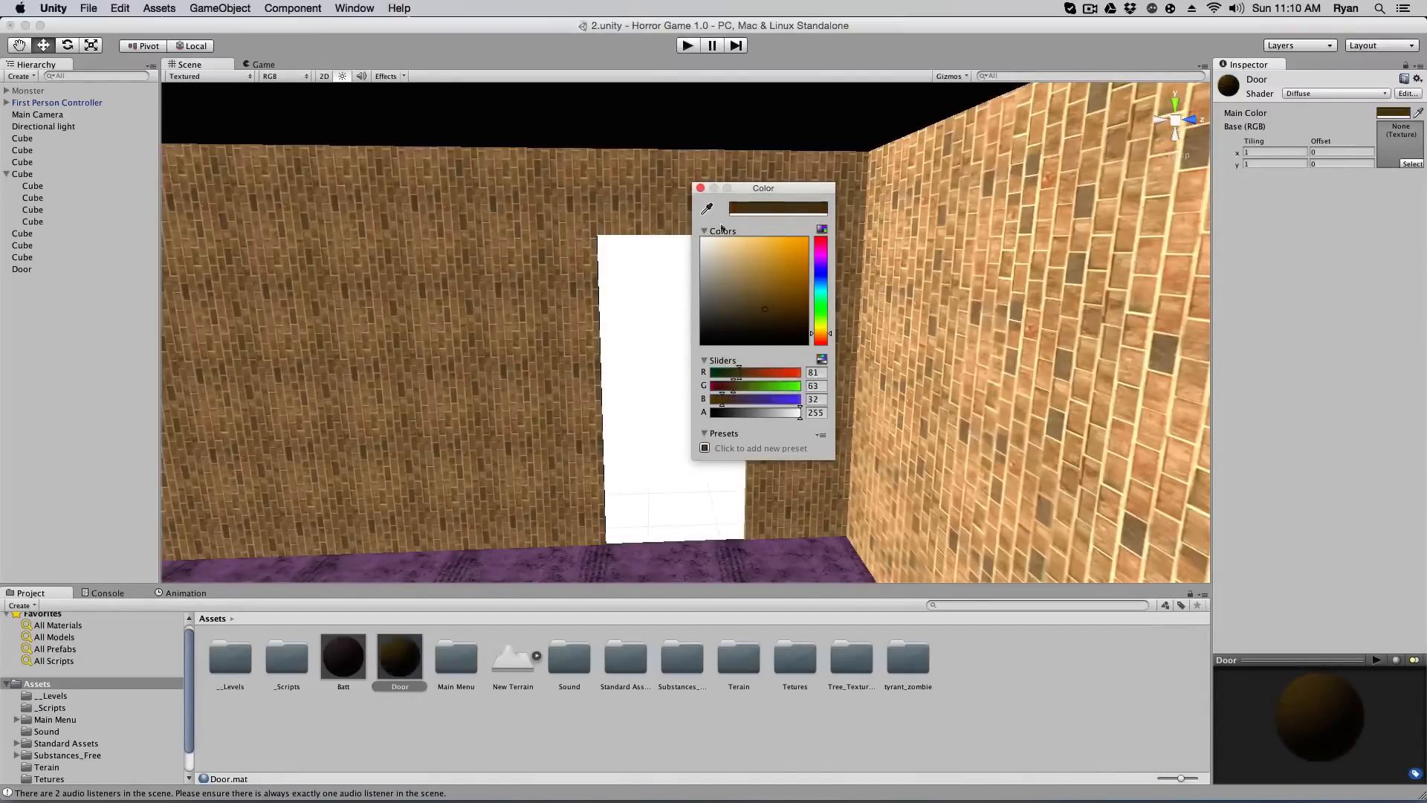
left_click(701, 187)
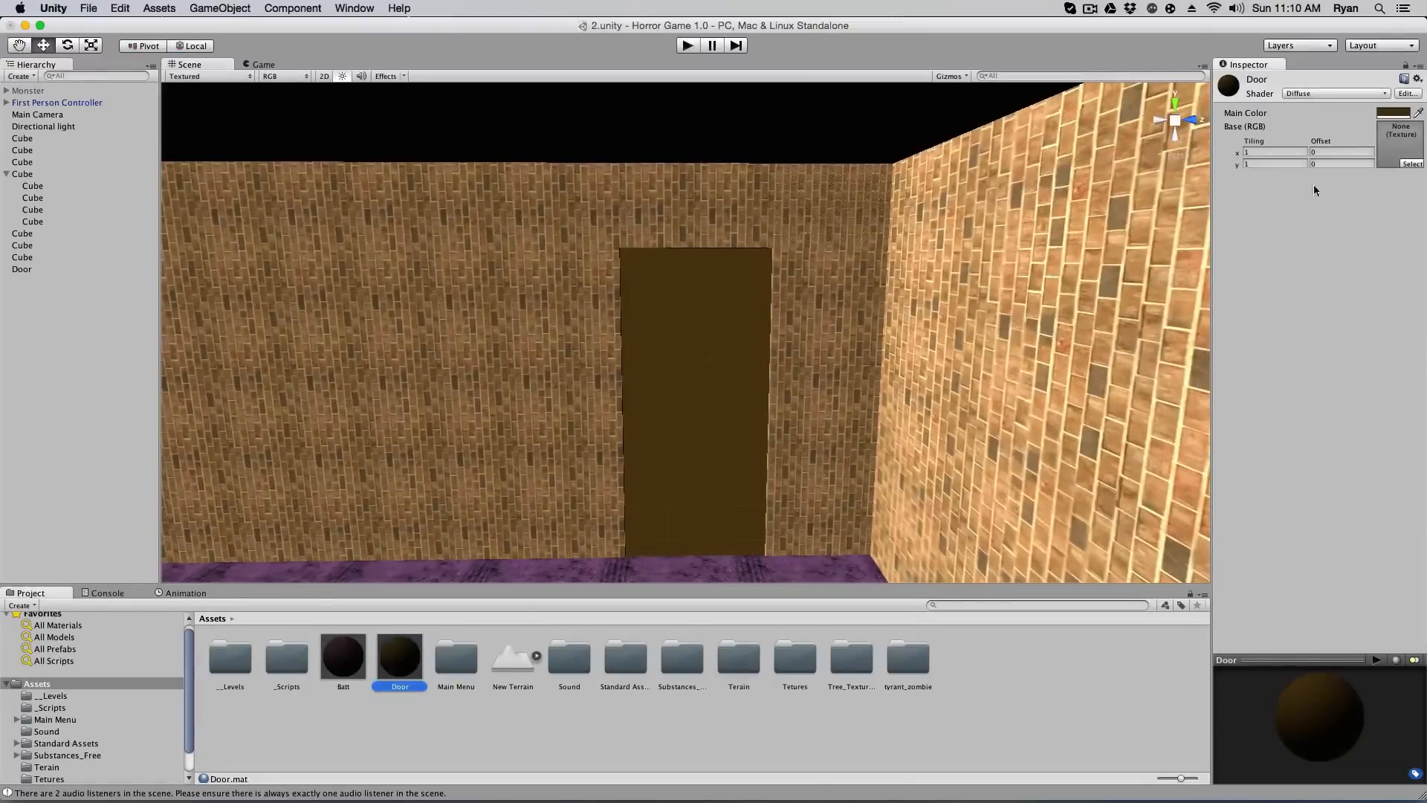
left_click(1382, 113)
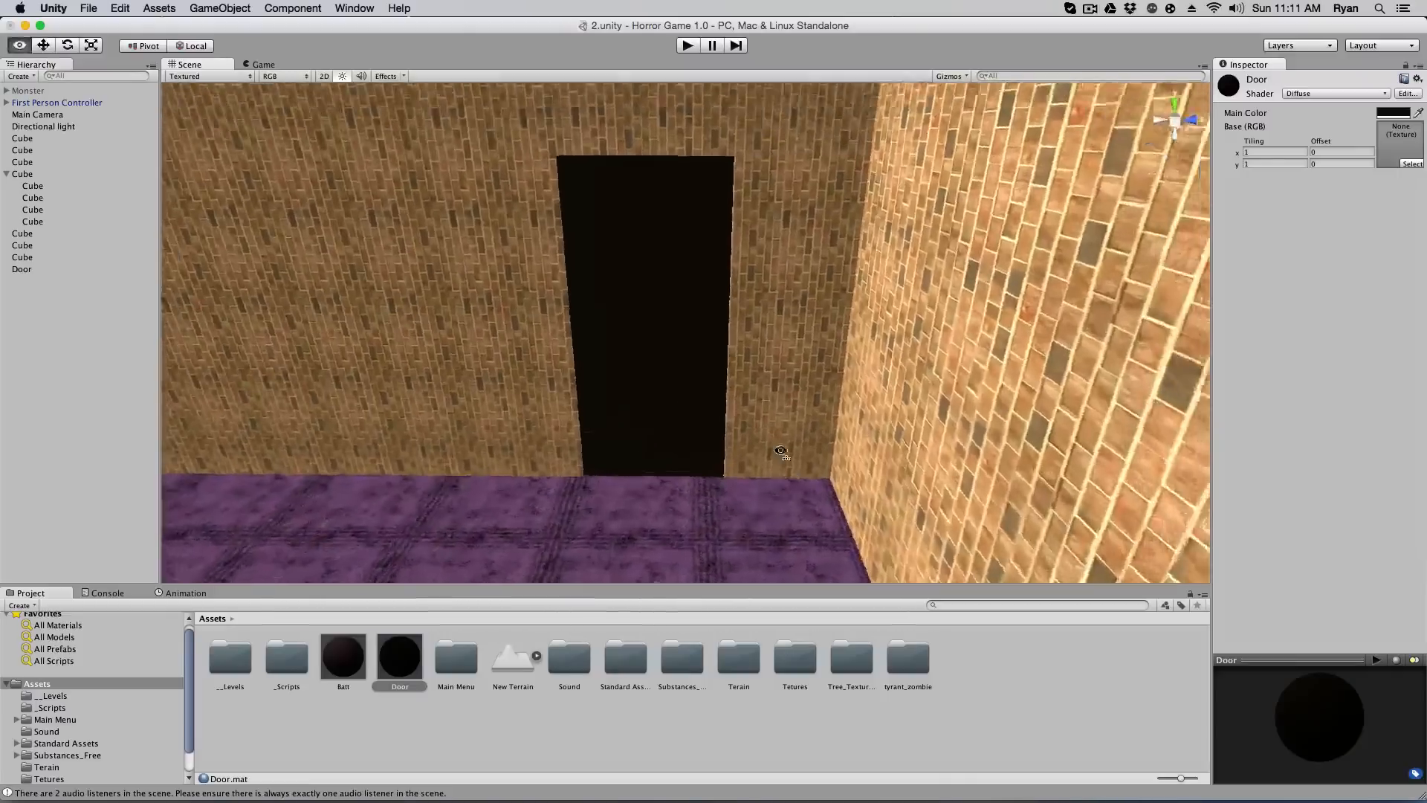
Add a second Box Collider to Door, marked Is Trigger with Size X 20.71
left_click(21, 268)
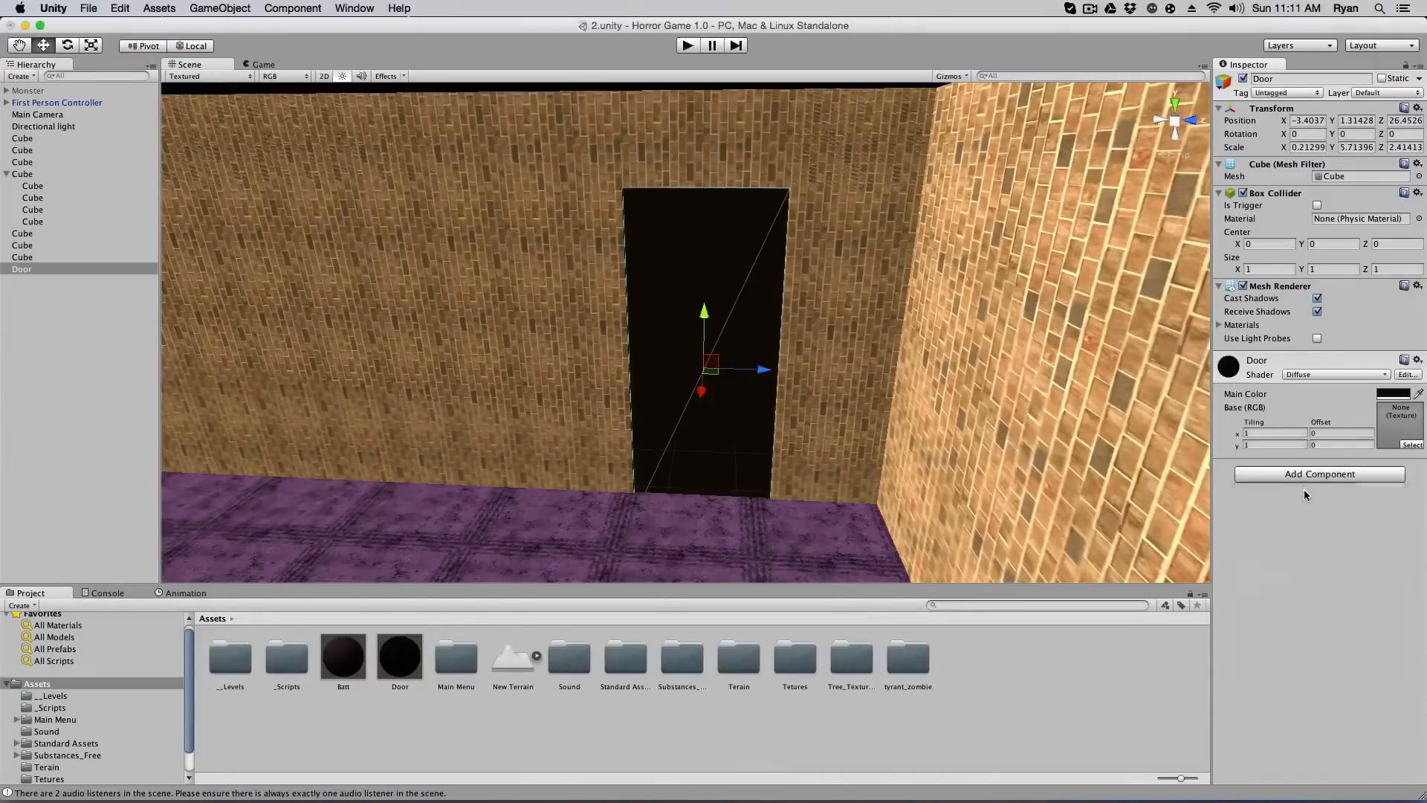
left_click(1320, 474)
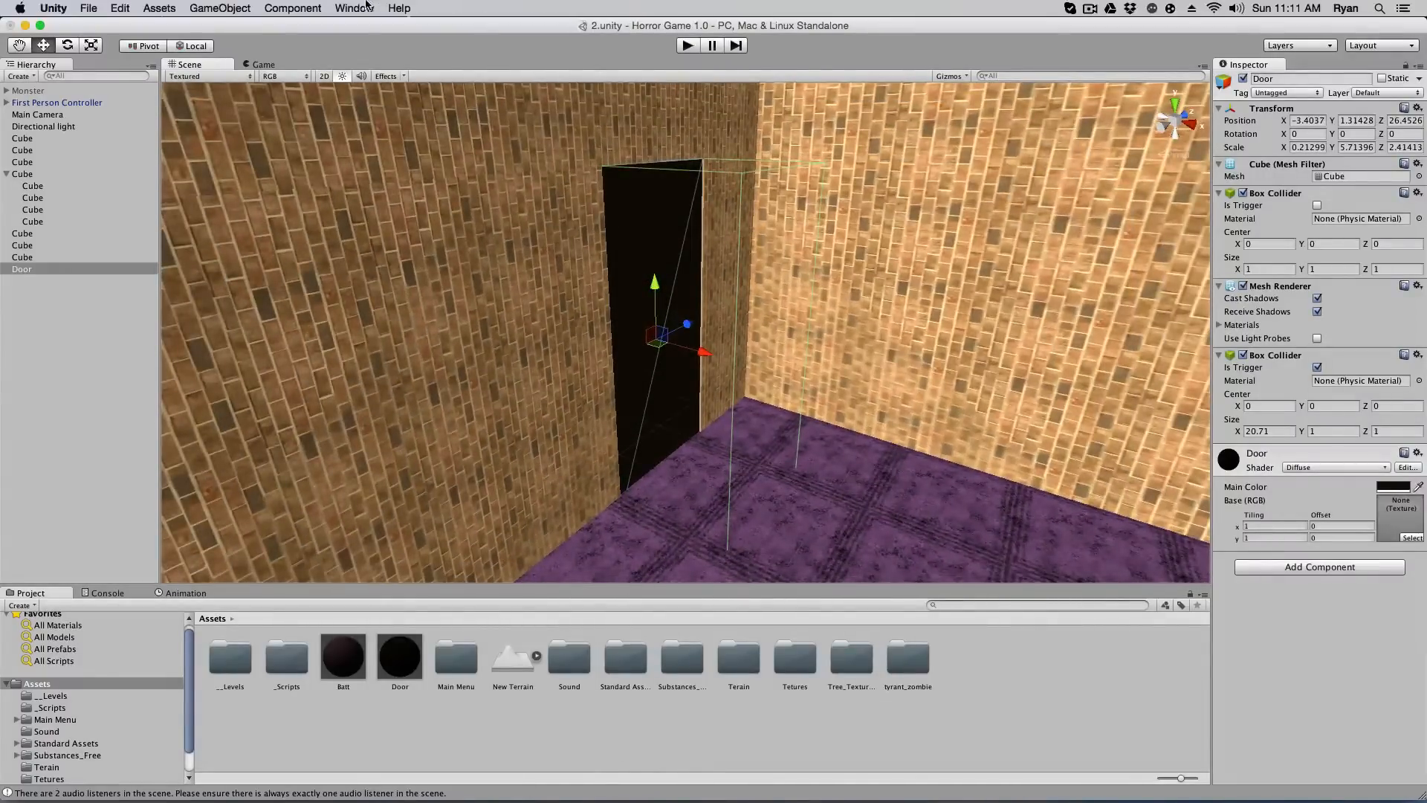
Show the Animation window and start recording a new clip for the Door
left_click(352, 8)
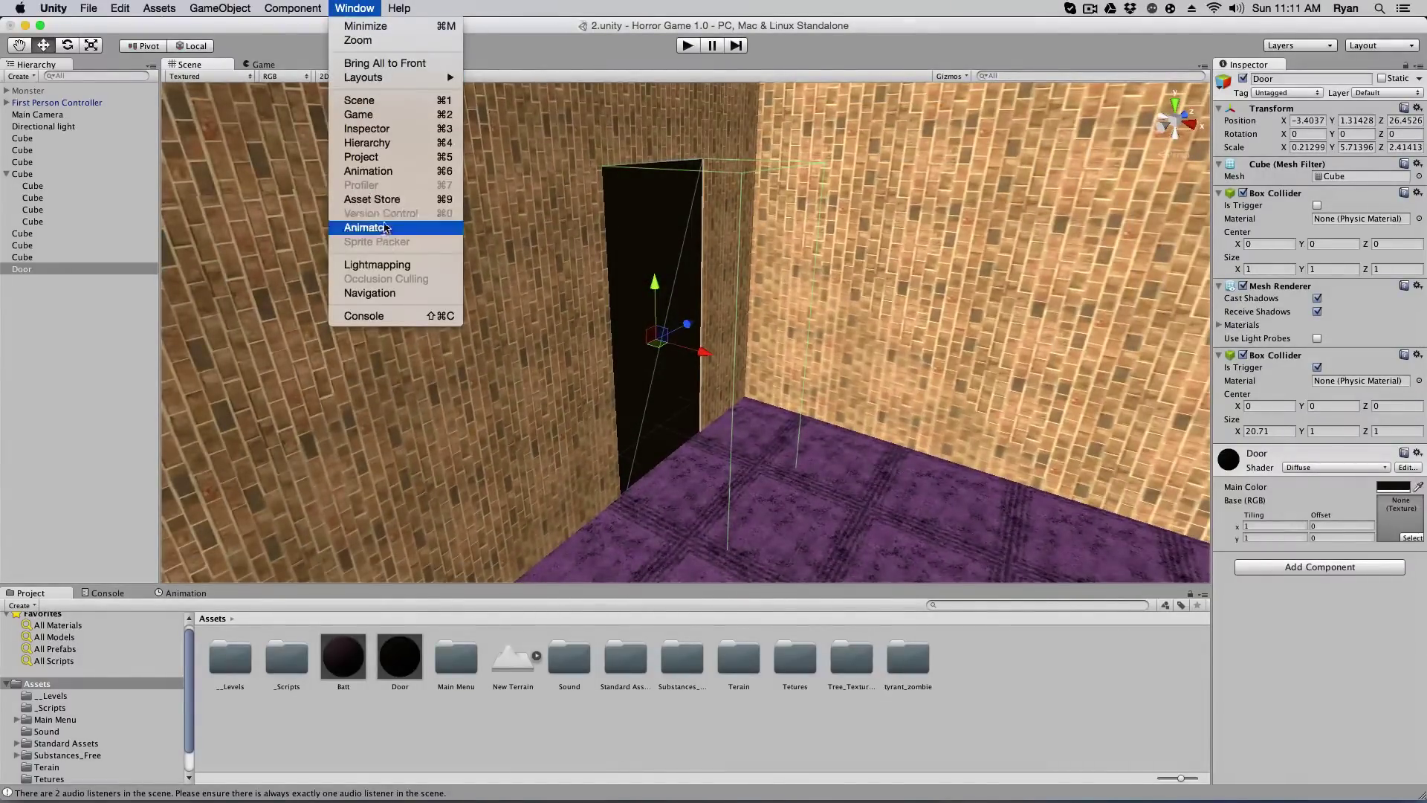
mouse_move(394, 171)
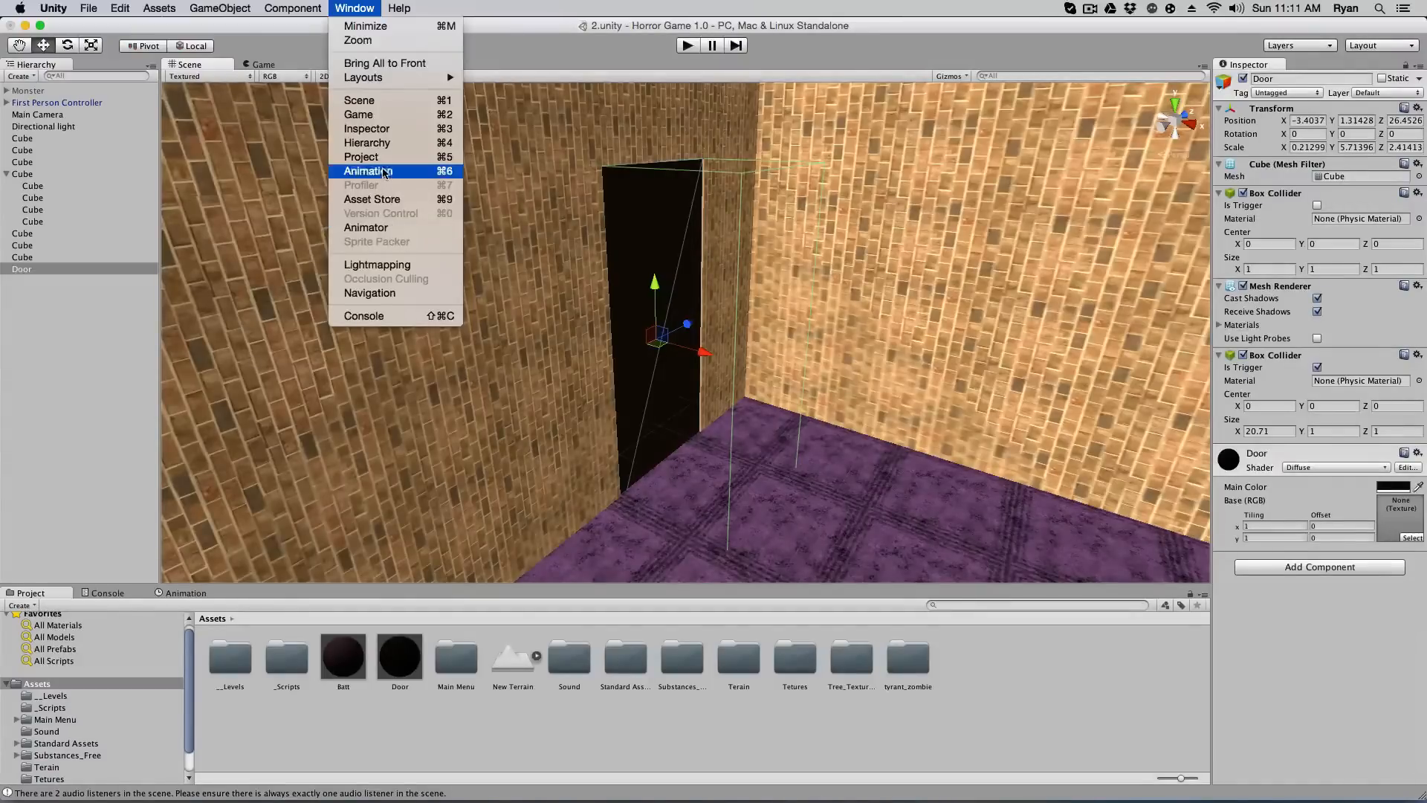
left_click(367, 171)
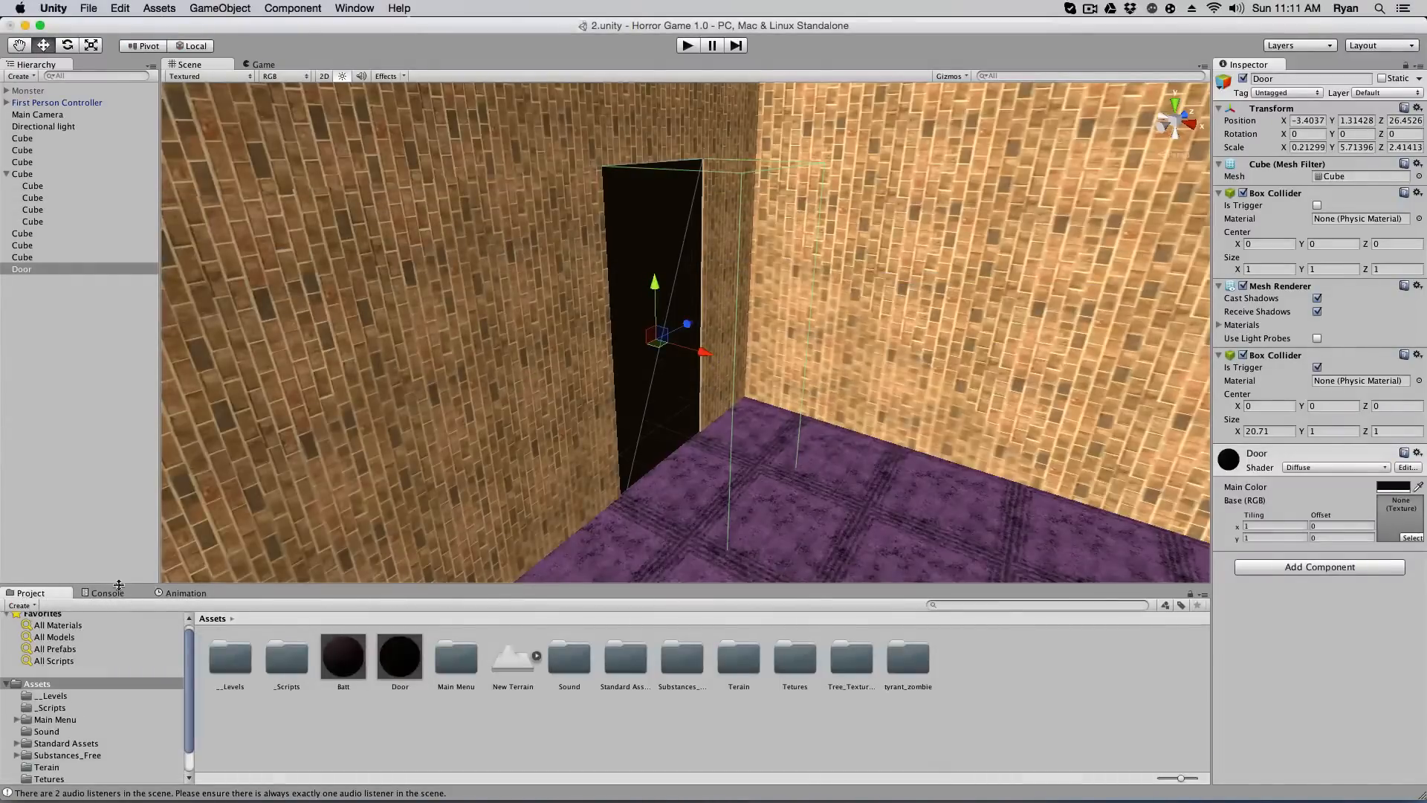
left_click(186, 592)
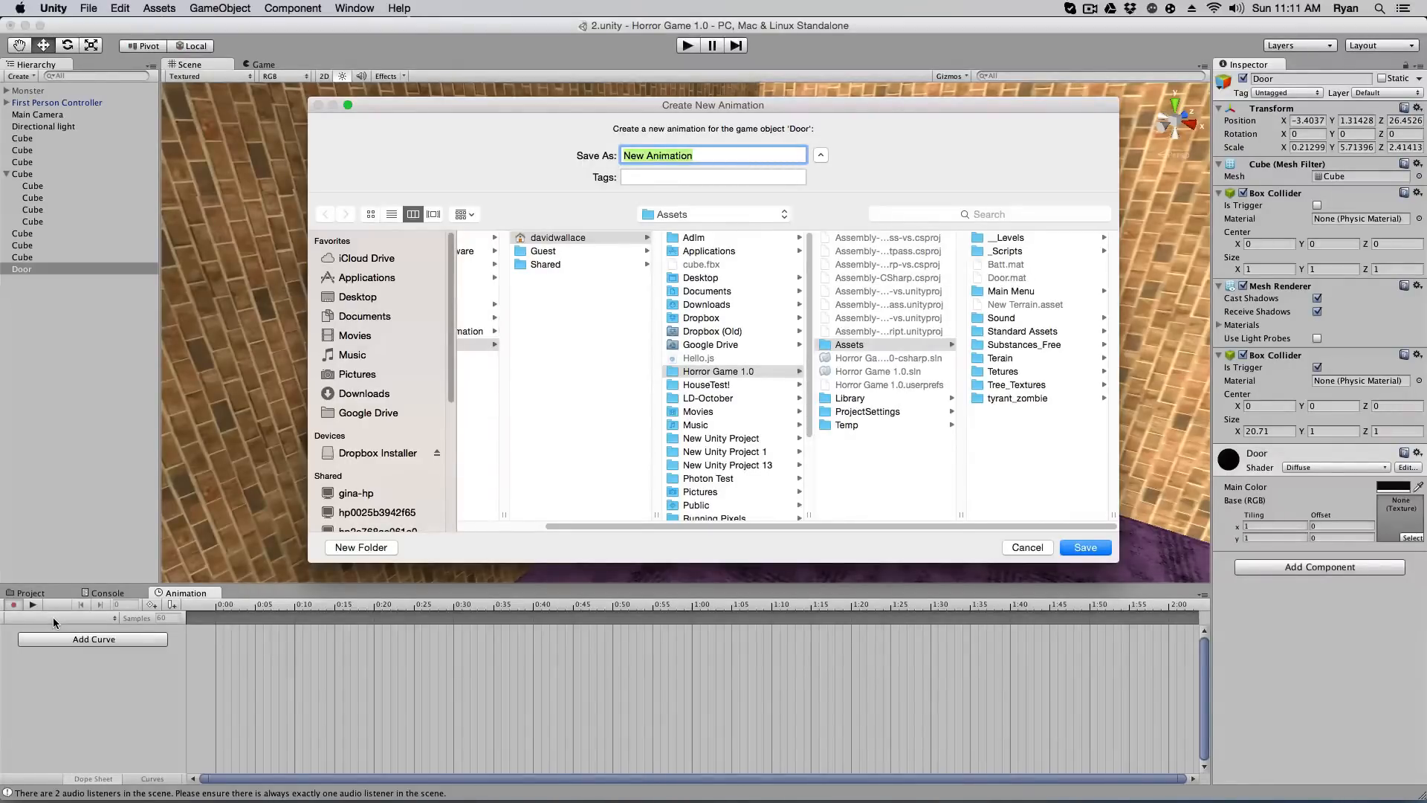
Save the new animation clip as DoorOpen, giving the Door an Animator
type("DoorOpe")
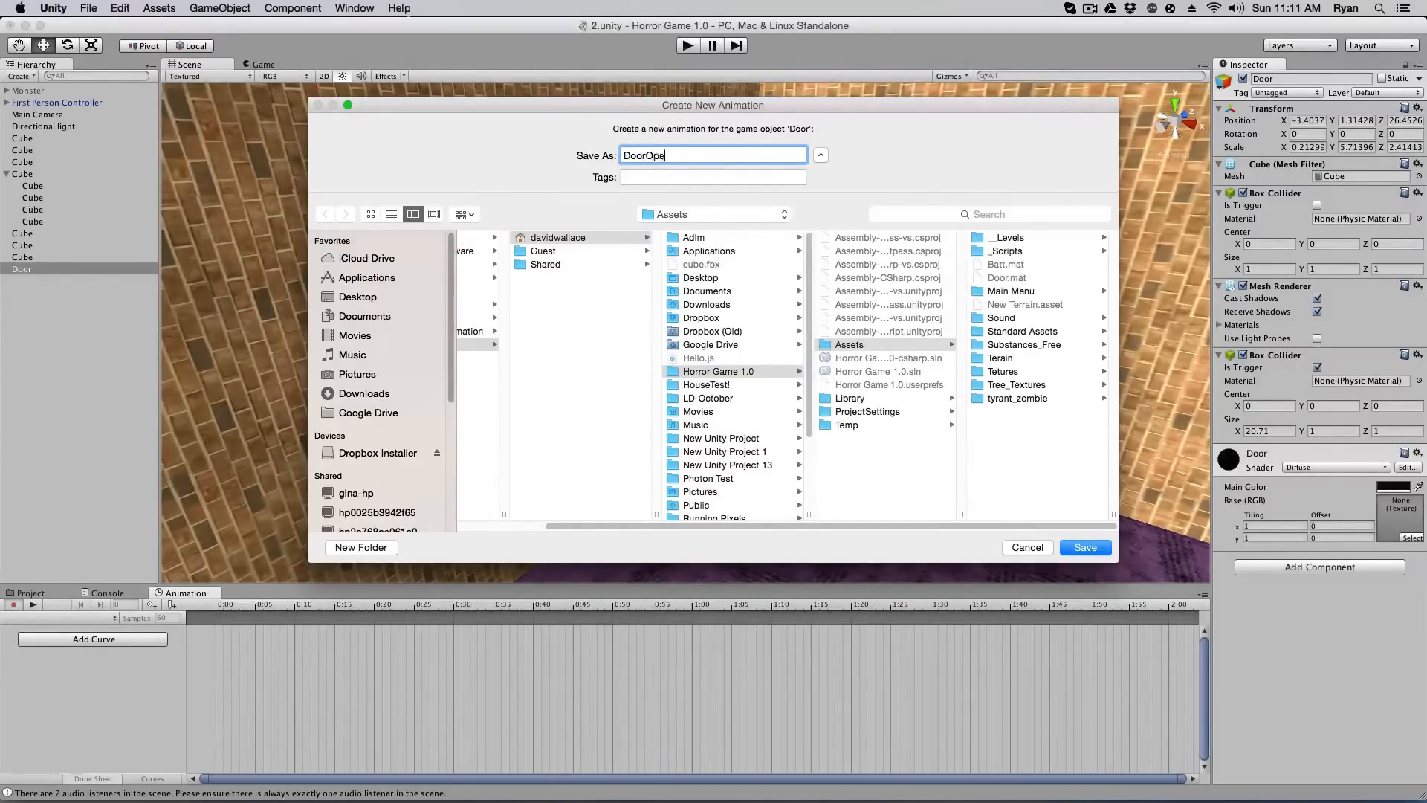
left_click(1085, 547)
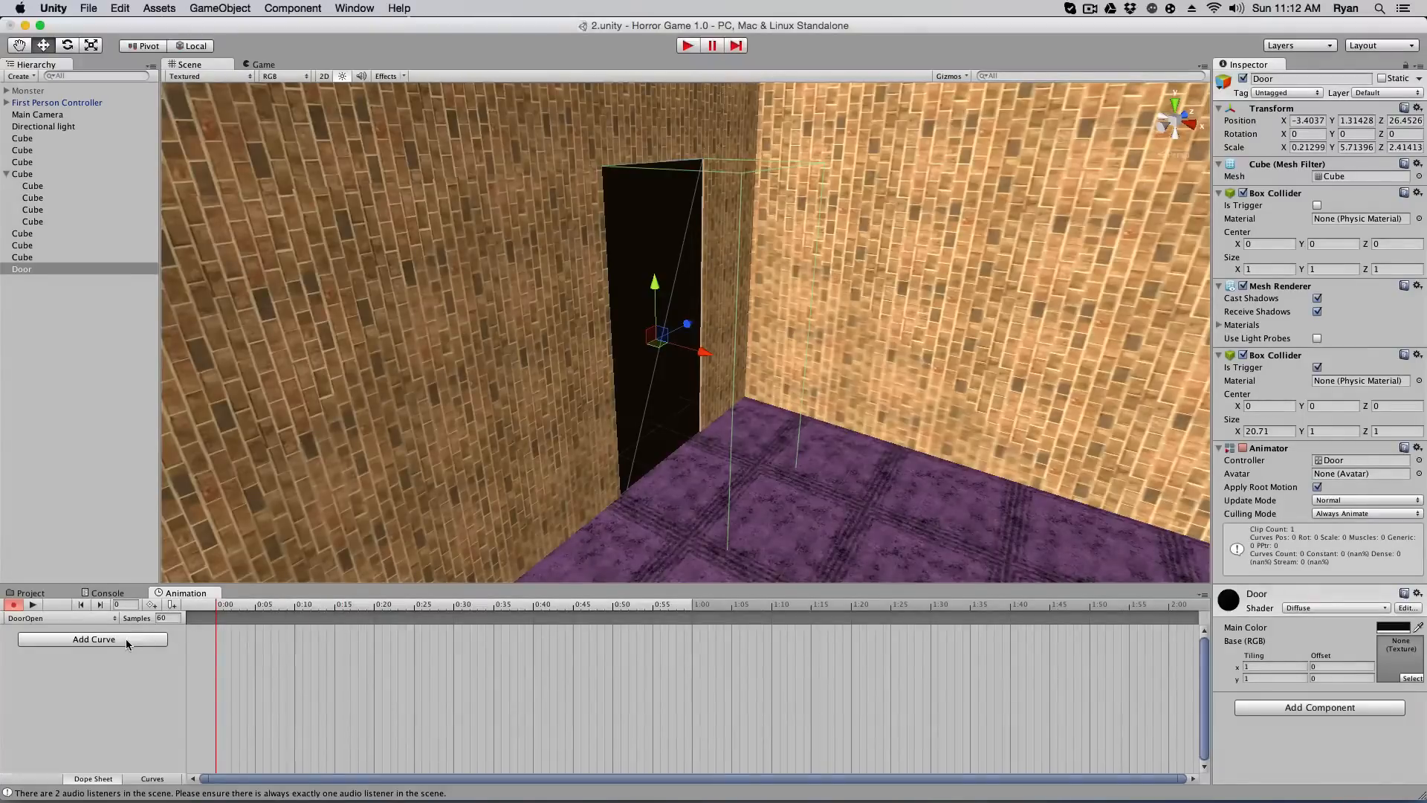
Add a Position curve and set Rotation Y to -90 at the one-second keyframe
left_click(92, 639)
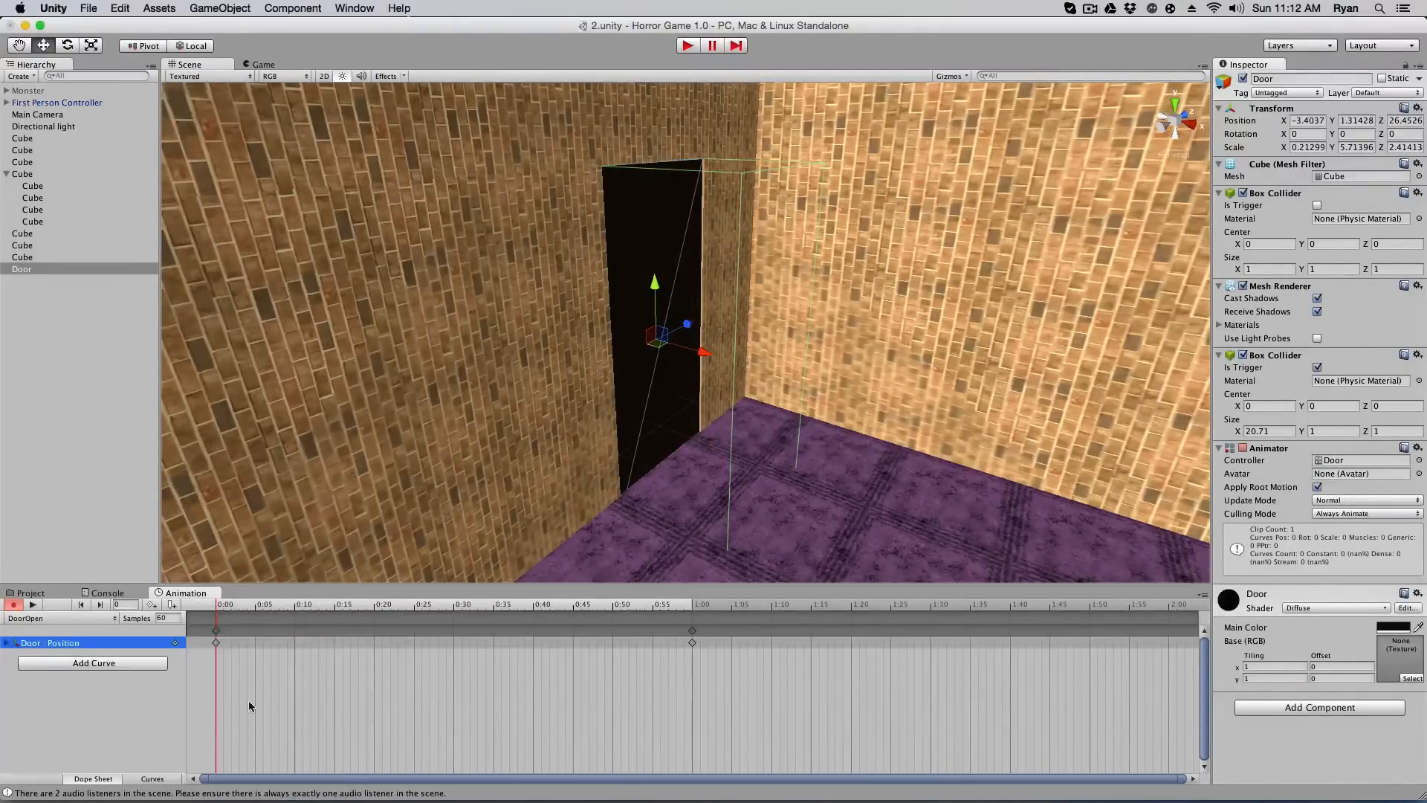
left_click(256, 604)
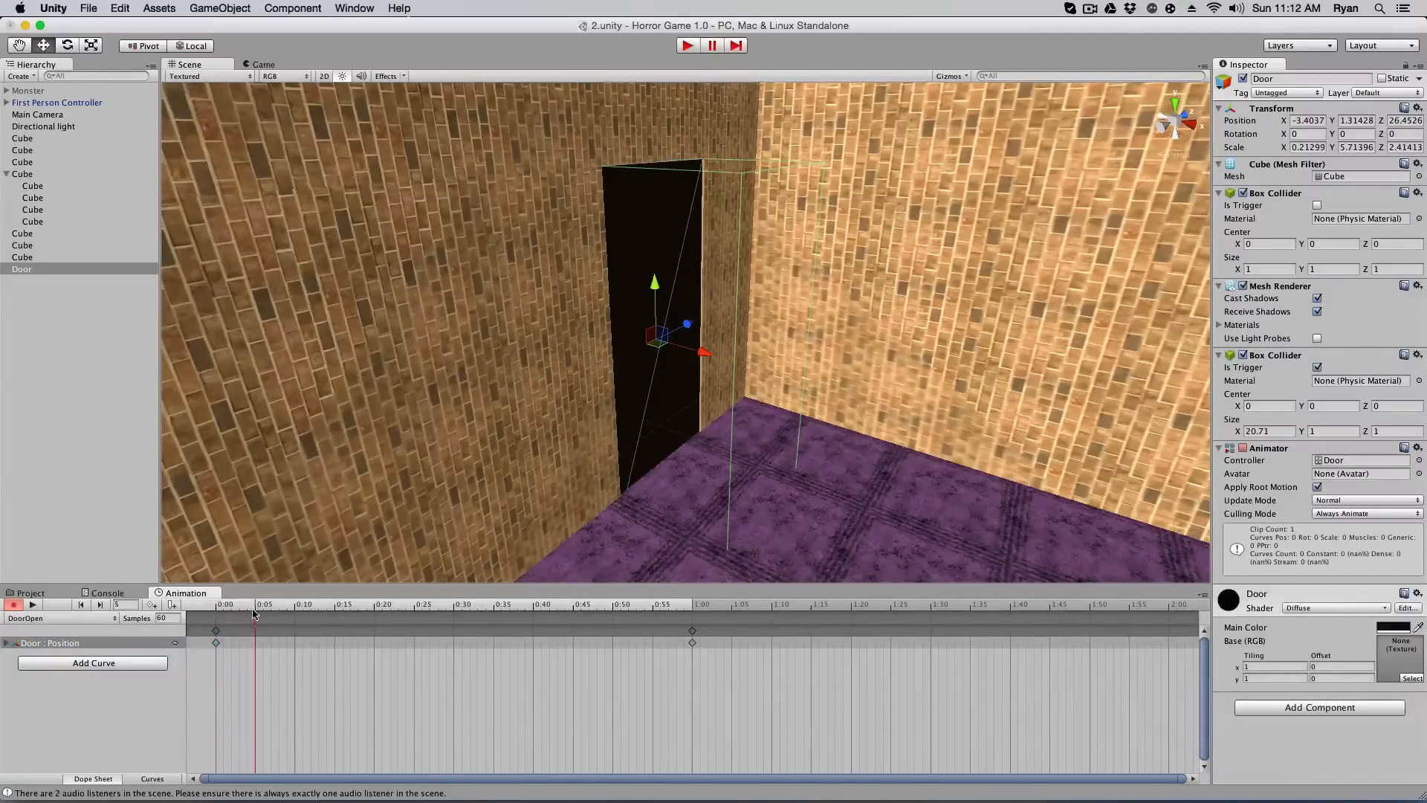
left_click(693, 621)
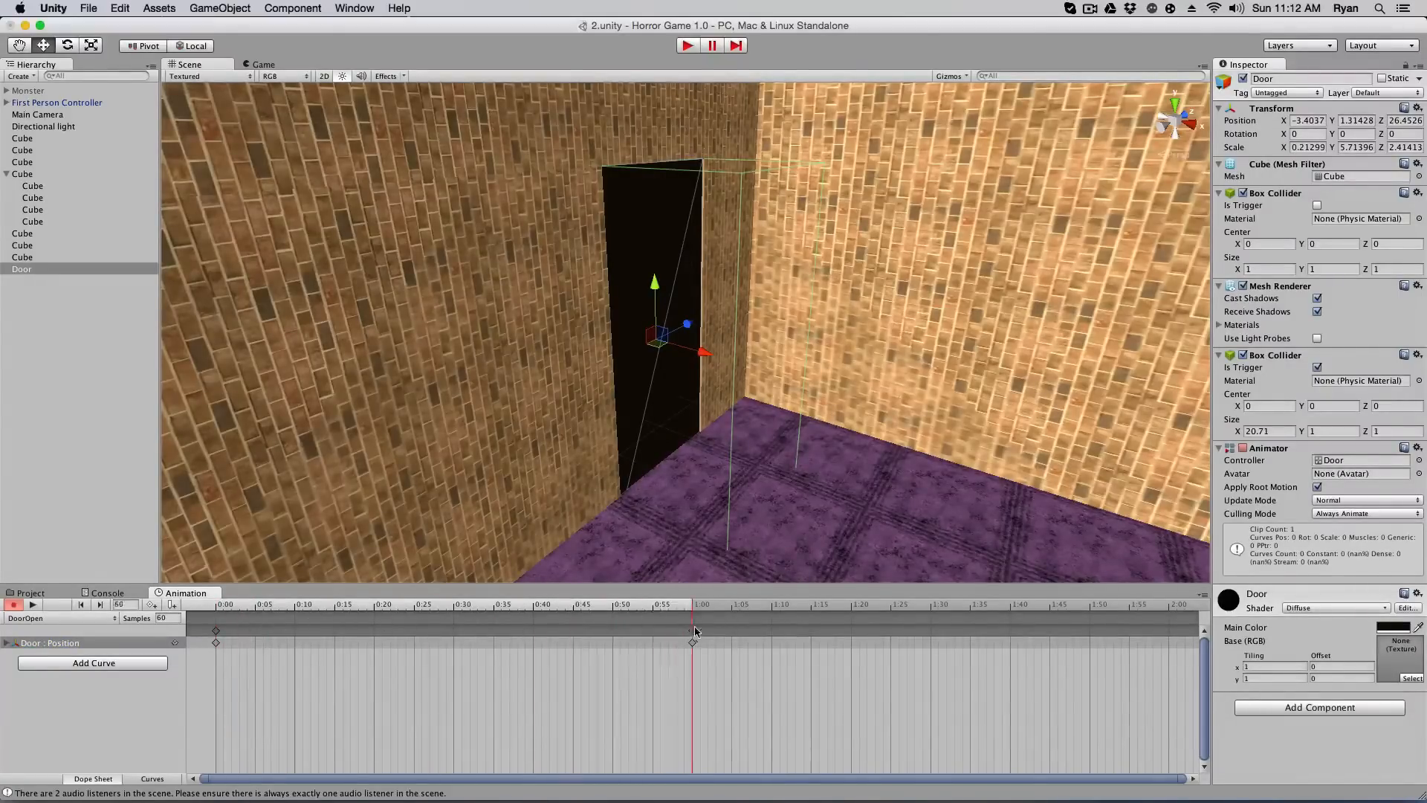
left_click(596, 623)
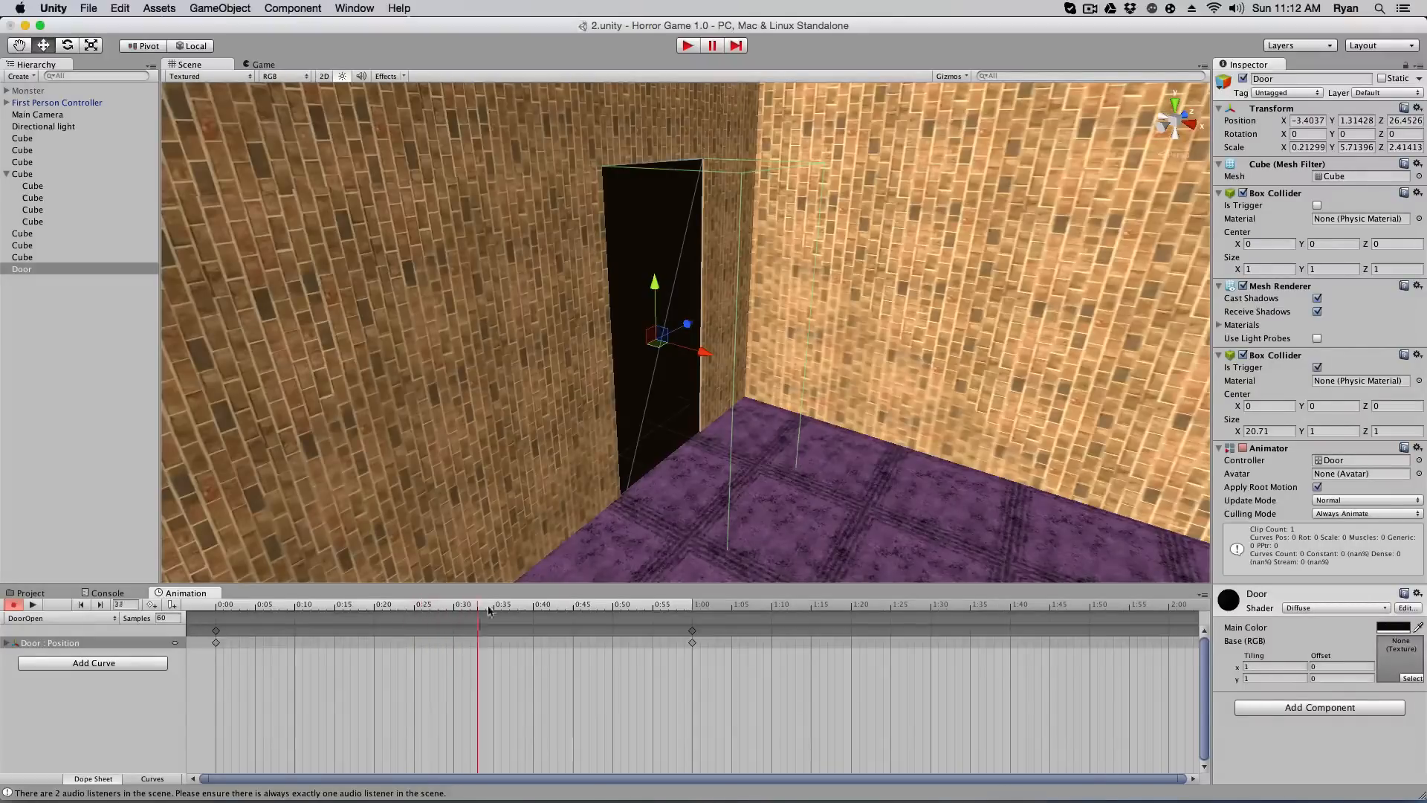
left_click(691, 614)
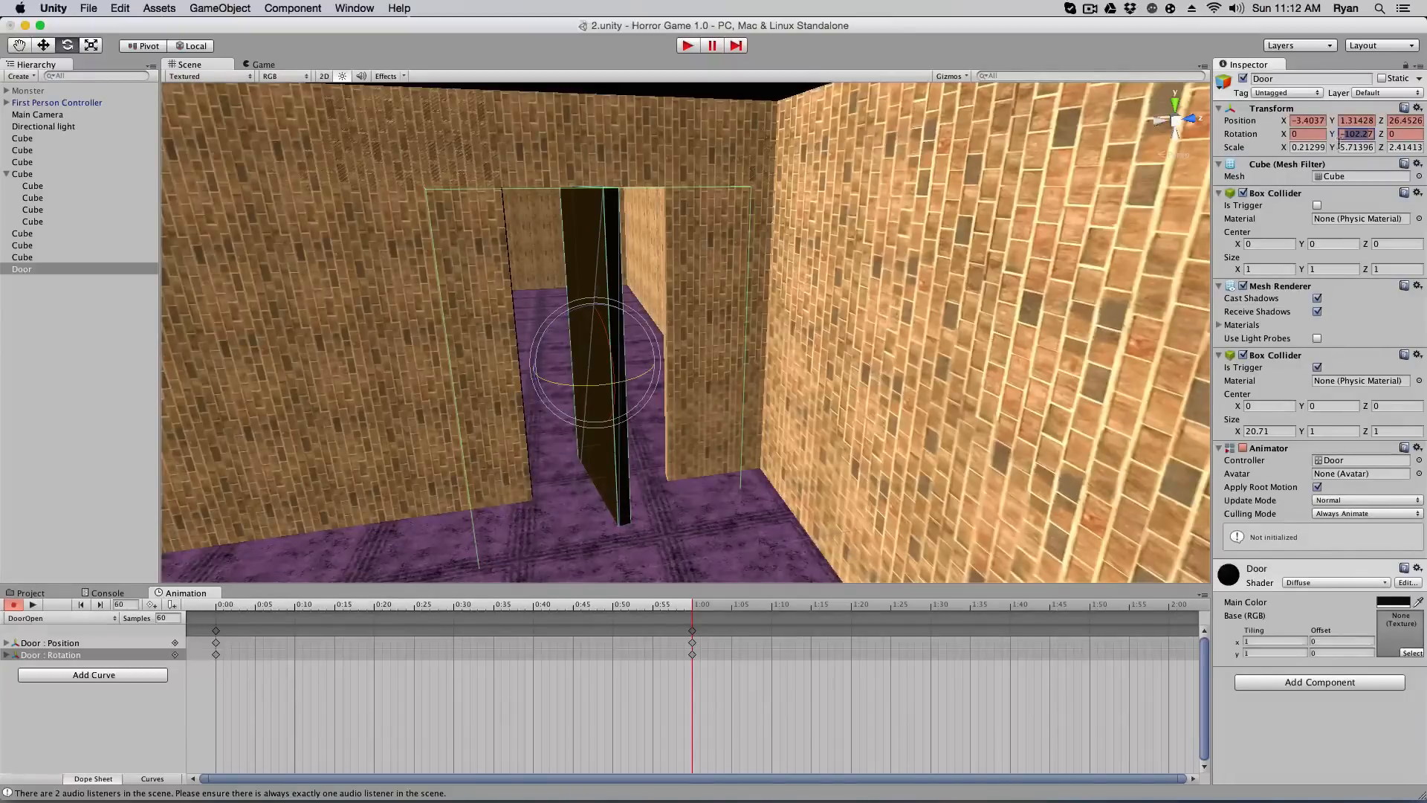
type("-90")
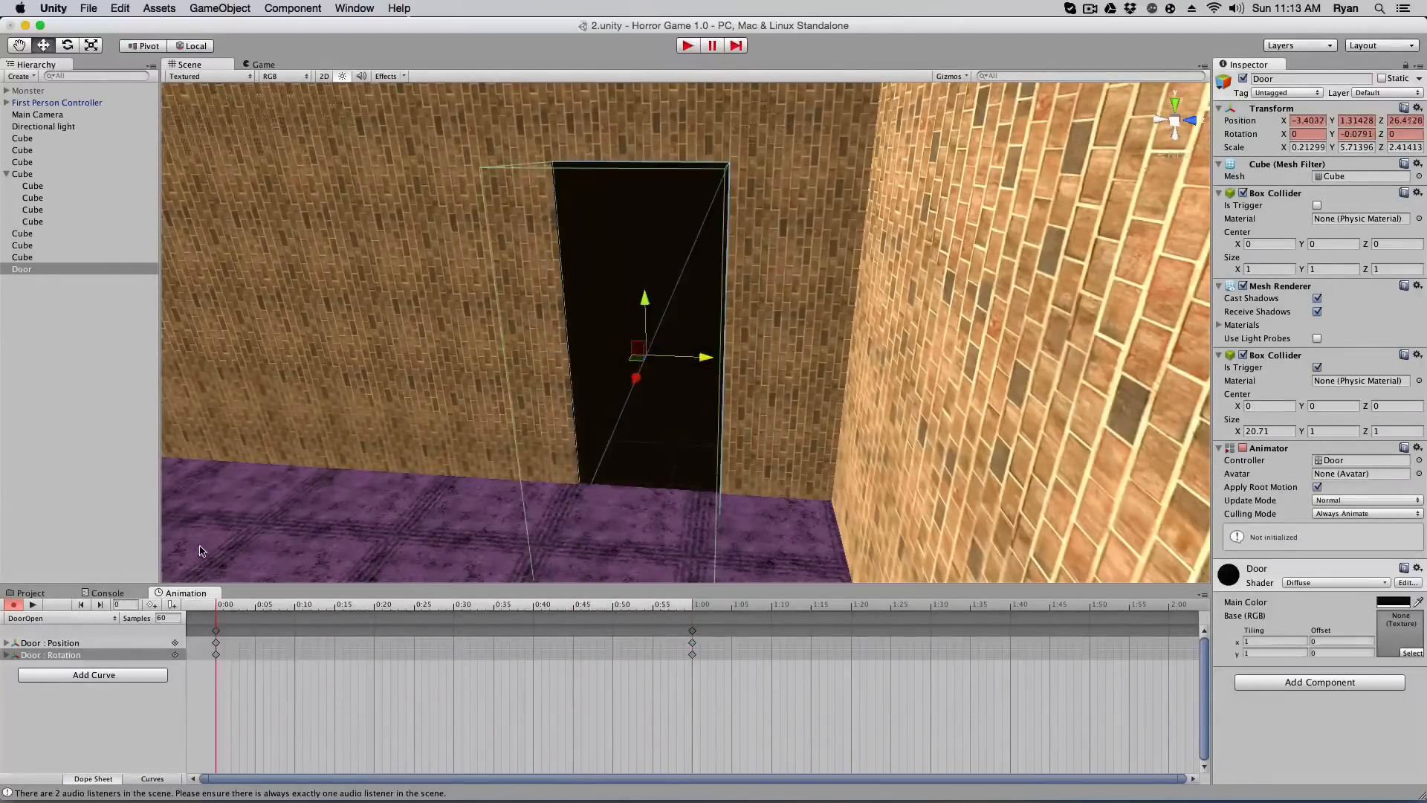
Add an intermediate keyframe near 0:15 partway through the swing and stop recording
left_click(495, 605)
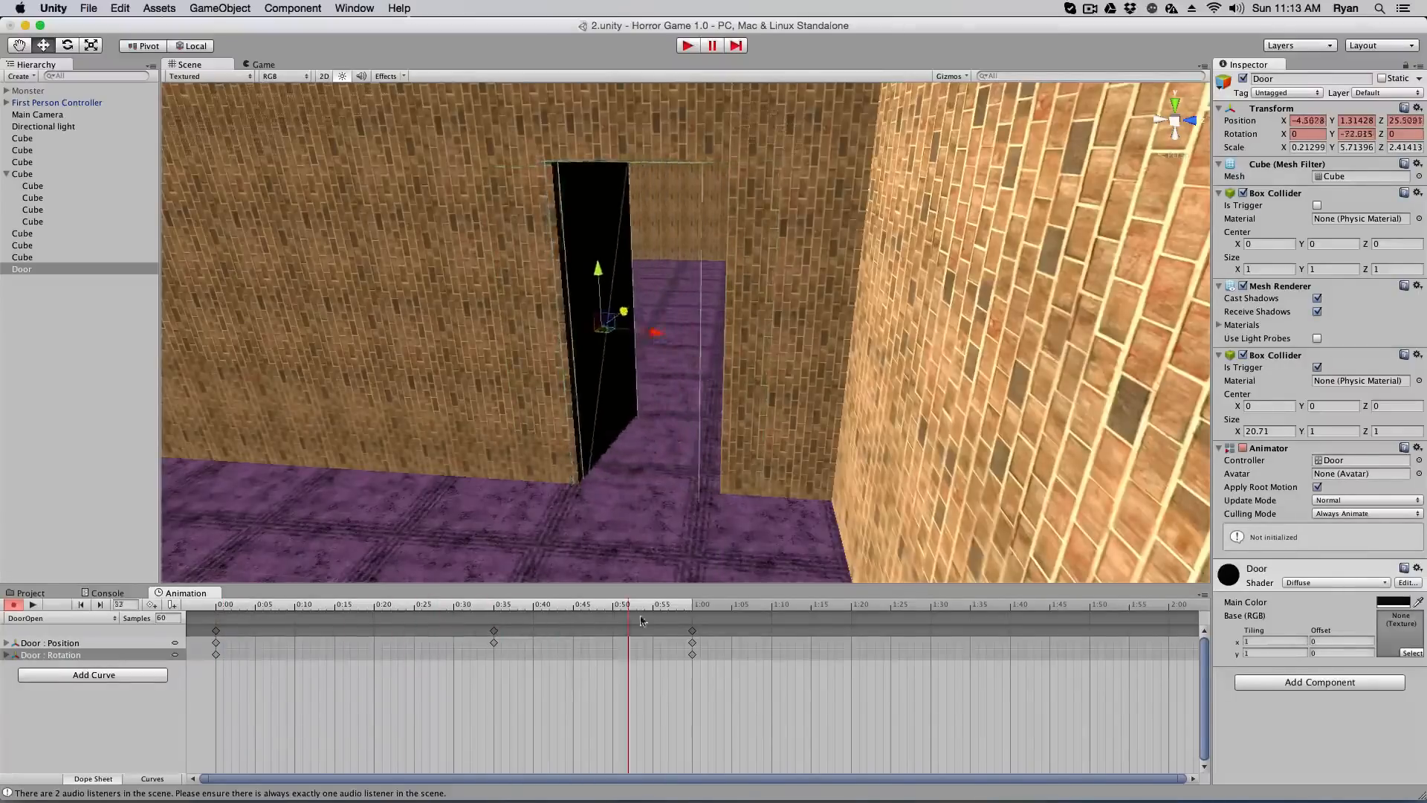
left_click(691, 603)
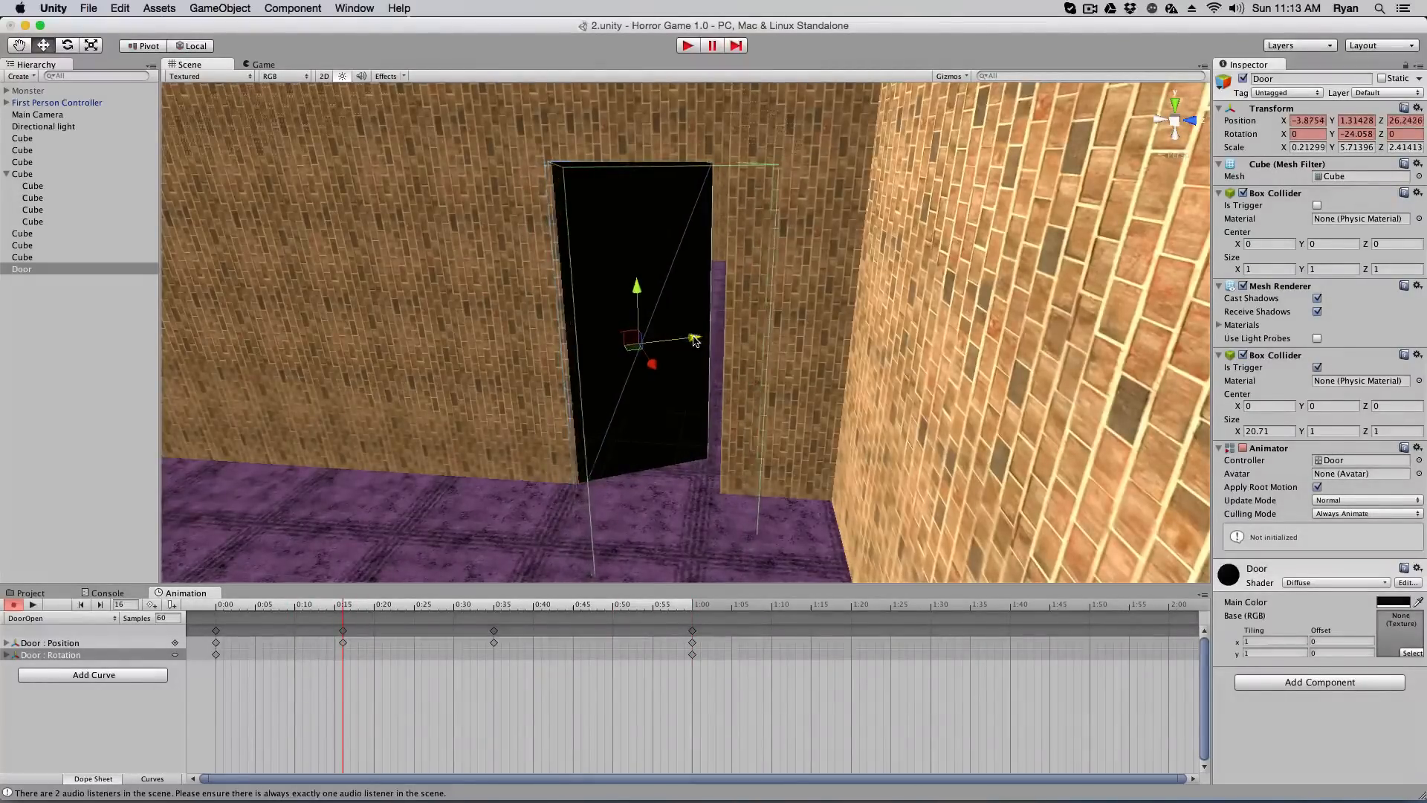
left_click(392, 603)
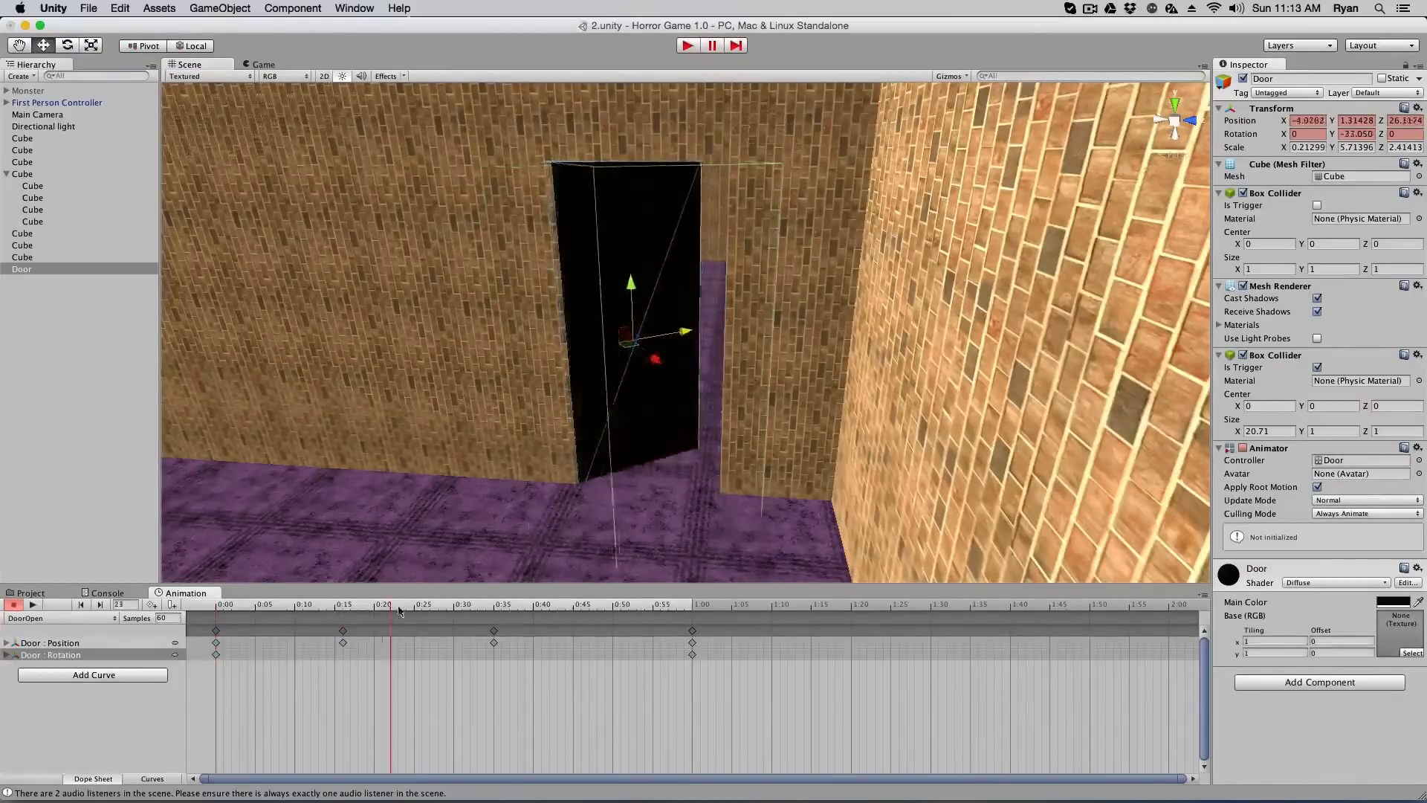
left_click(670, 603)
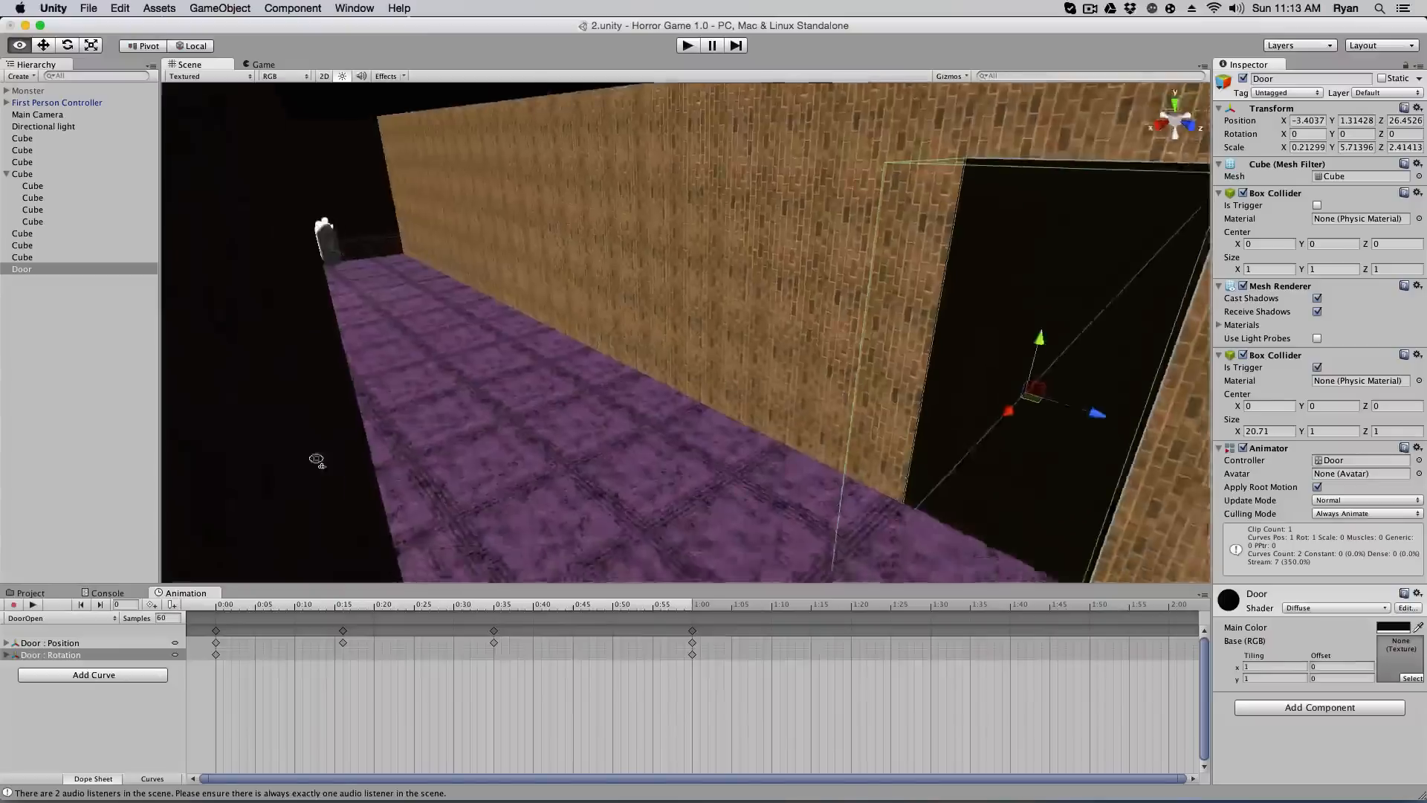
Show the project assets and start creating another scene object from GameObject
left_click(30, 592)
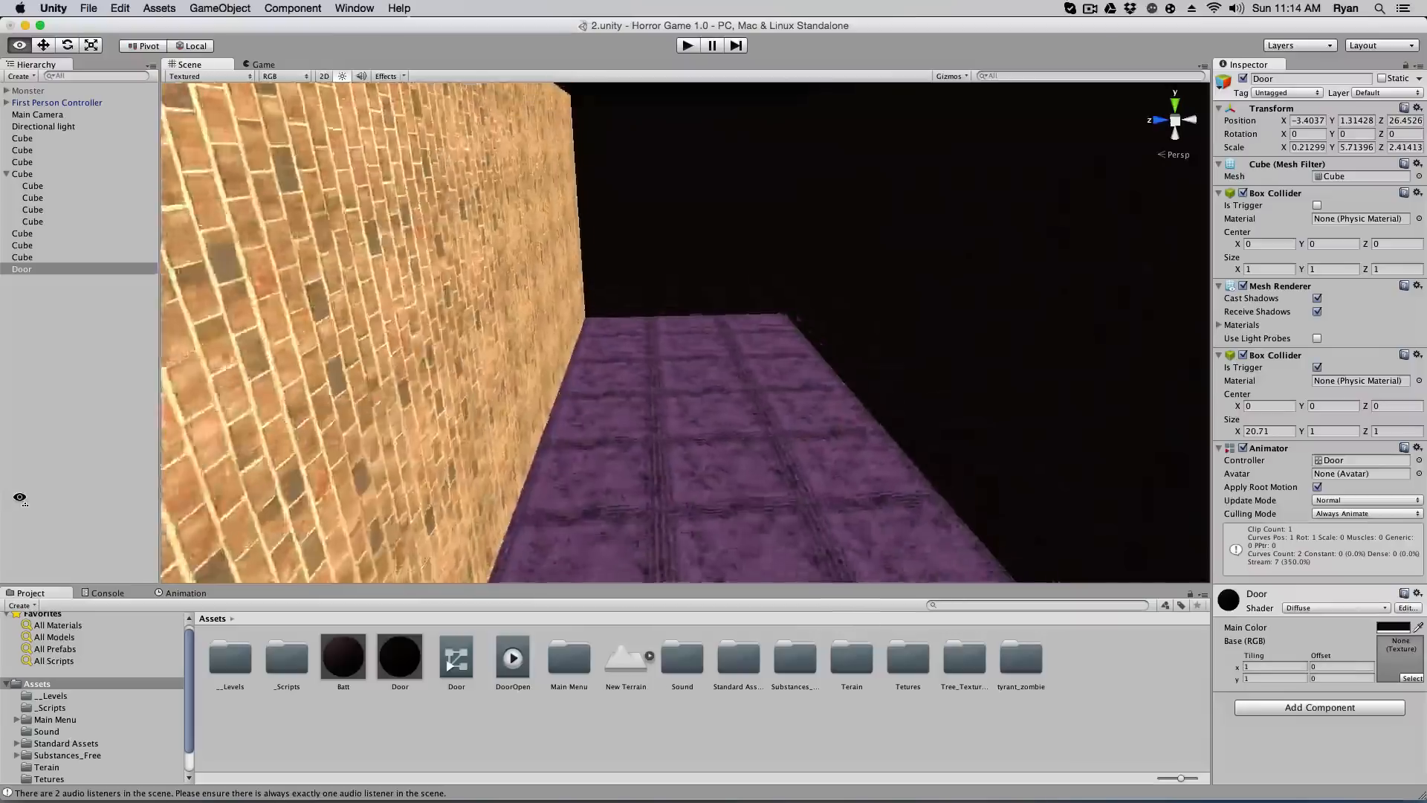
left_click(220, 8)
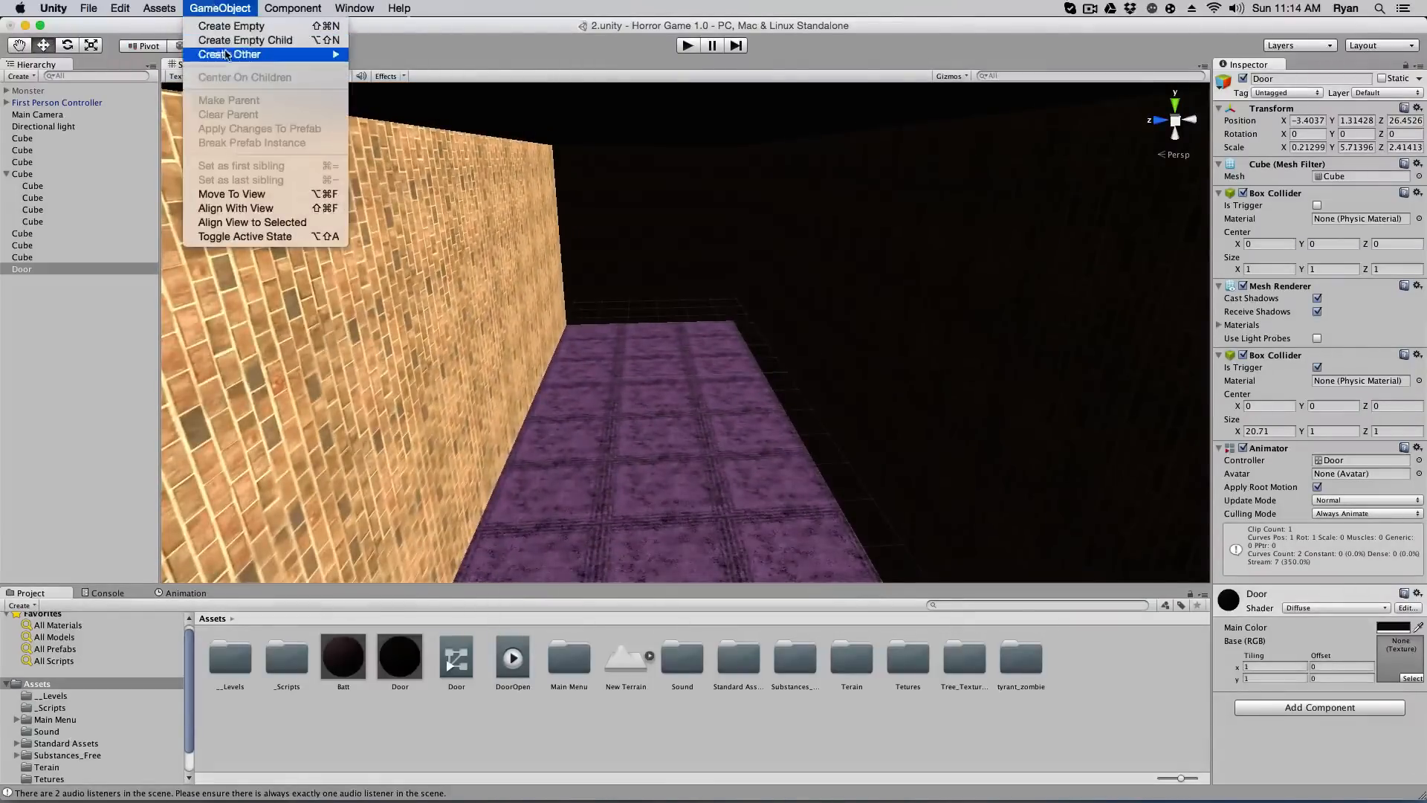
mouse_move(235, 53)
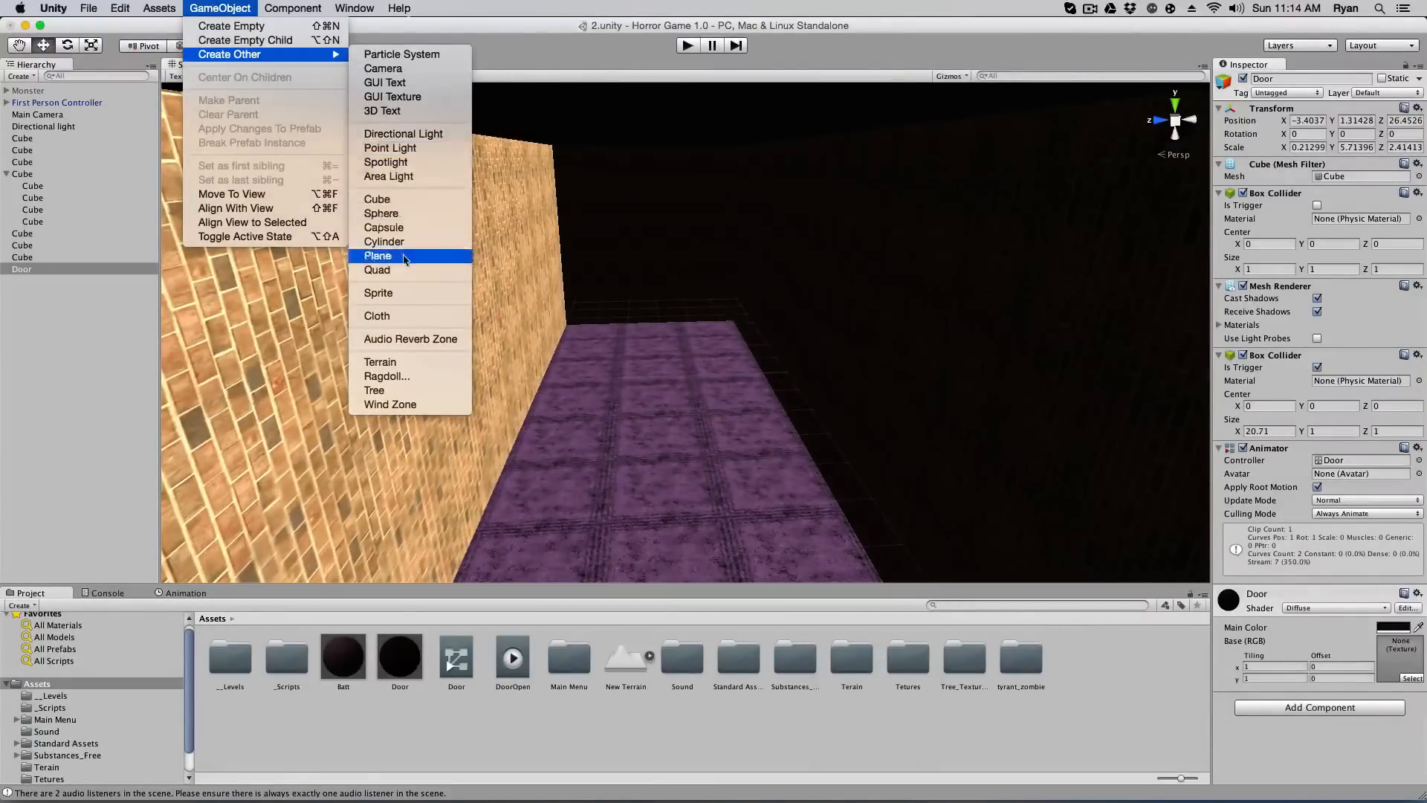
mouse_move(395, 227)
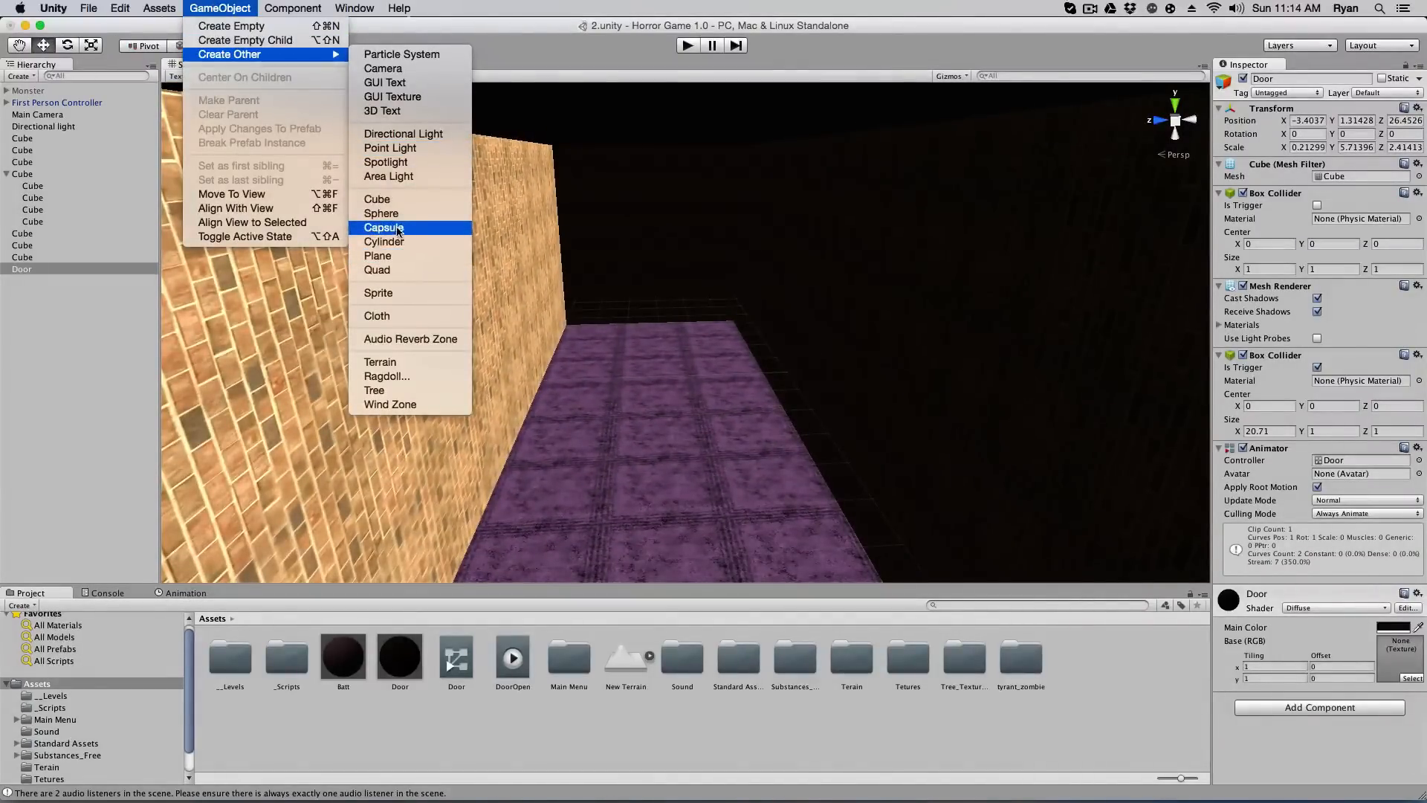
mouse_move(376, 199)
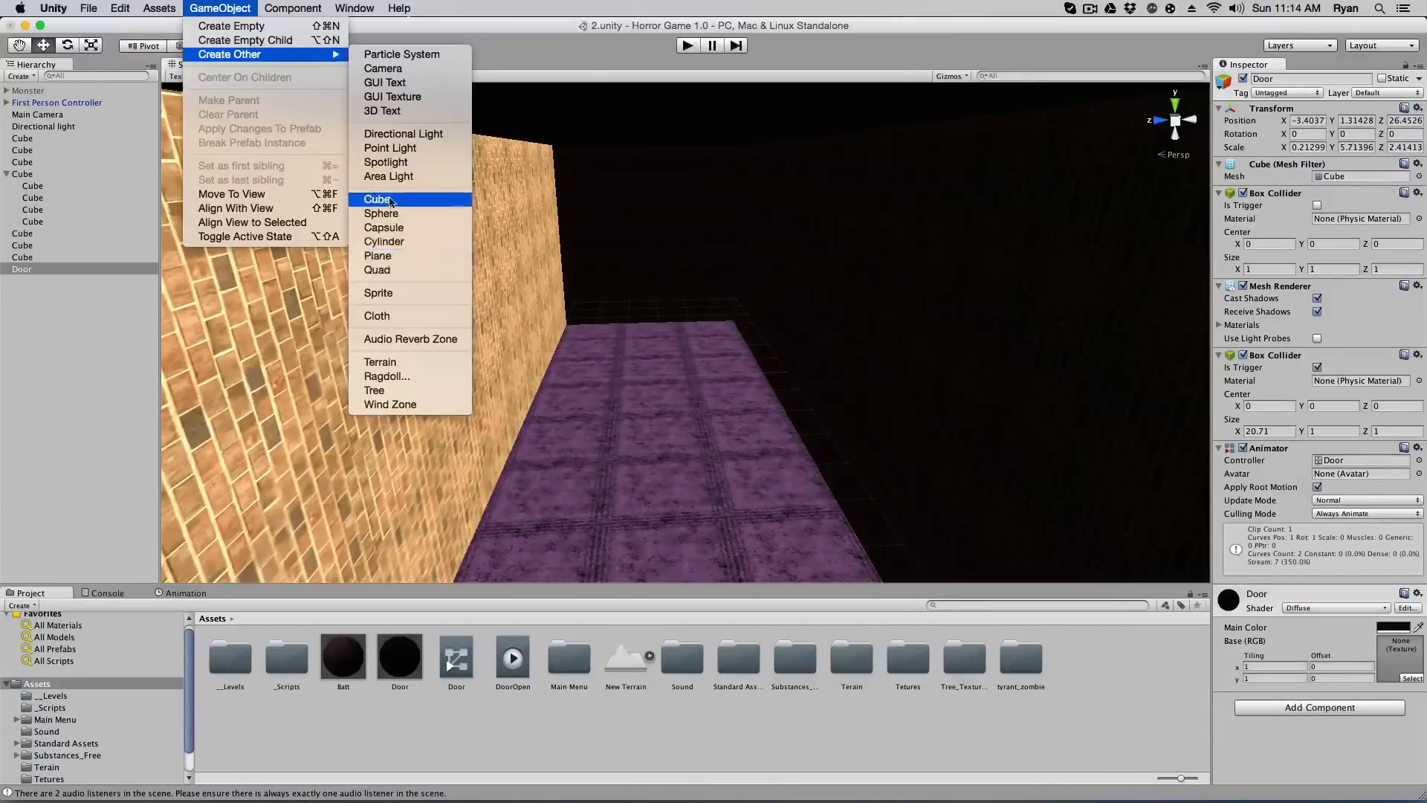
mouse_move(393, 215)
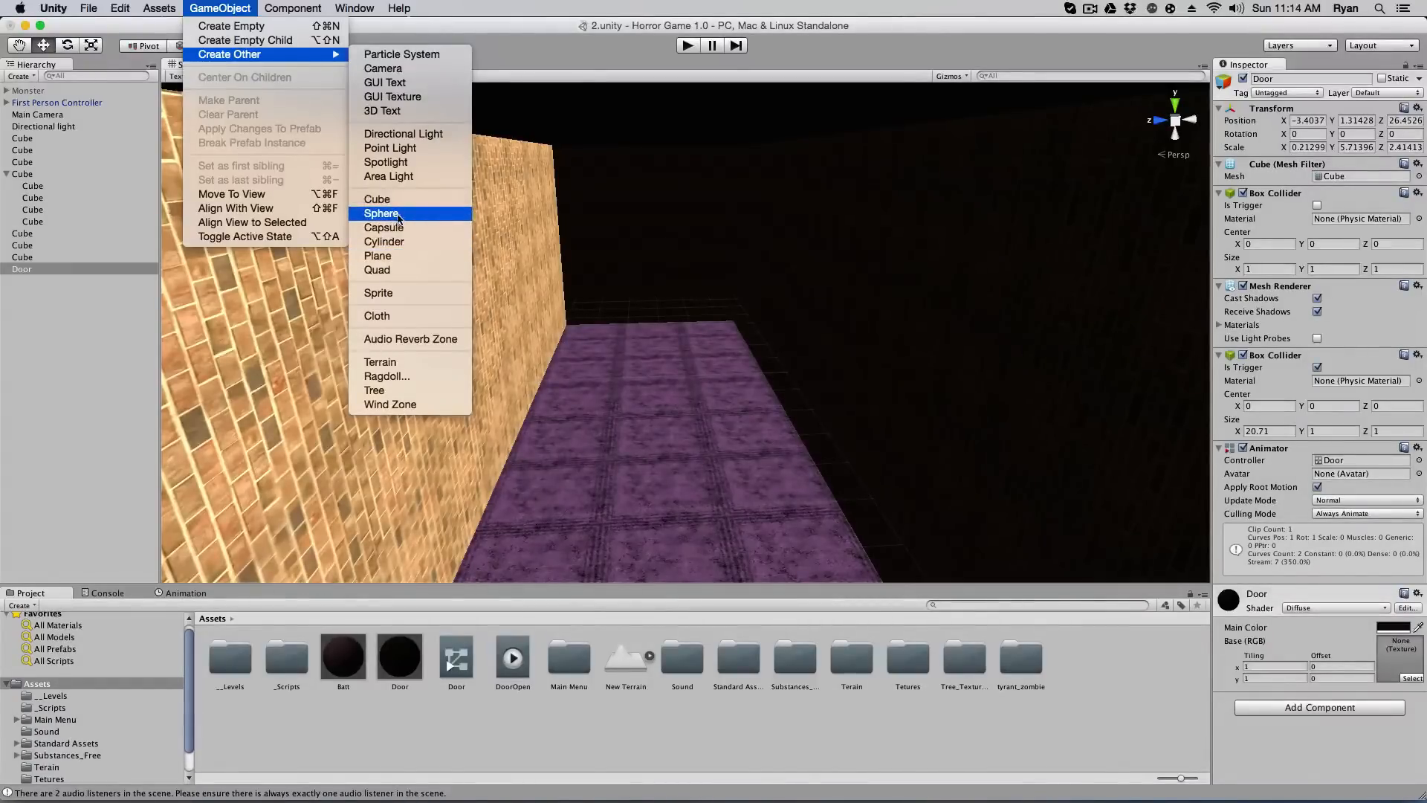
mouse_move(395, 226)
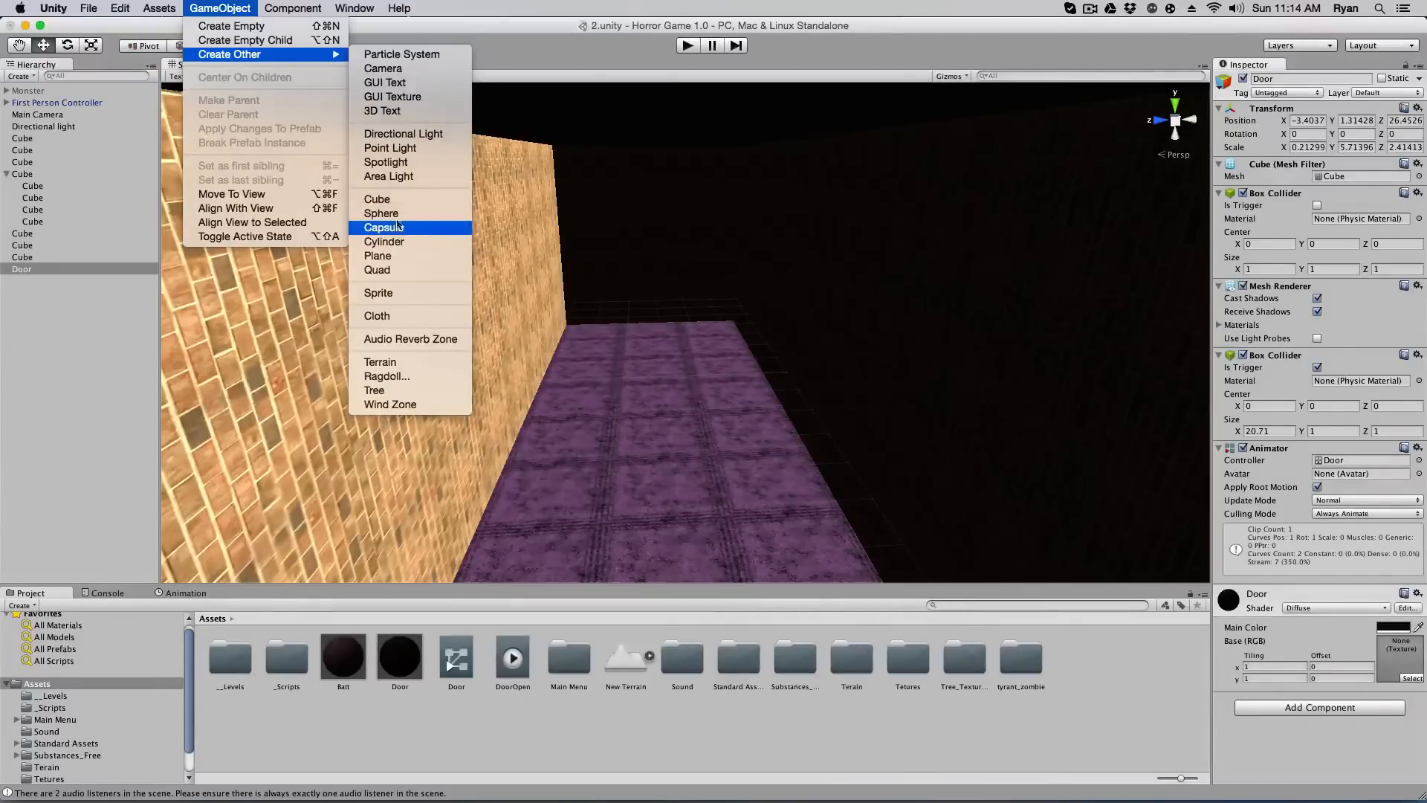
Create a sphere and move it down onto the purple floor
left_click(379, 214)
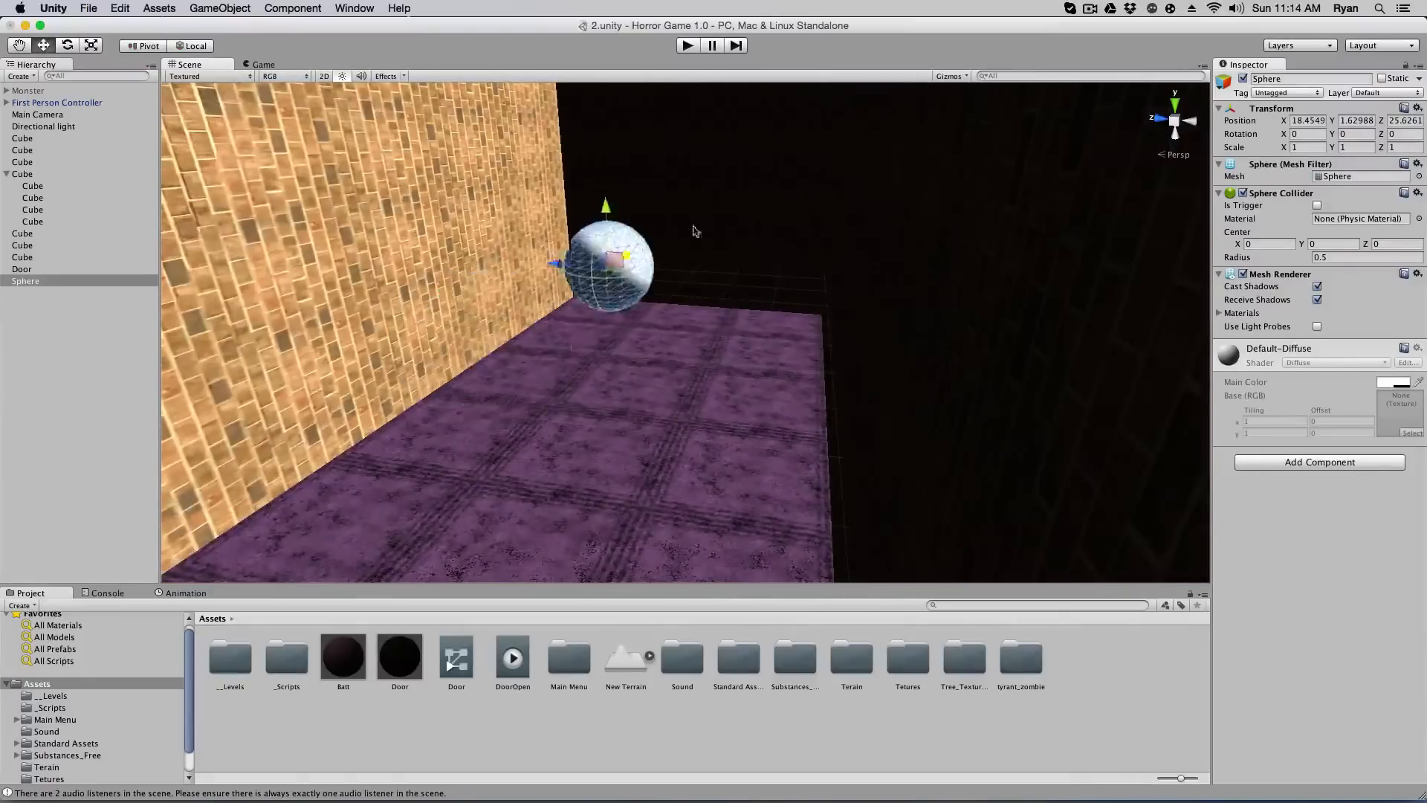
left_click_drag(627, 263, 688, 316)
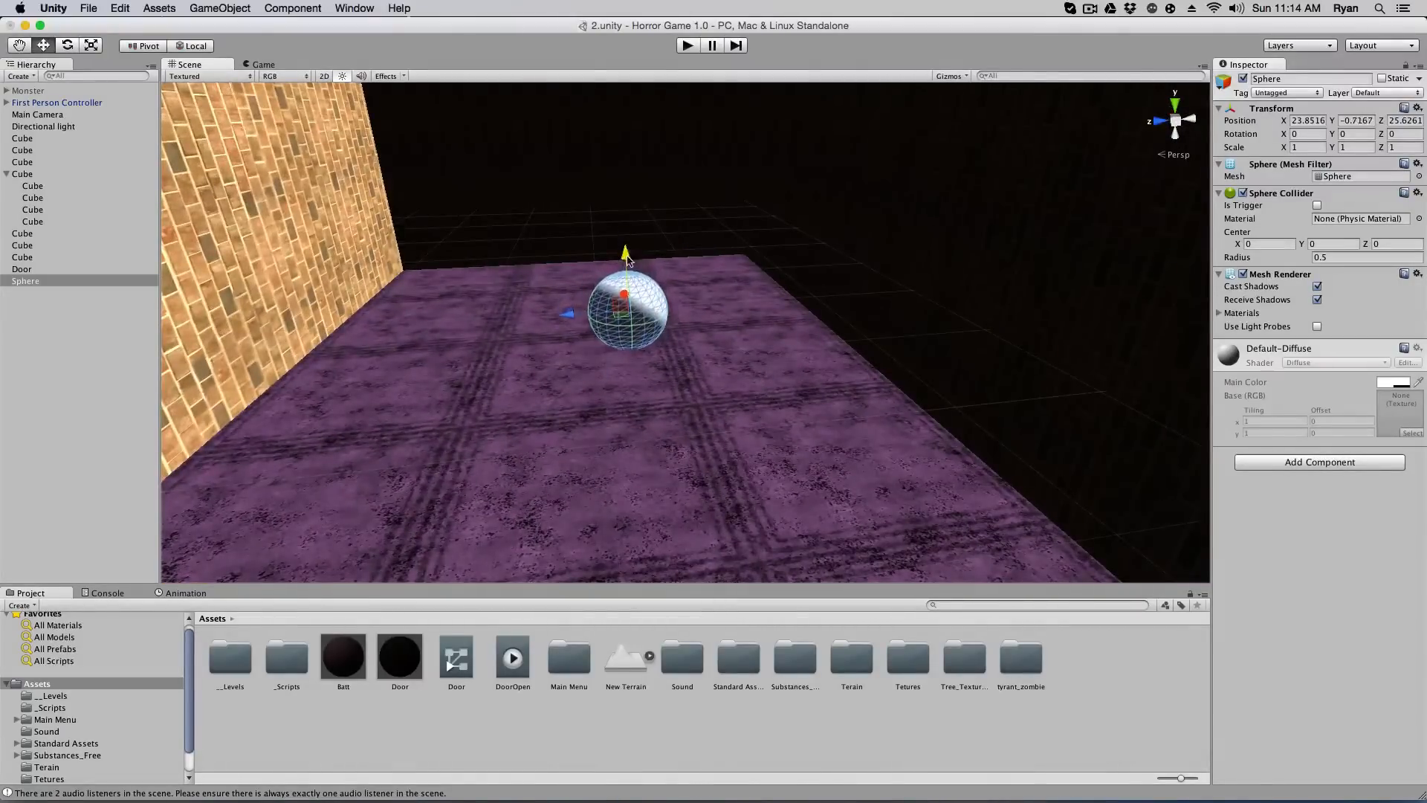
Give the sphere a radius-4 trigger Sphere Collider and create a new Key material
left_click(1320, 461)
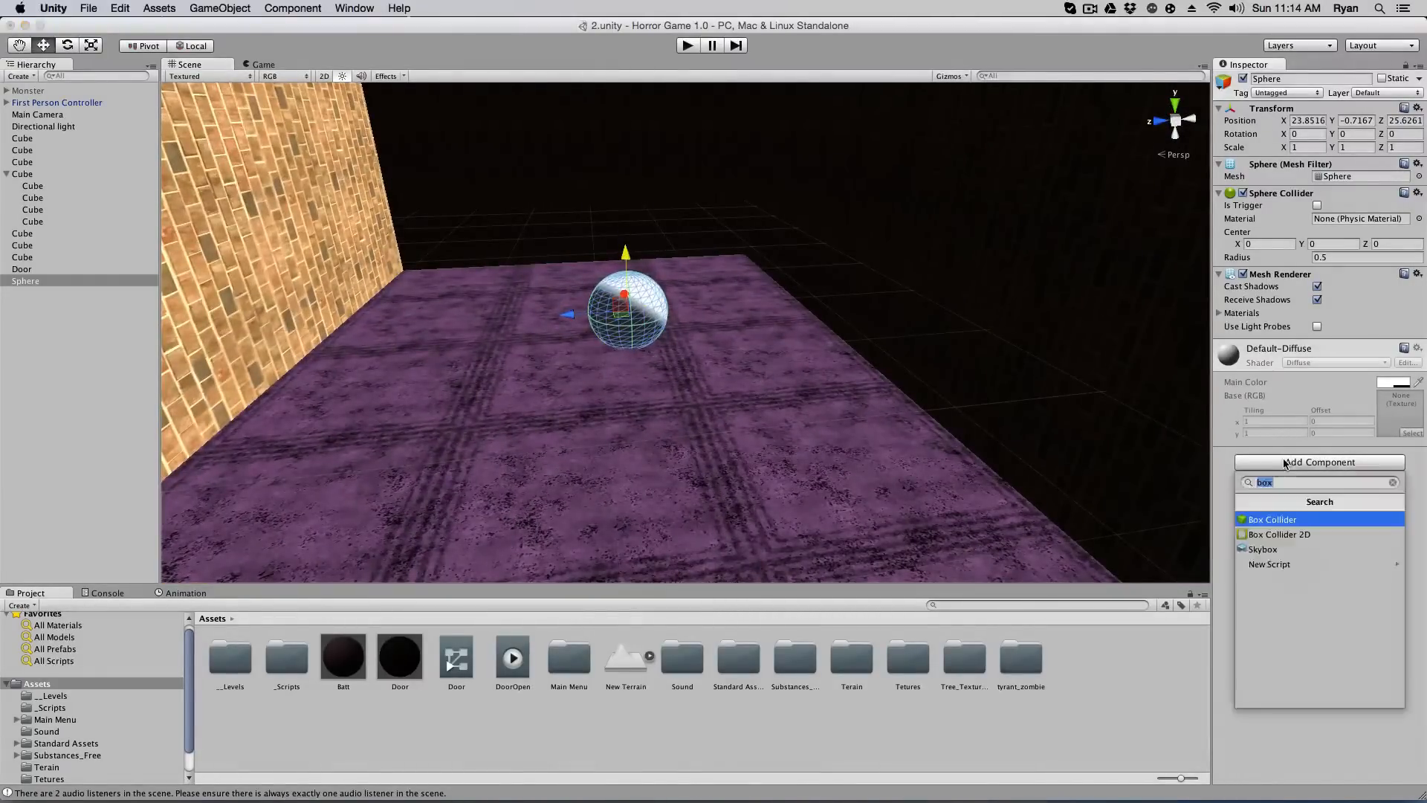
type("sph")
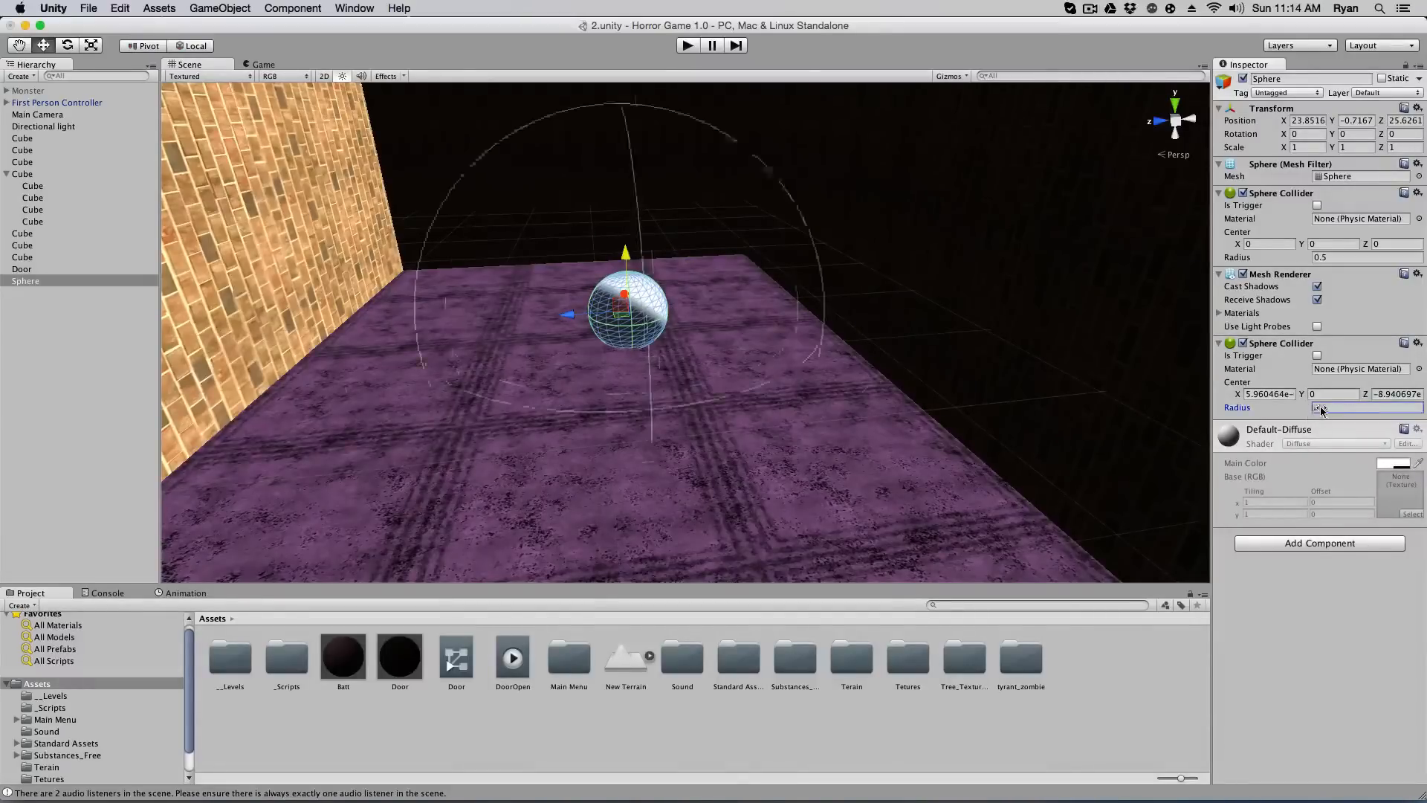
type("4")
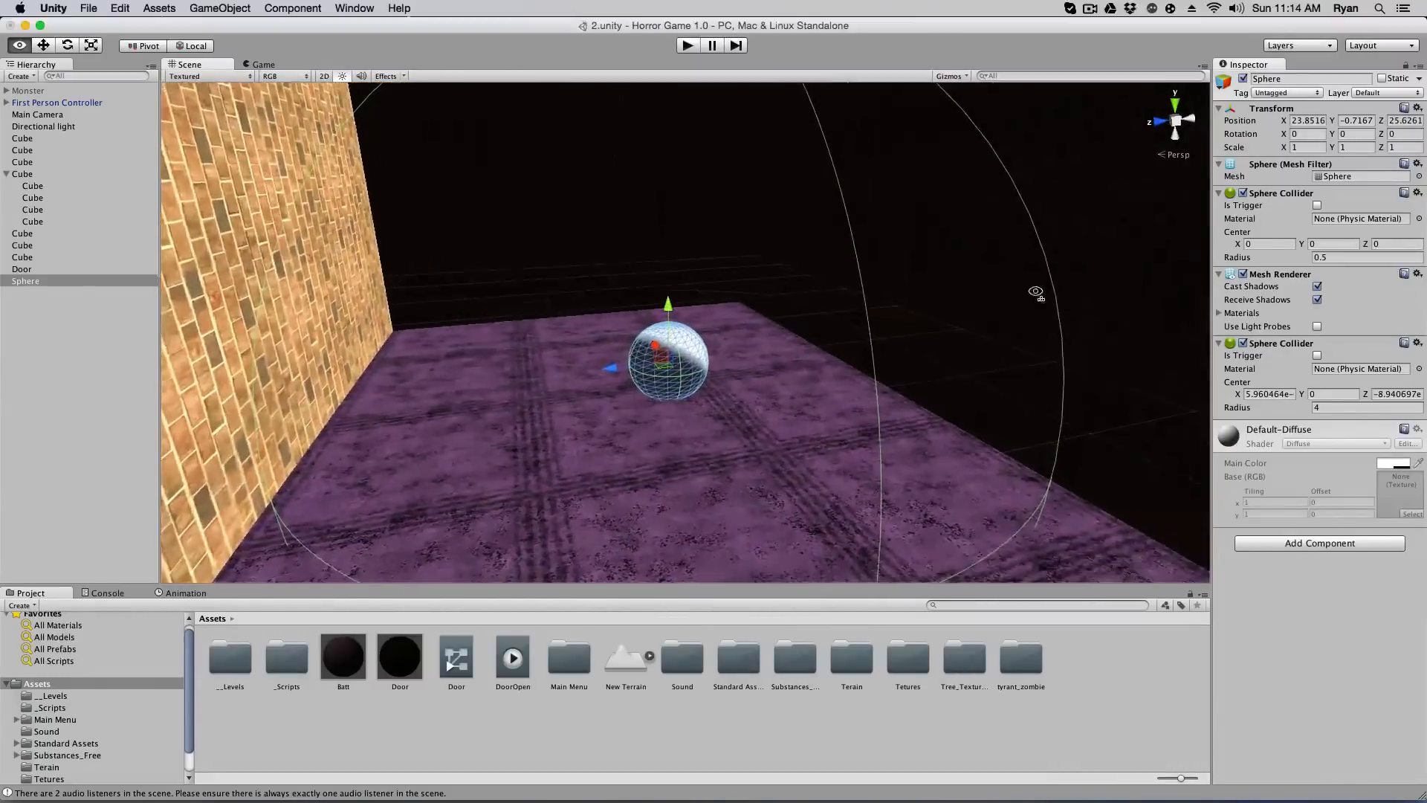
left_click(1317, 355)
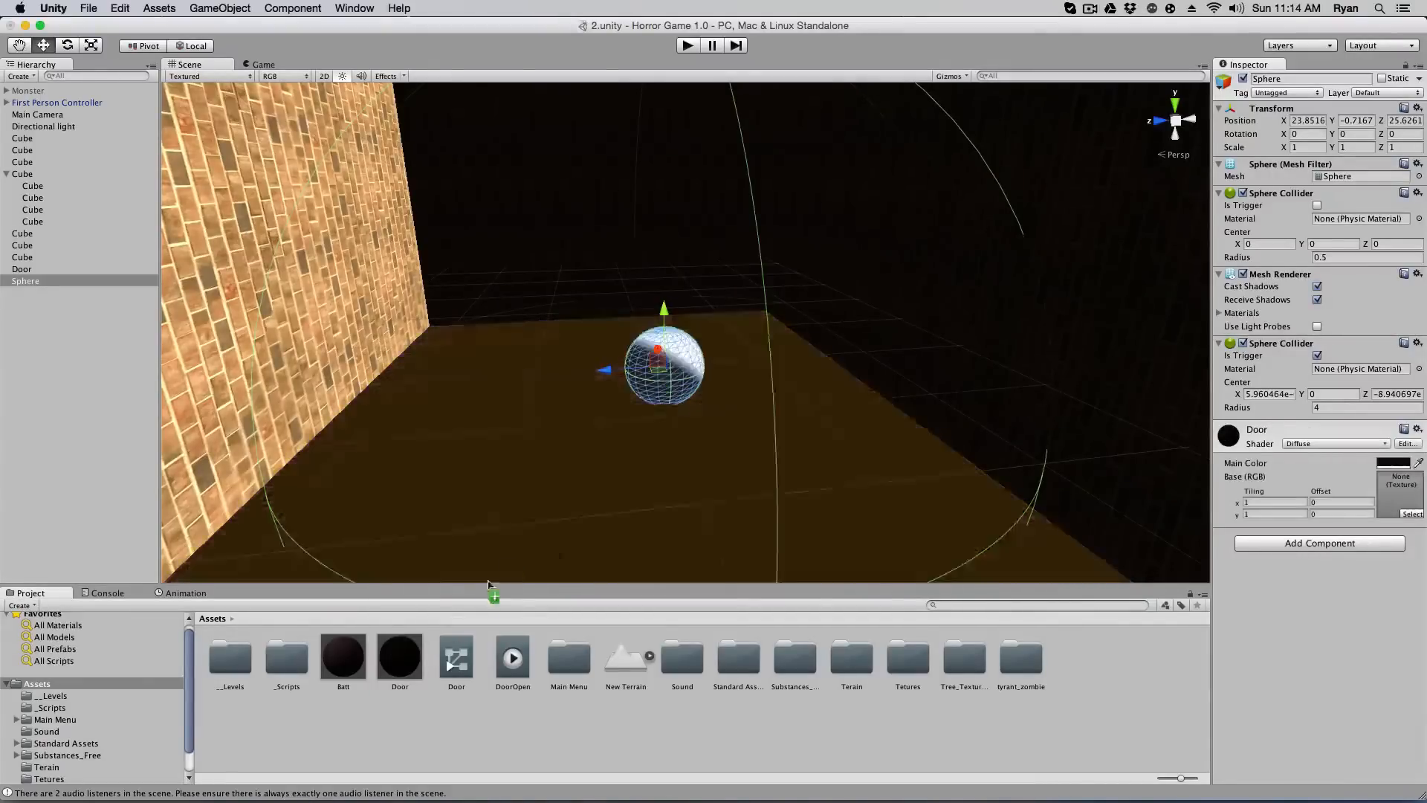
left_click(416, 722)
type("Key")
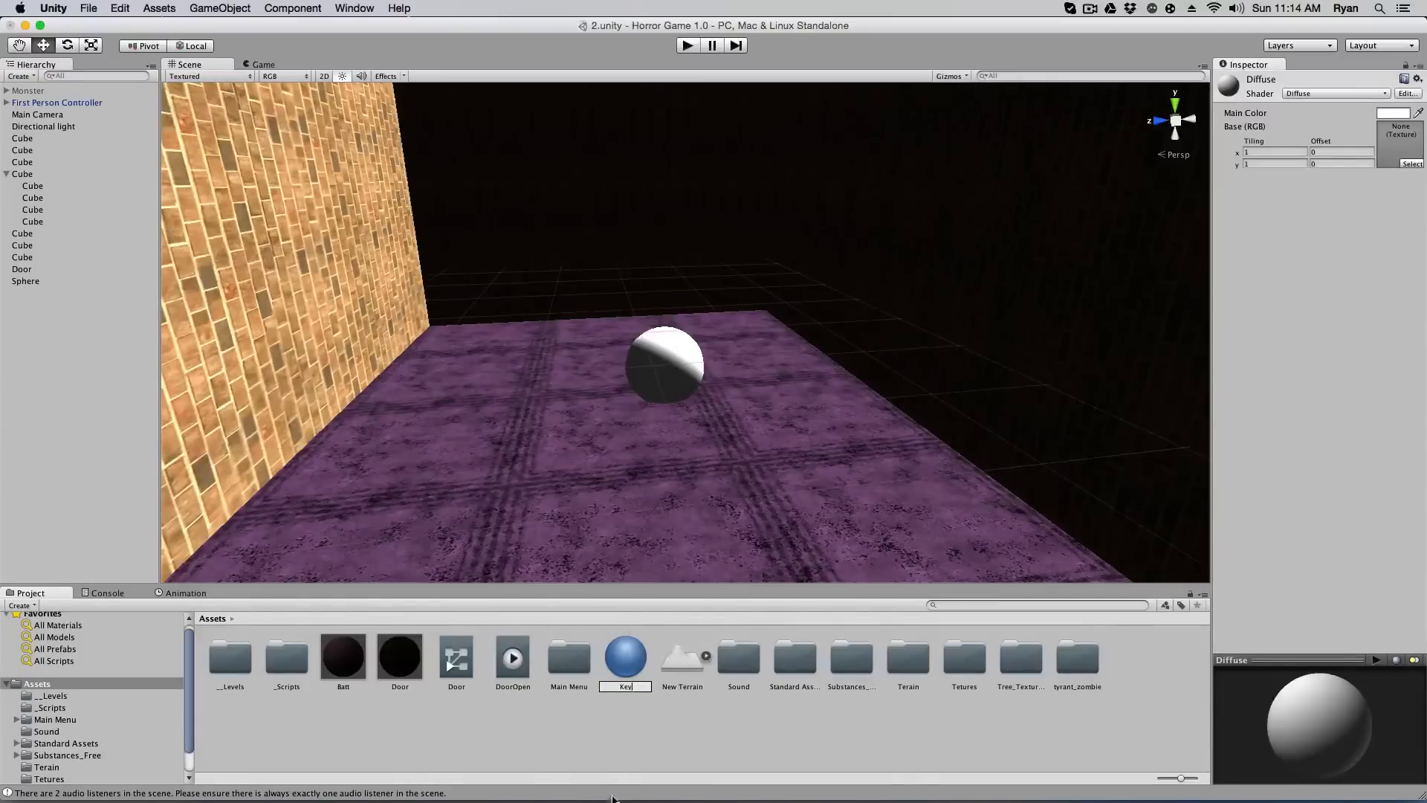
Set the Key material's Main Color to green so the sphere appears green
left_click(1382, 113)
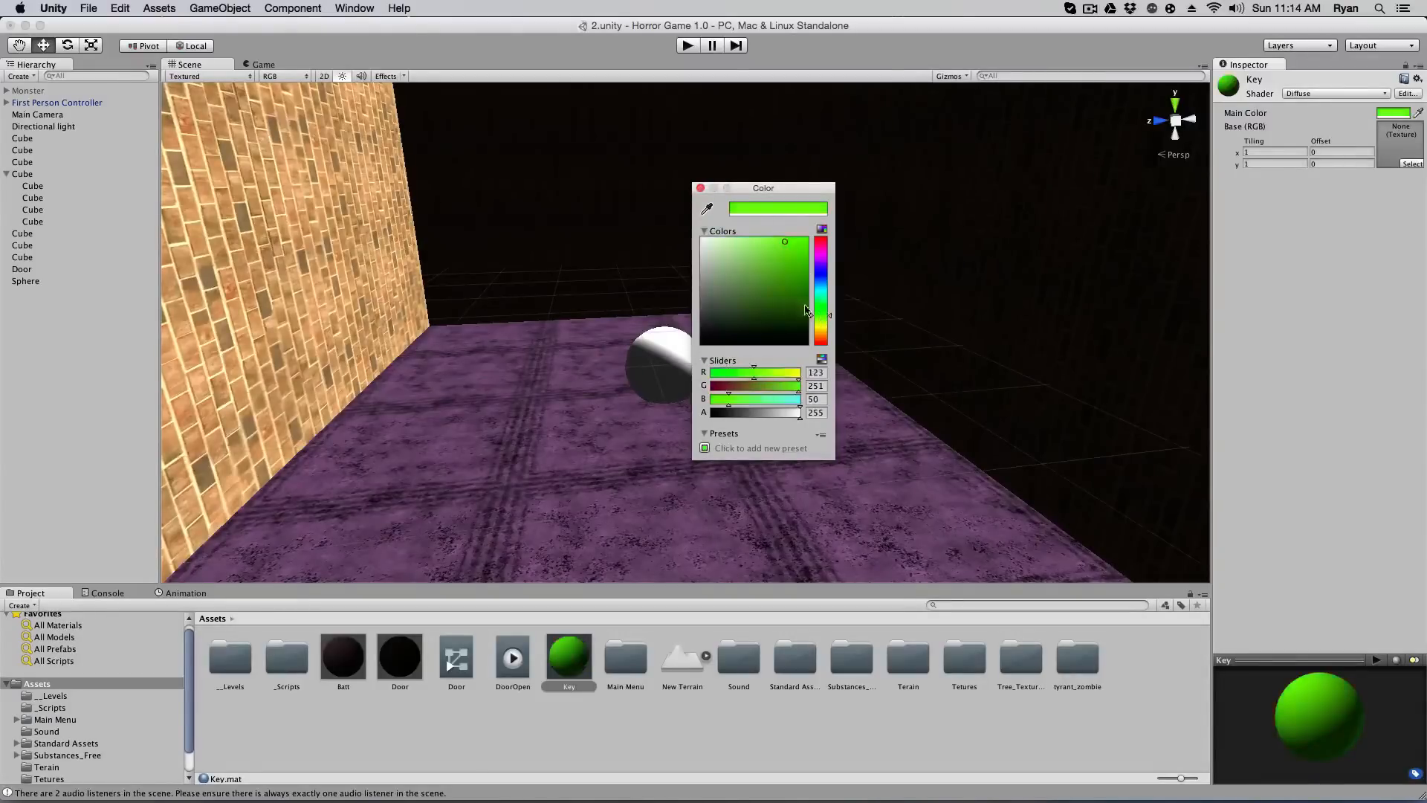
left_click(773, 274)
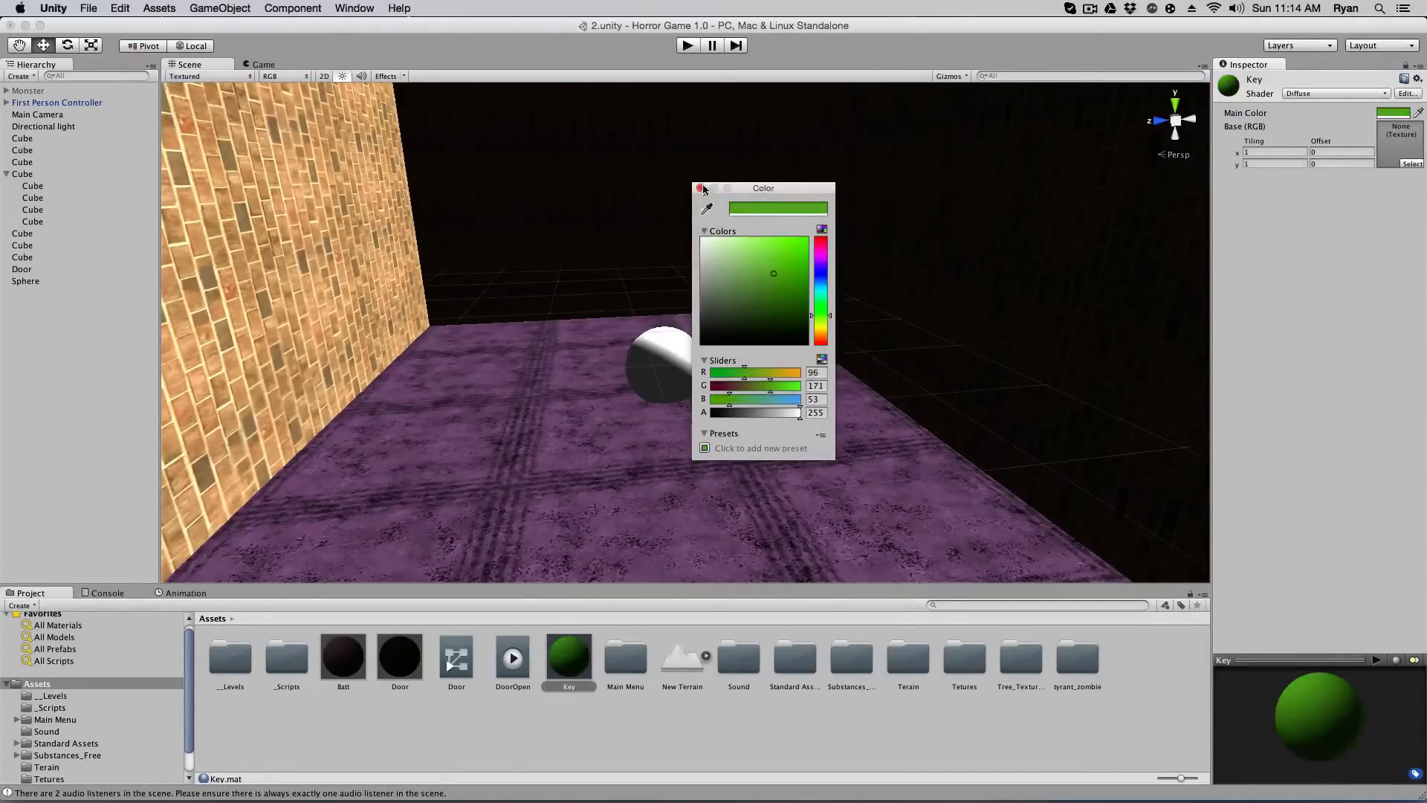
left_click(700, 189)
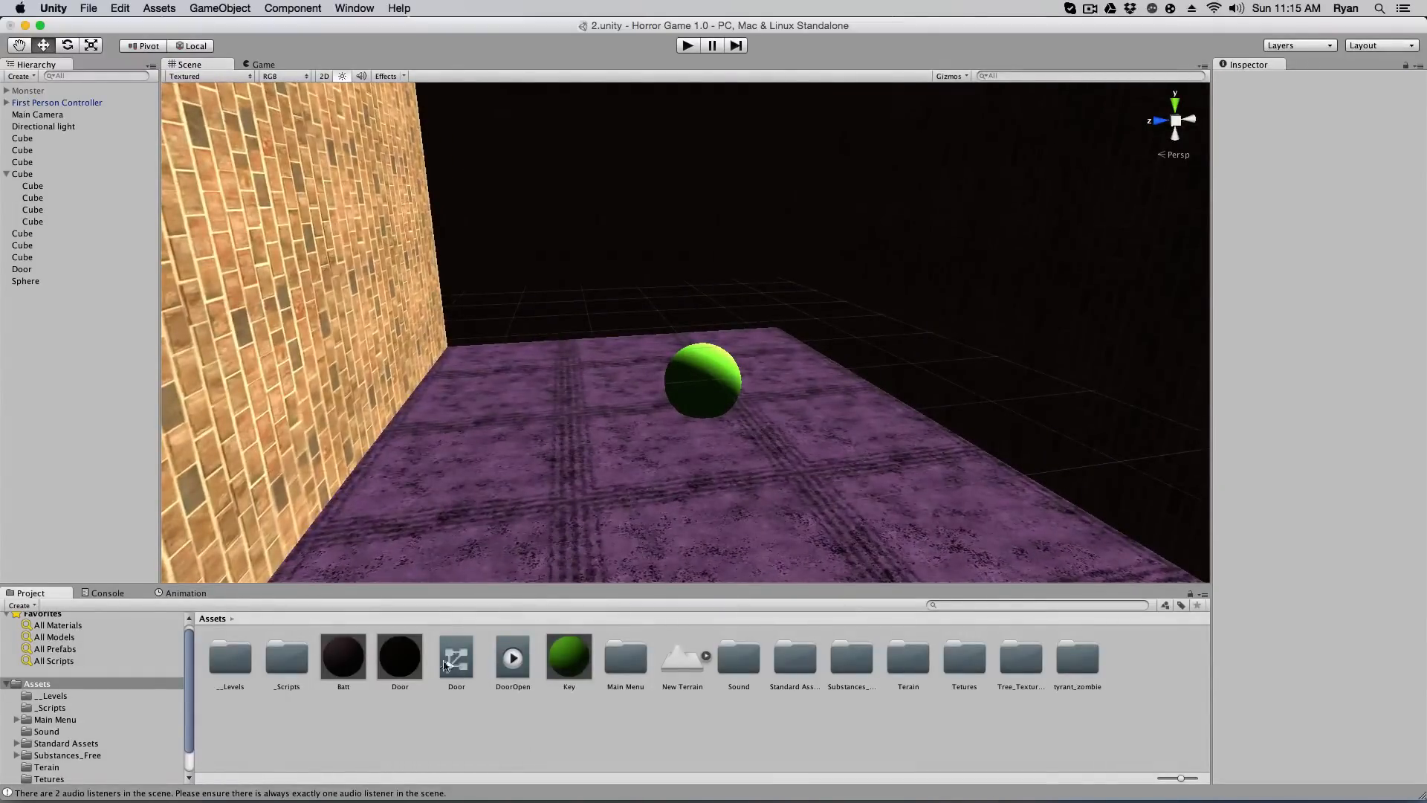
Inspect the Door.controller and DoorOpen.anim assets, returning to the Door controller
left_click(455, 657)
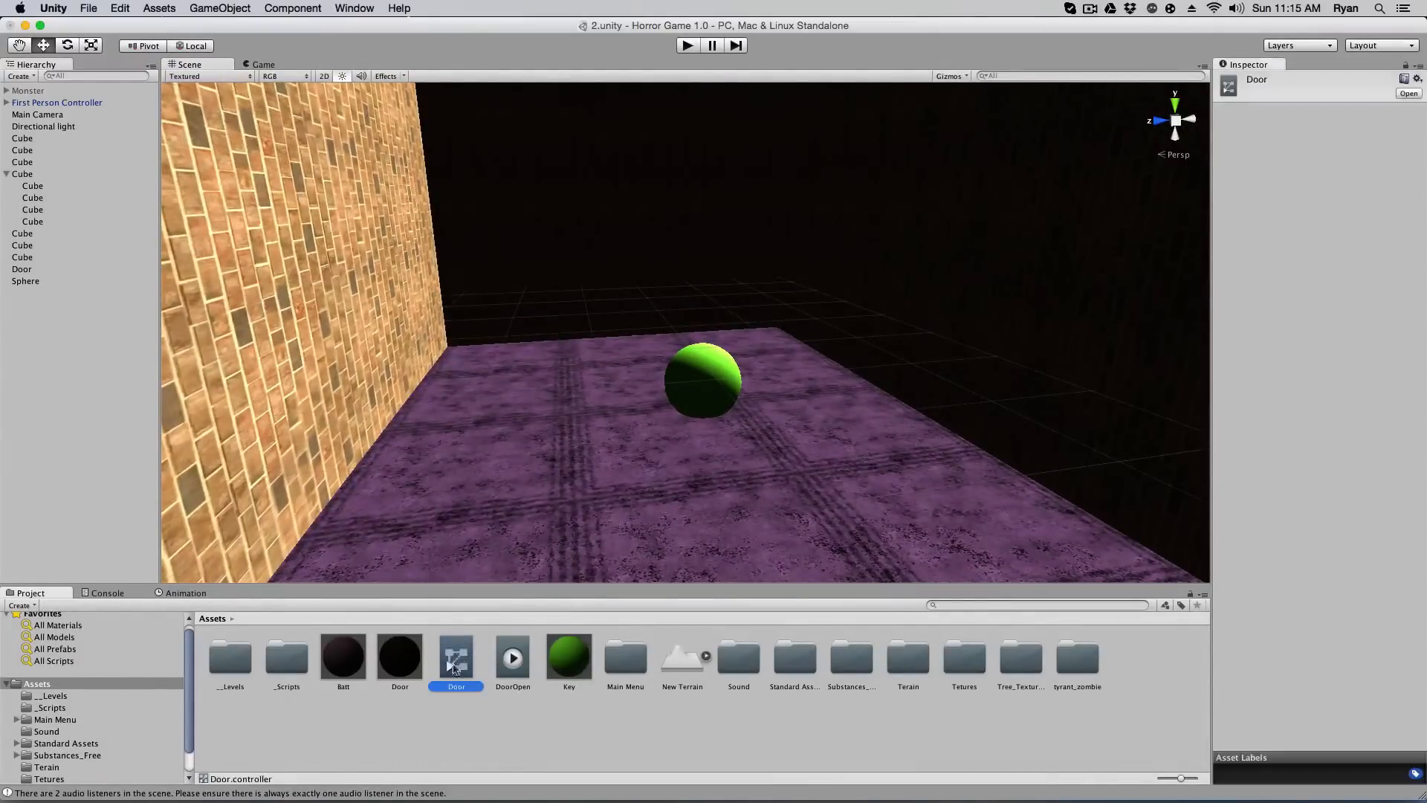
left_click(513, 657)
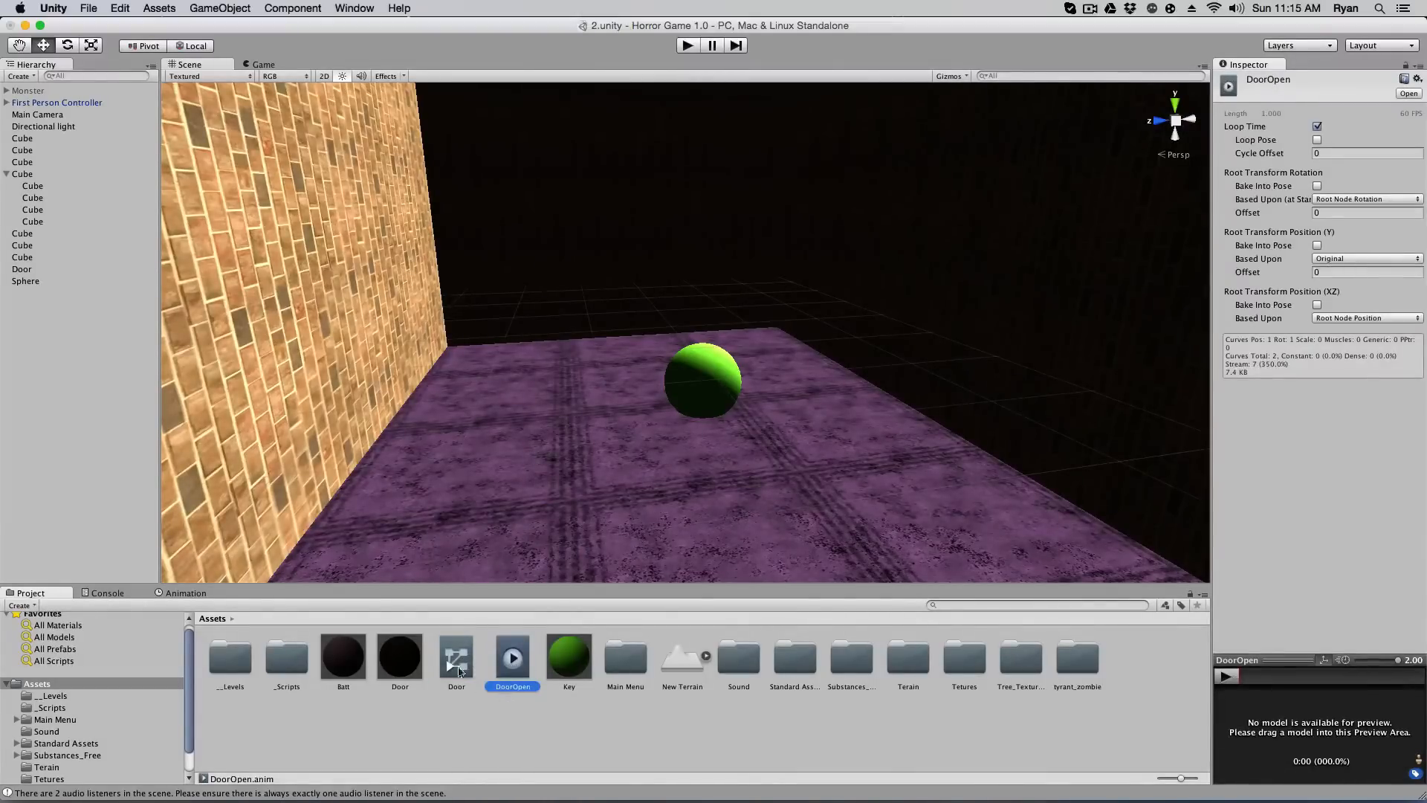
left_click(456, 657)
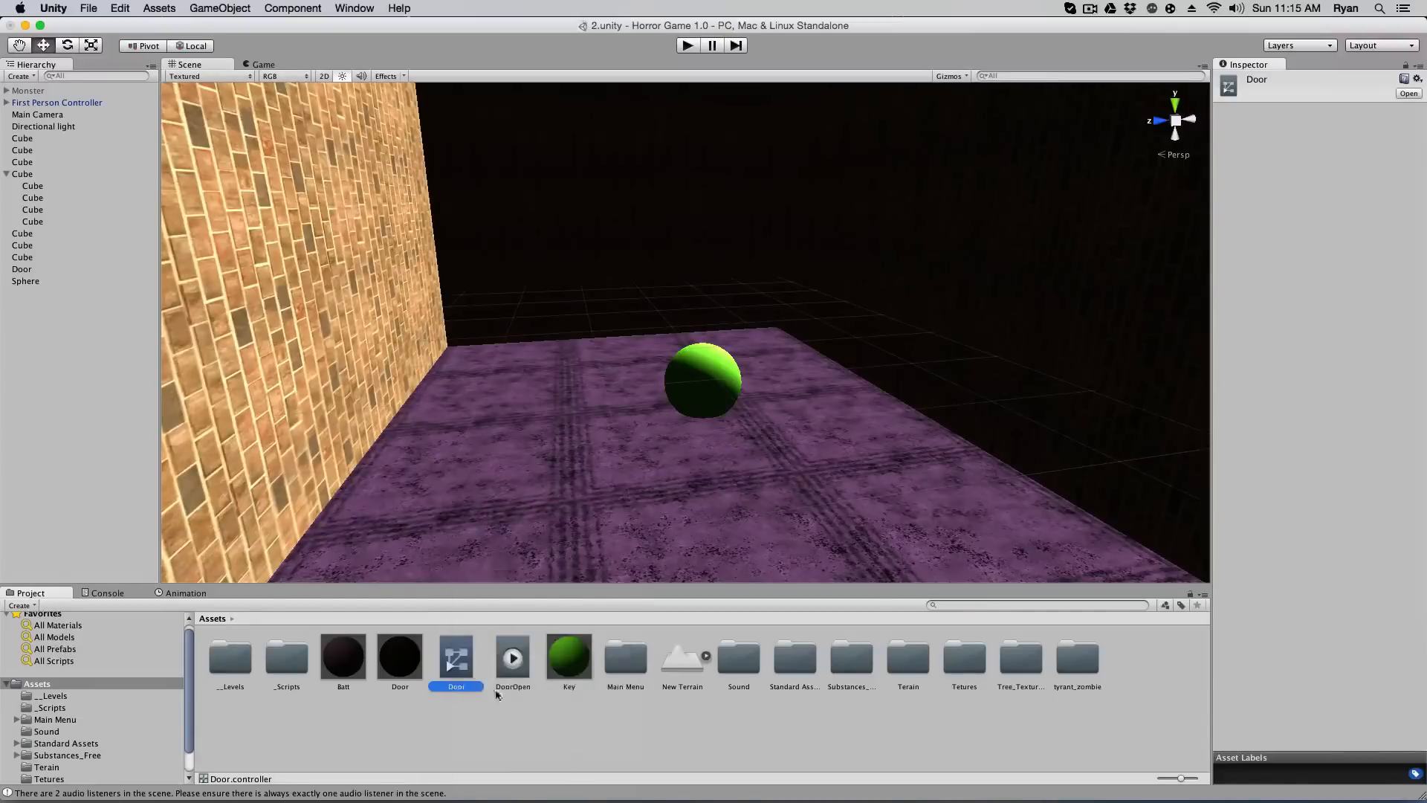
mouse_move(517, 656)
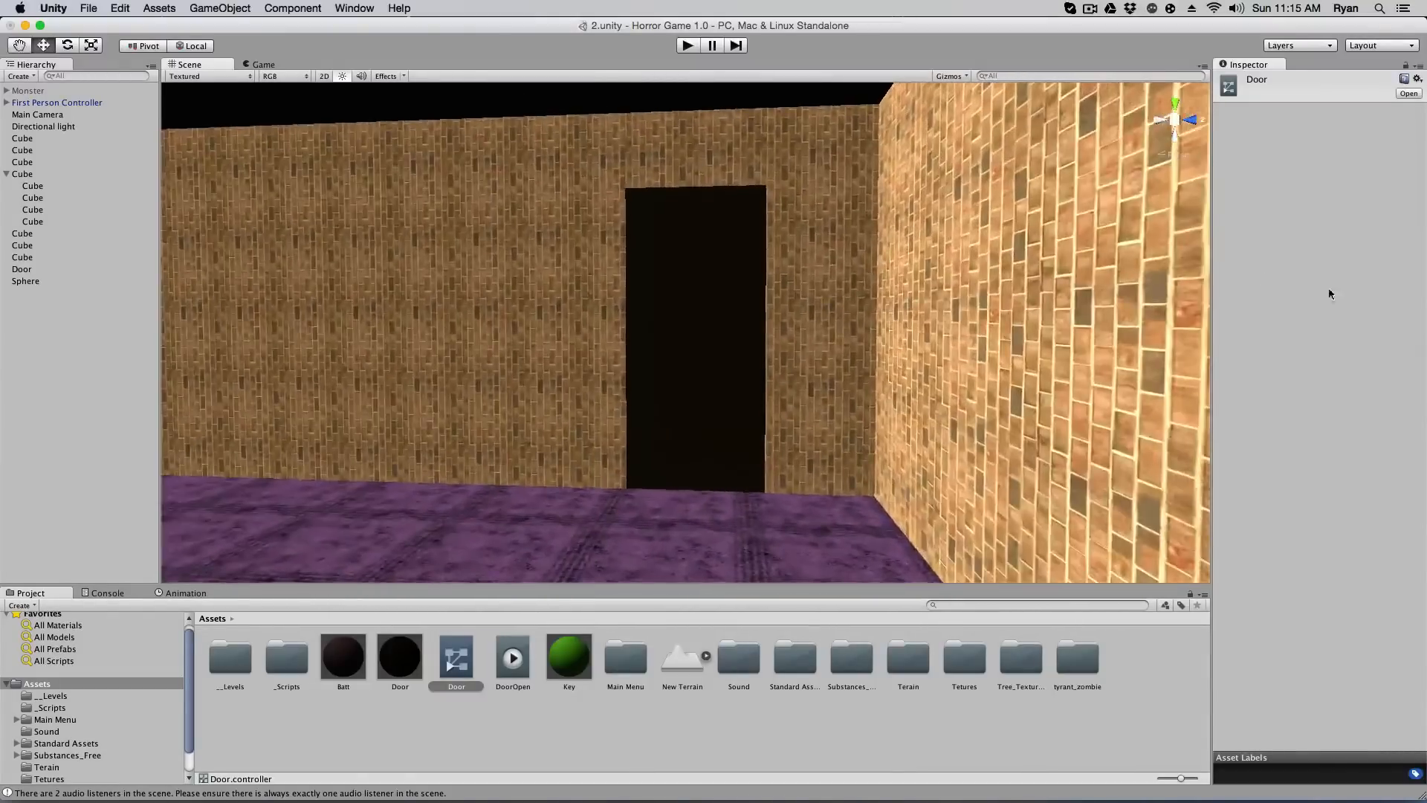
Replace the Door's Animator with a legacy Animation component
left_click(20, 268)
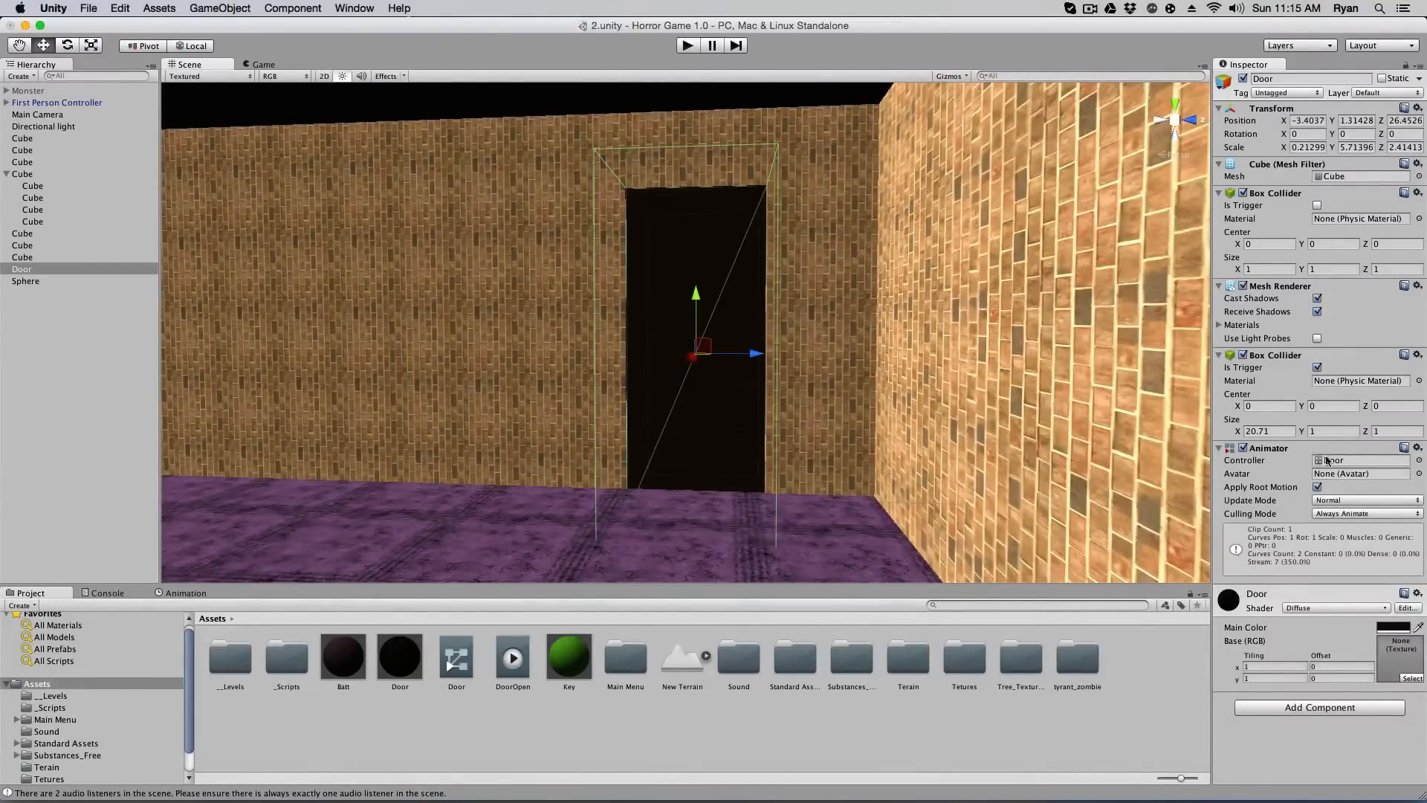
left_click(1418, 447)
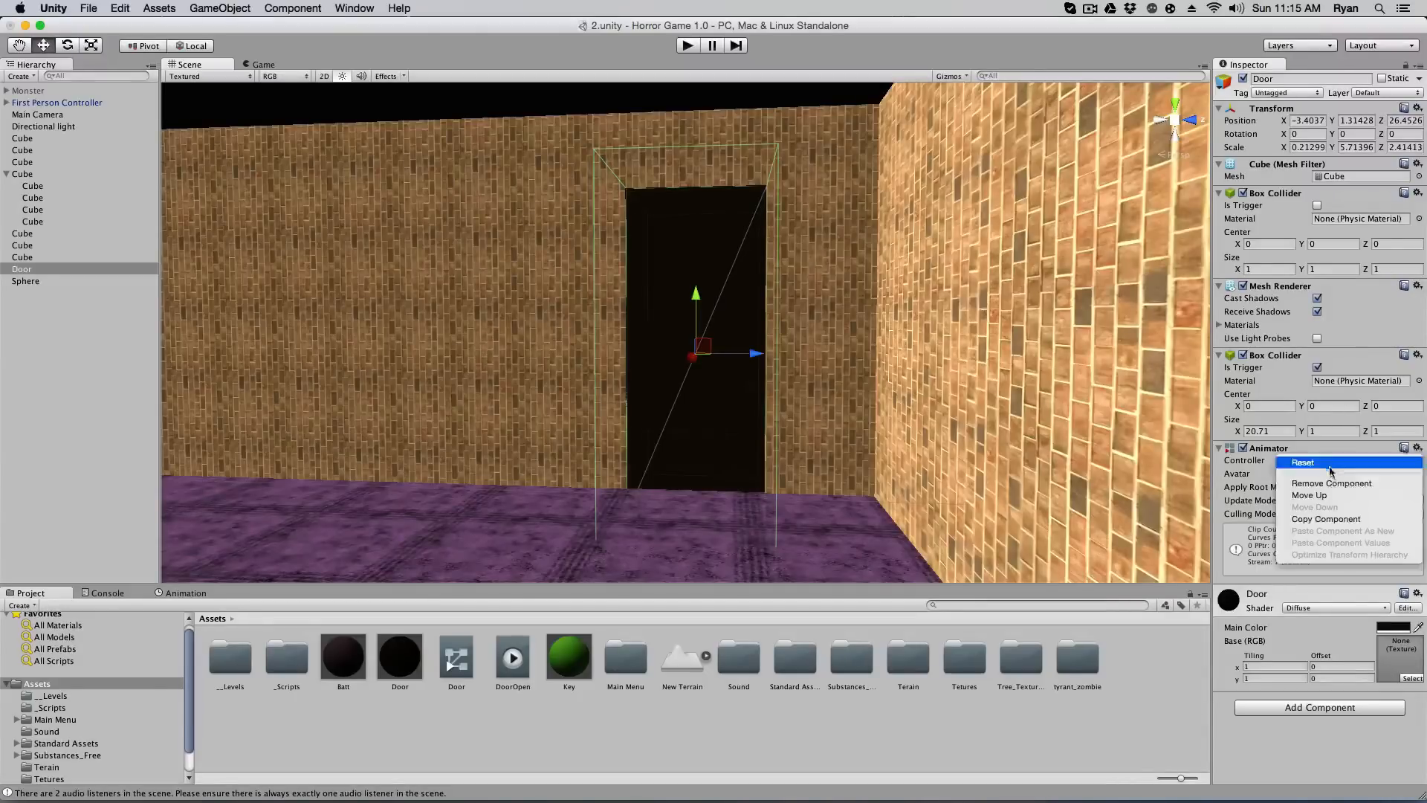
left_click(1330, 483)
type("anim")
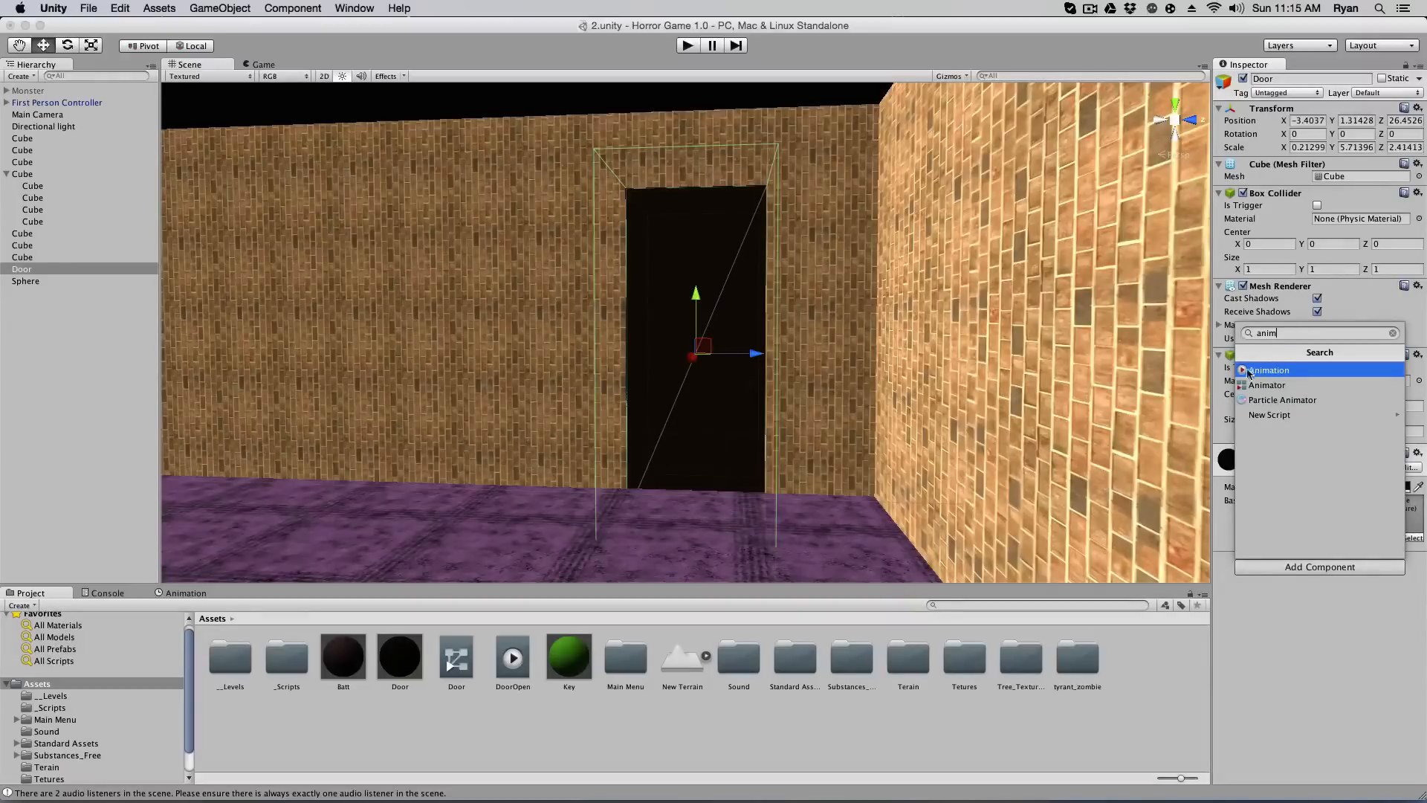
left_click(1268, 369)
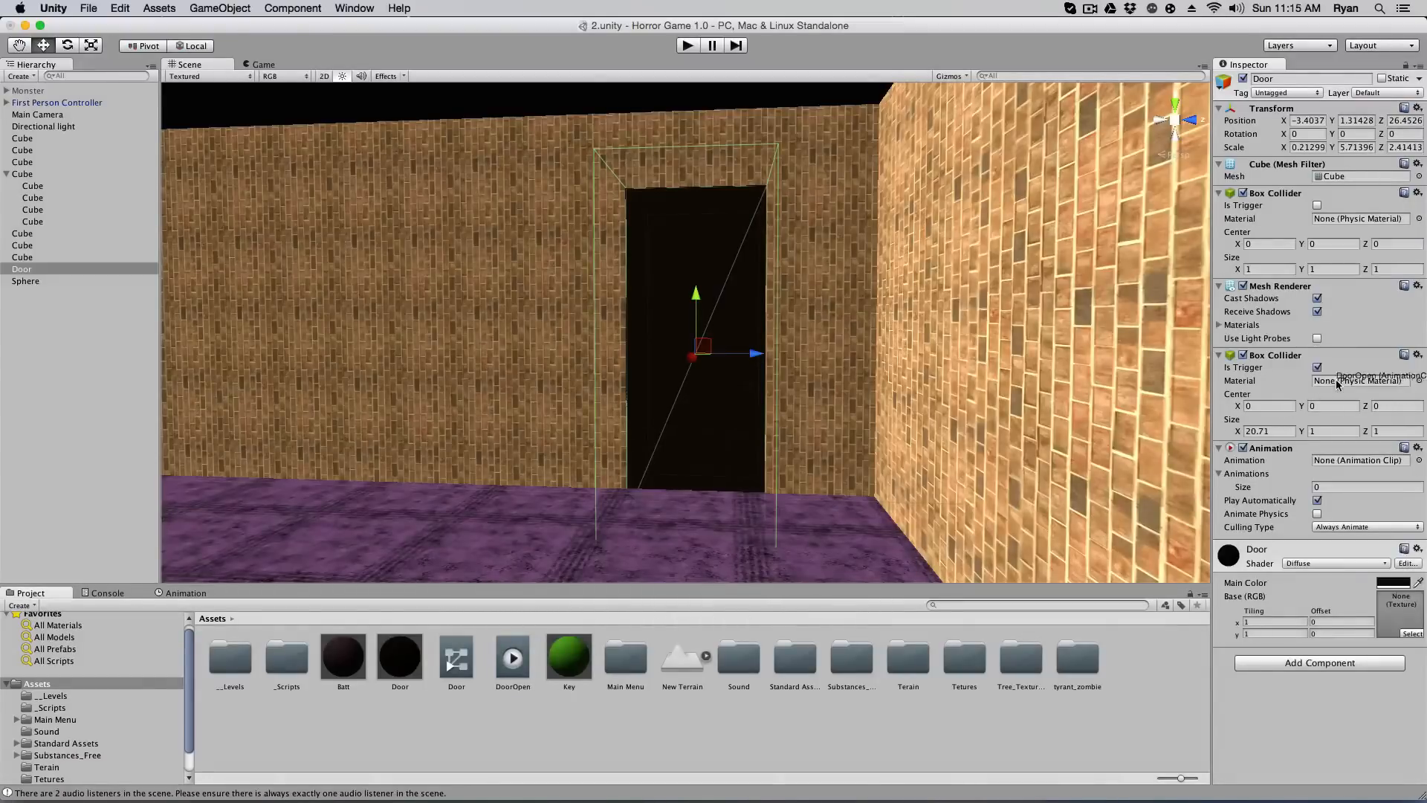
Assign the DoorOpen clip to the Door's Animation and turn off Play Automatically
left_click(455, 657)
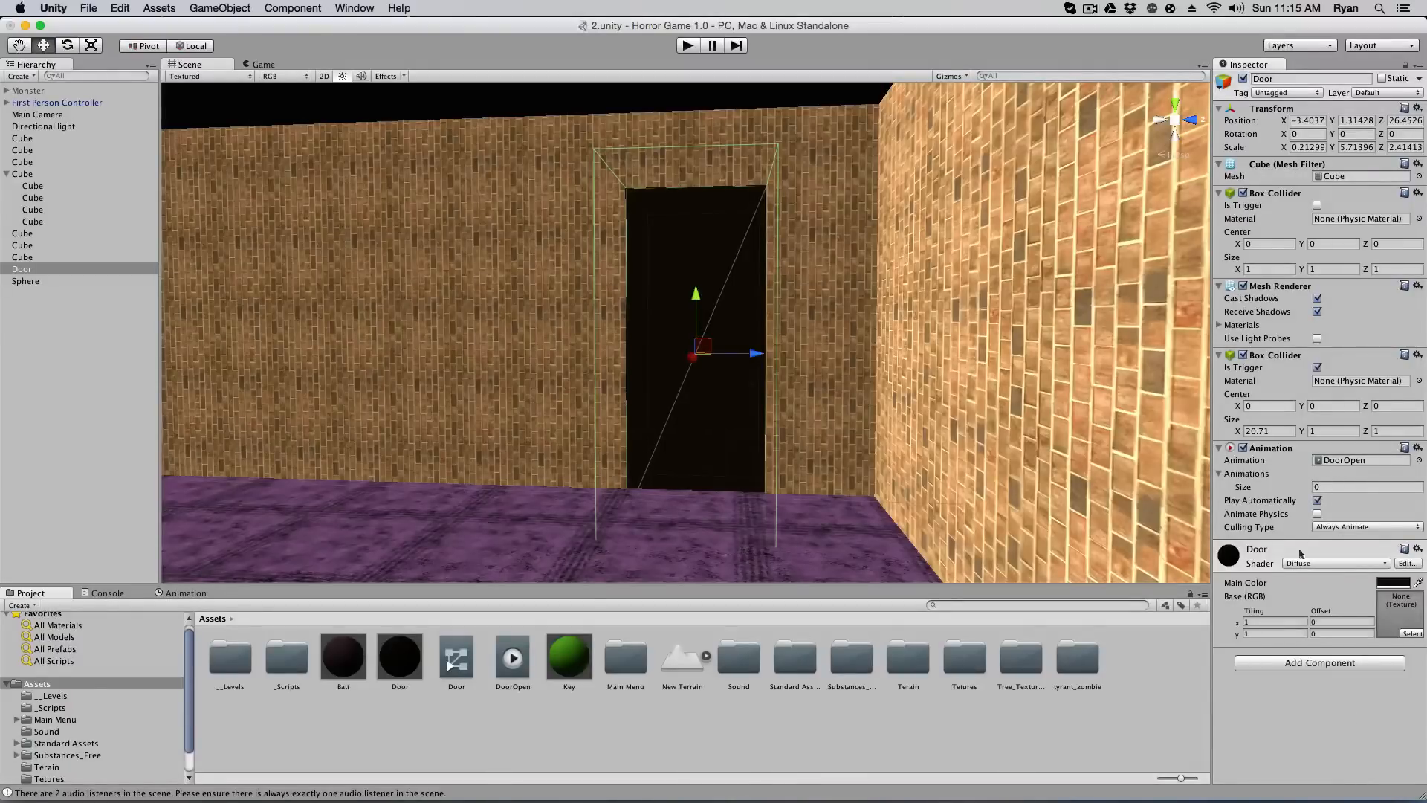
left_click(1316, 499)
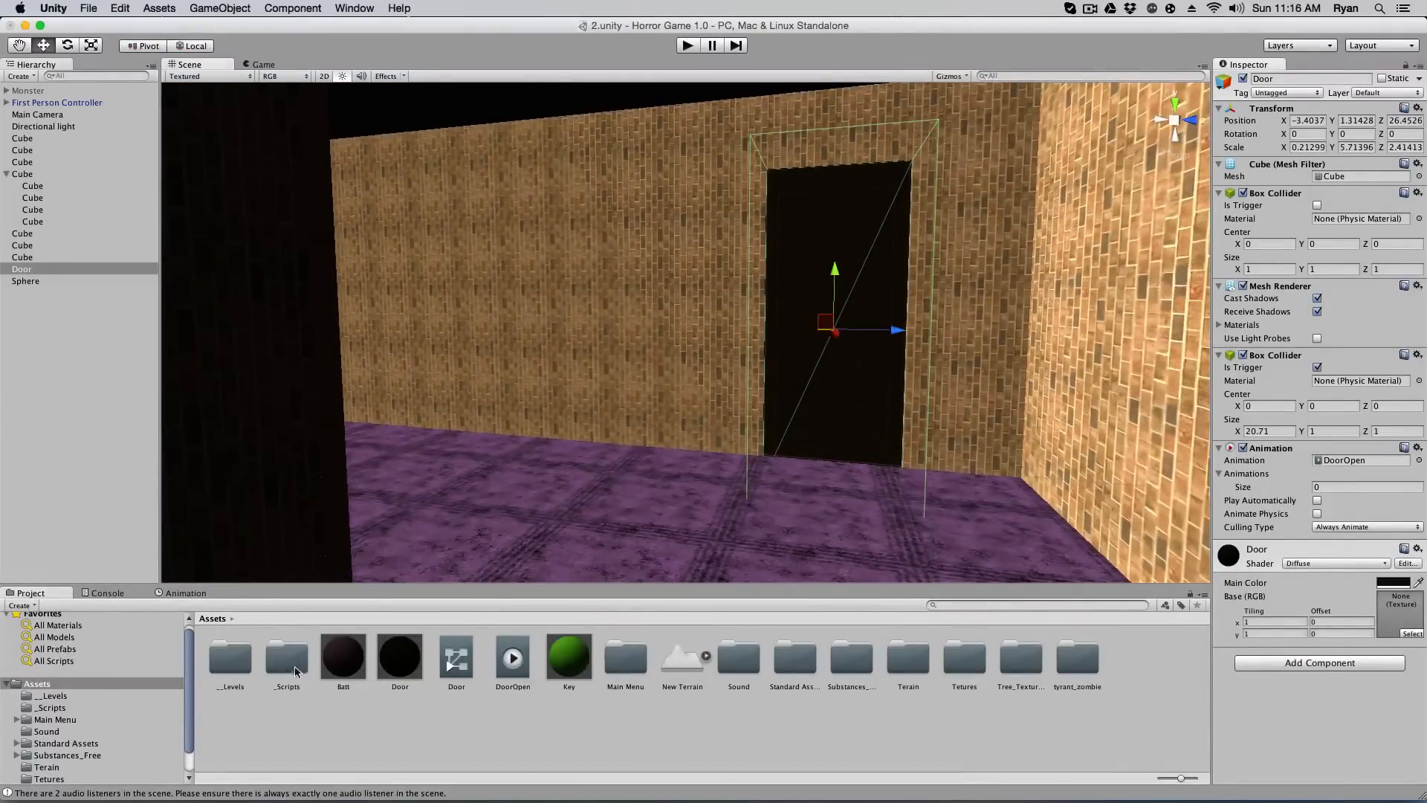
Open DOOR.js from _Scripts so it plays DoorOpen on E inside the trigger once the key is gone
double_click(285, 657)
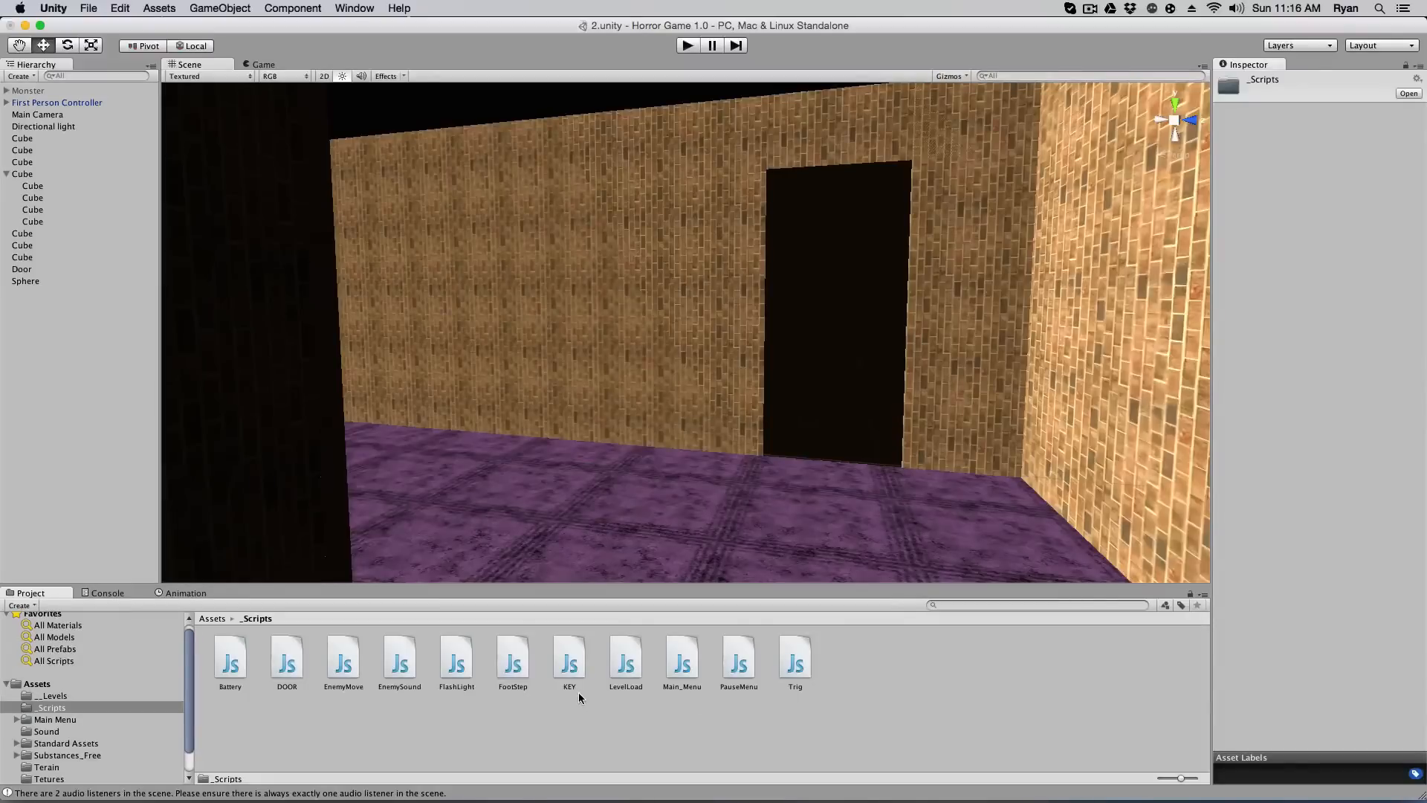
left_click(285, 658)
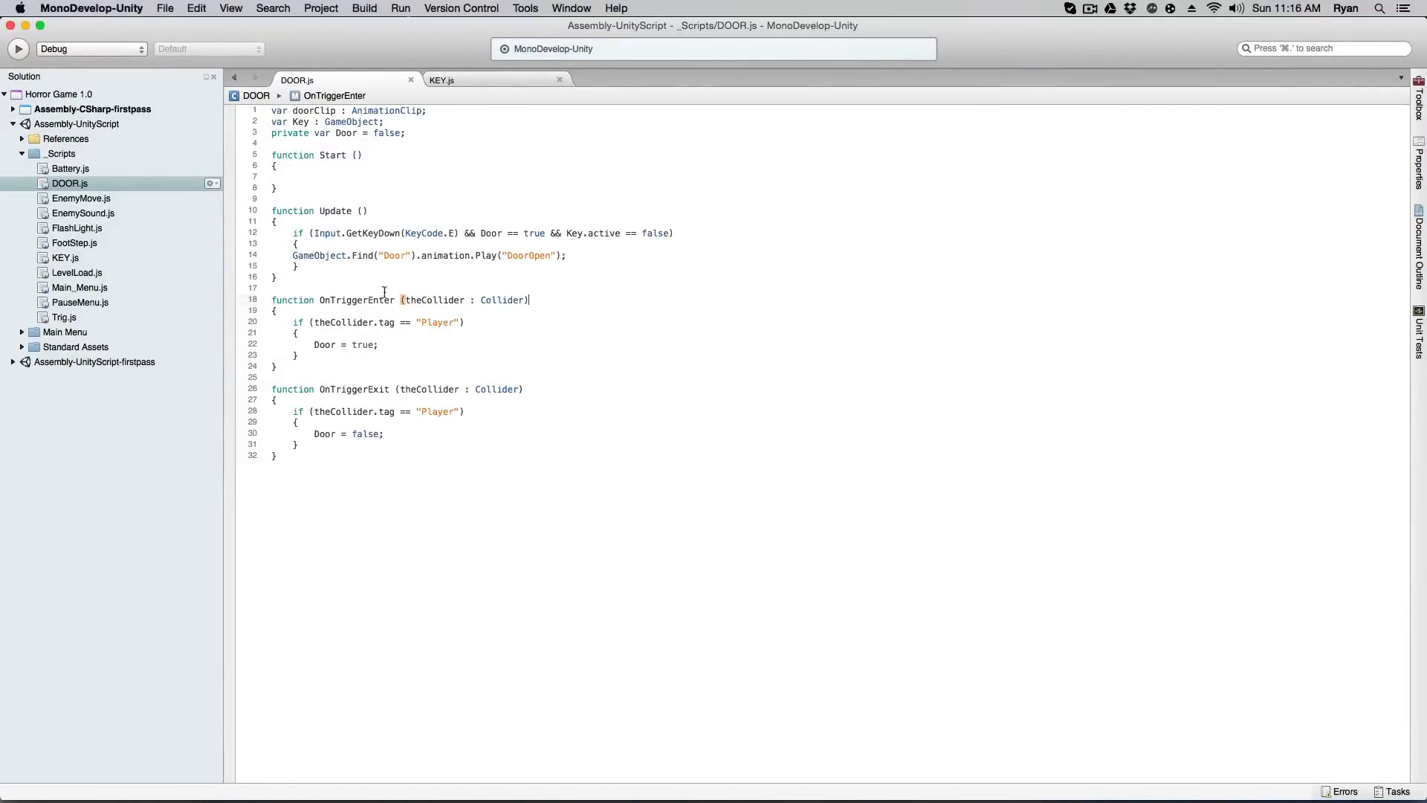
mouse_move(419, 333)
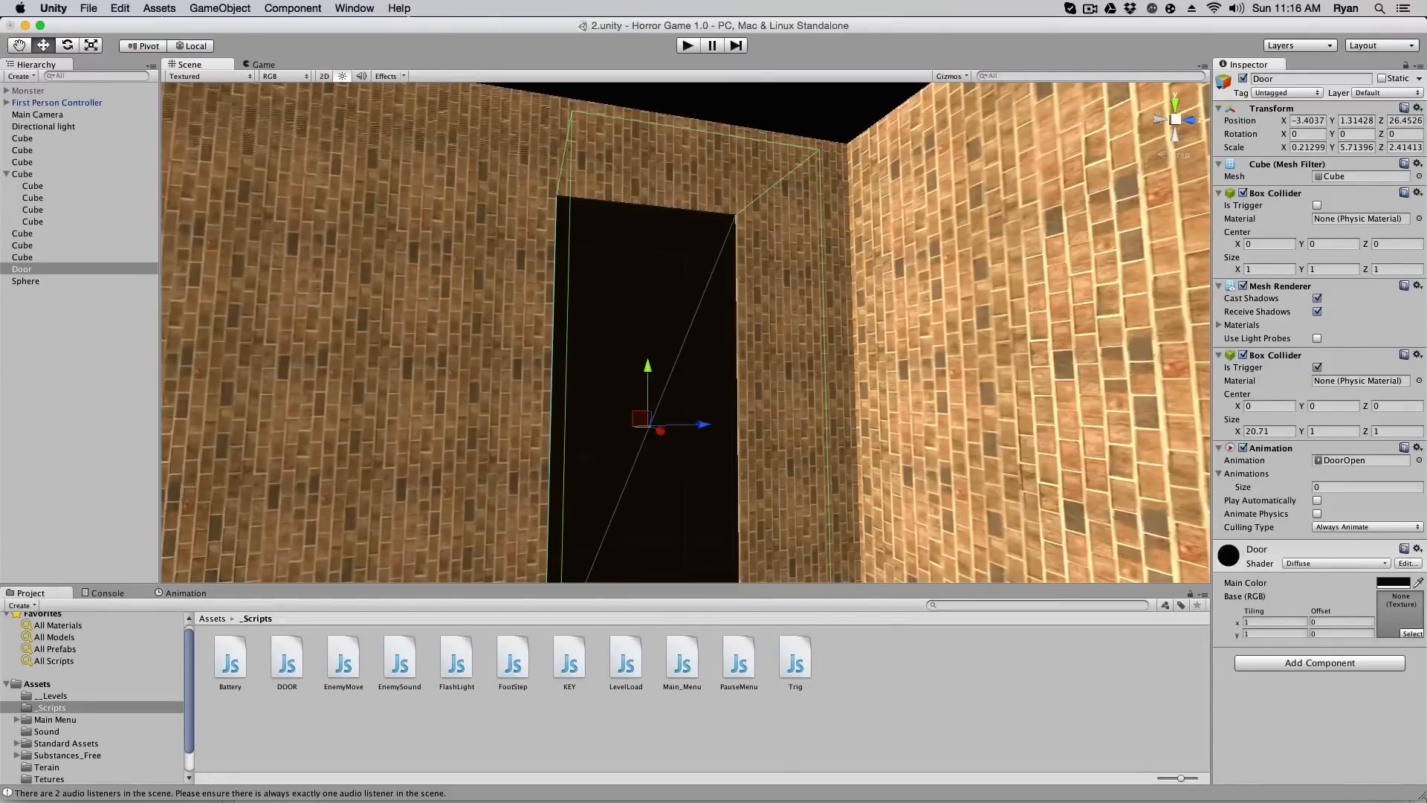
Rename the green Sphere in the corridor to Key
double_click(285, 657)
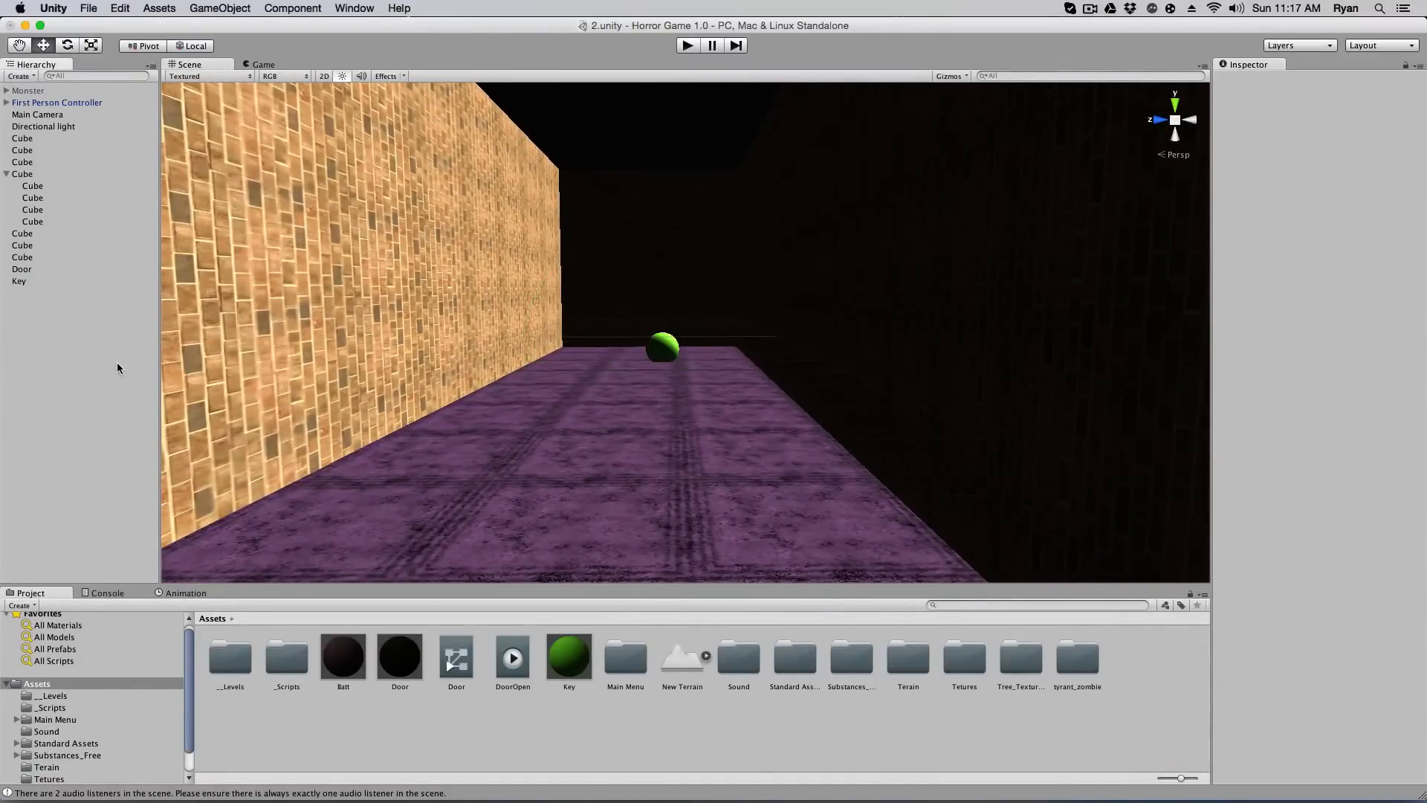
Open KEY.js from _Scripts so it deactivates TheKey when E is pressed inside its trigger
double_click(285, 657)
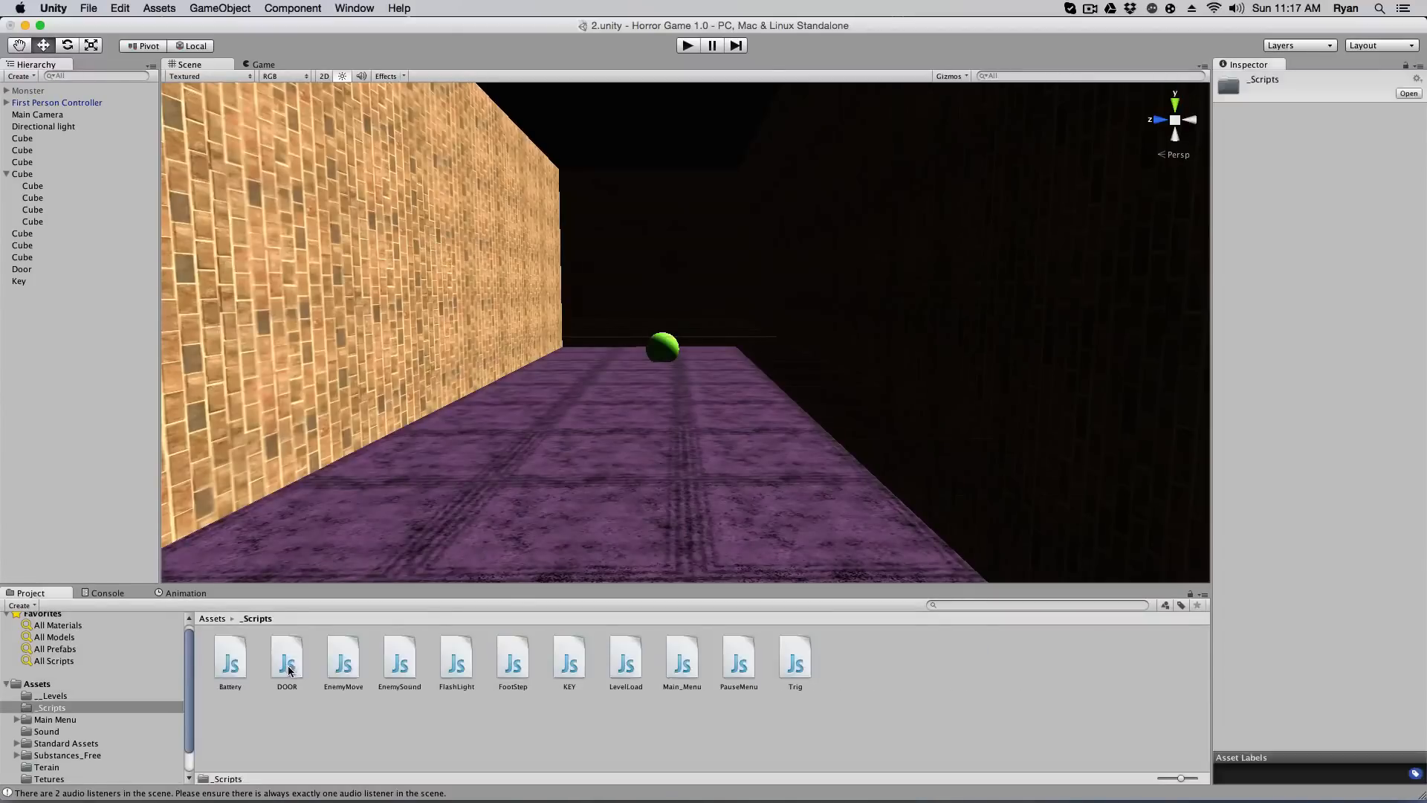
left_click(568, 665)
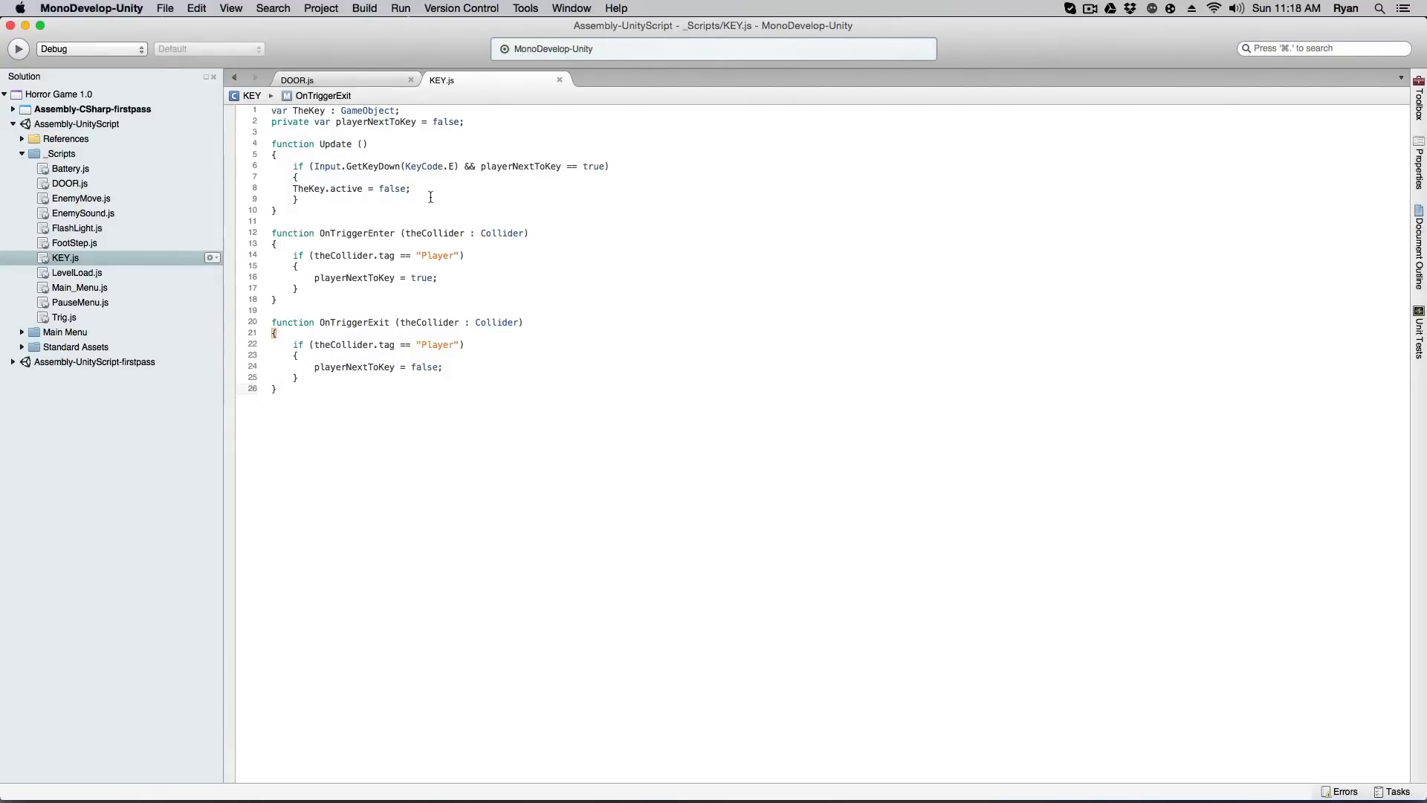
mouse_move(42, 26)
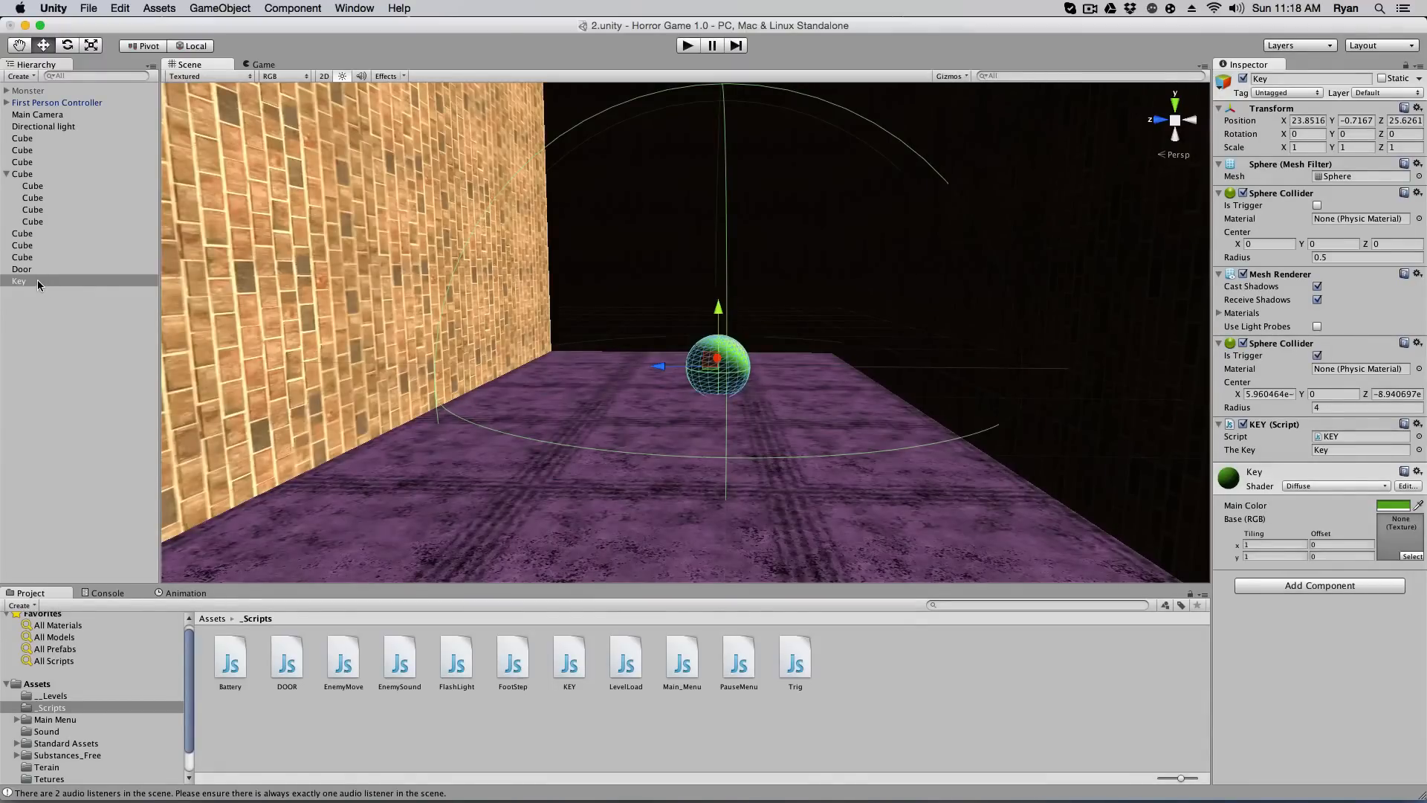
mouse_move(945, 377)
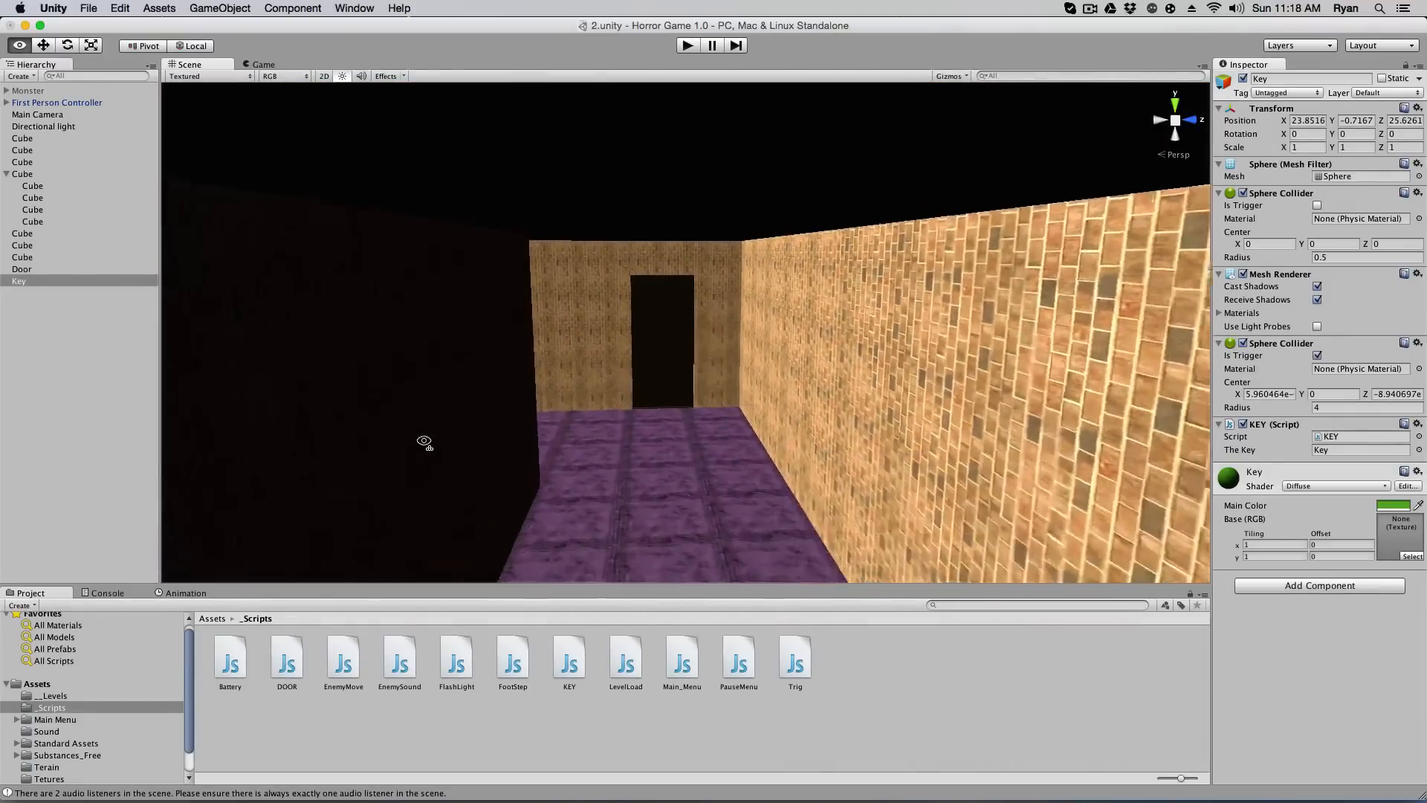
Give the Door the DOOR script with DoorOpen and Key assigned and run the game
left_click(21, 268)
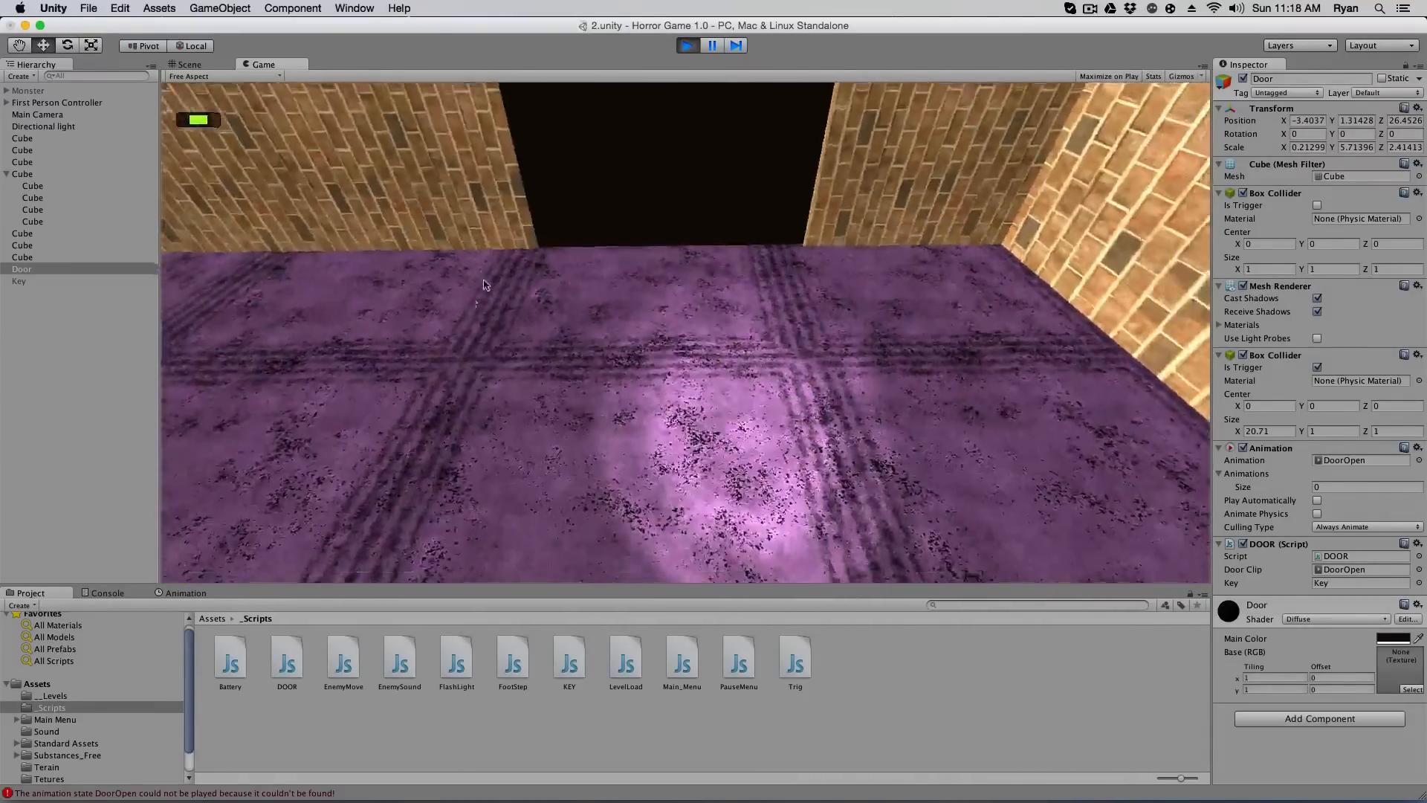
Check the DoorOpen-not-found Console error and locate the clip in the assets
left_click(188, 64)
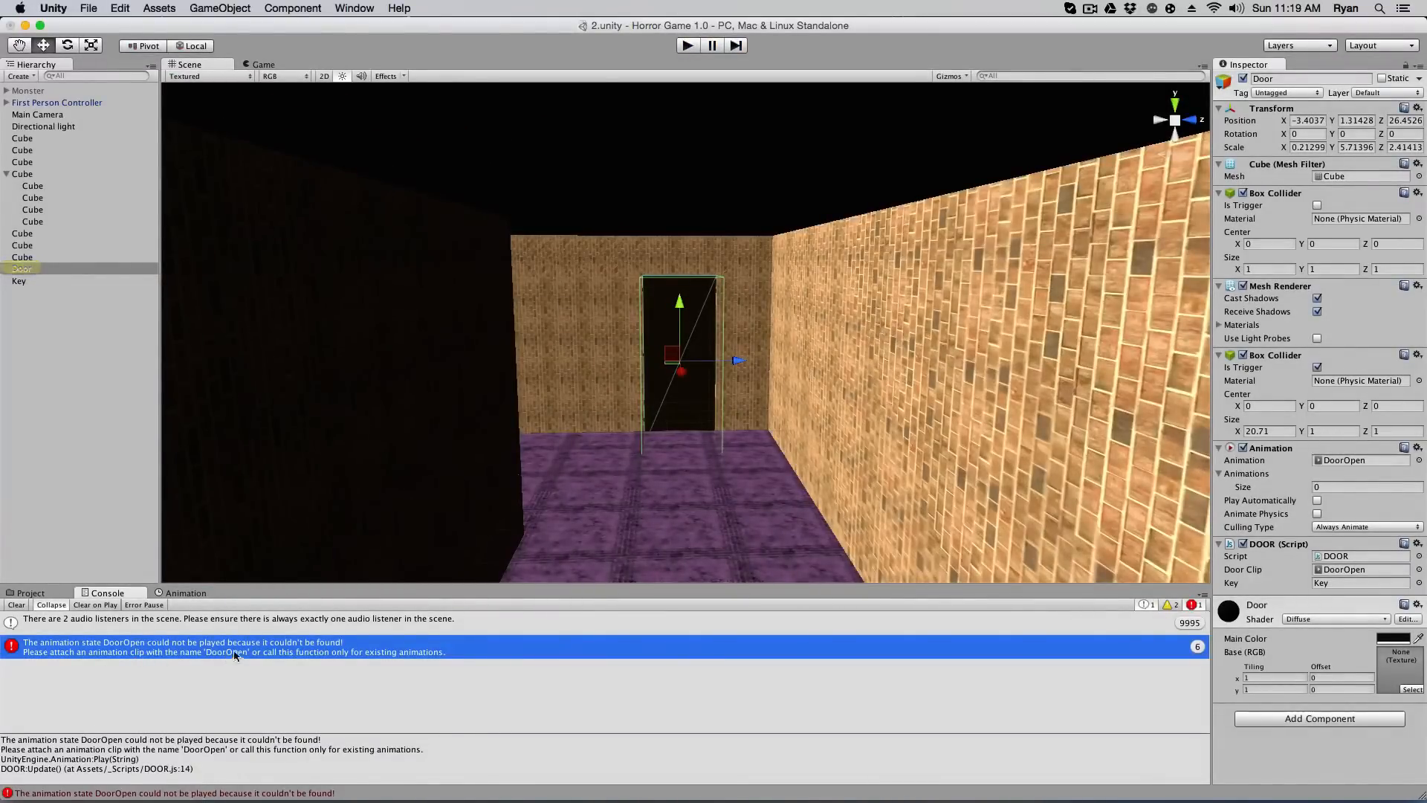
left_click(30, 592)
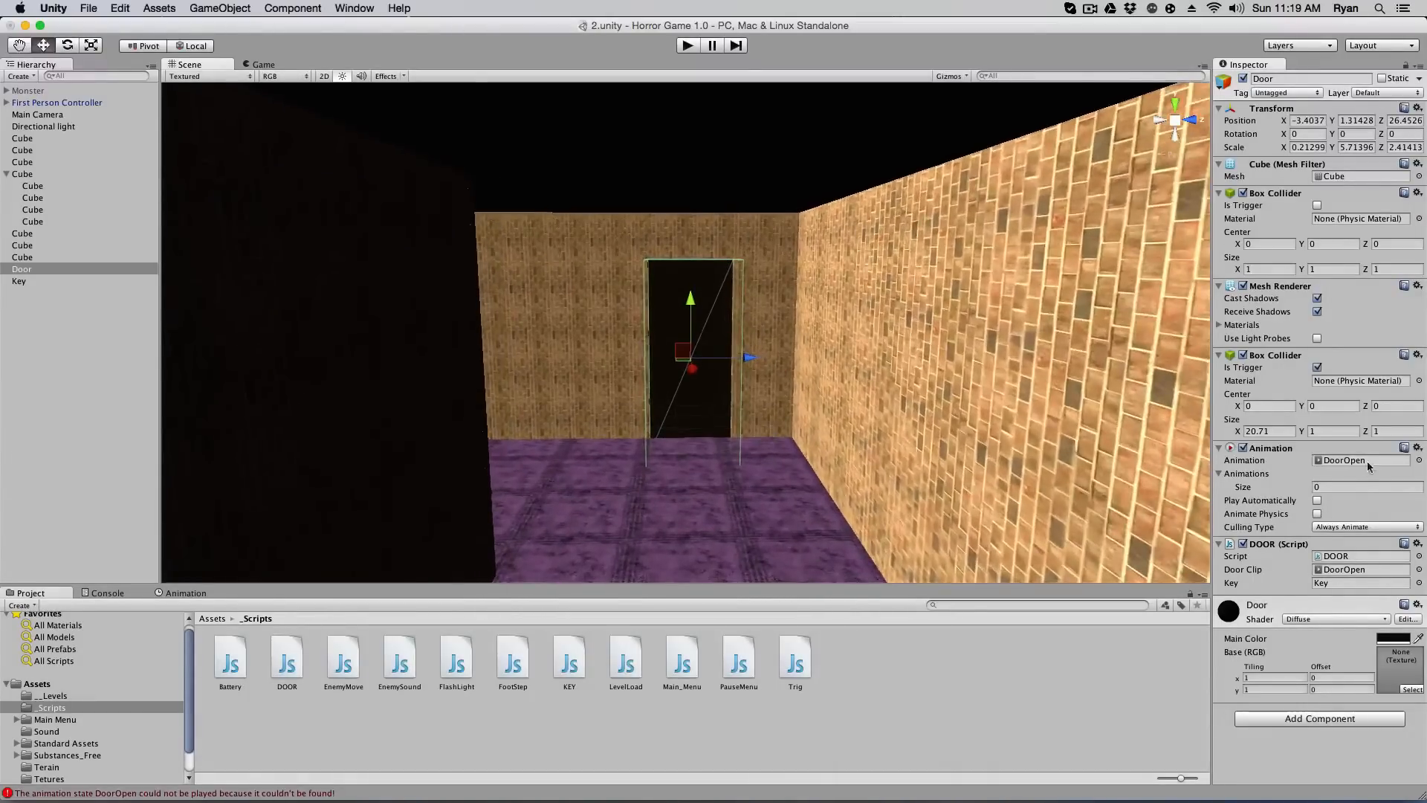
left_click(512, 658)
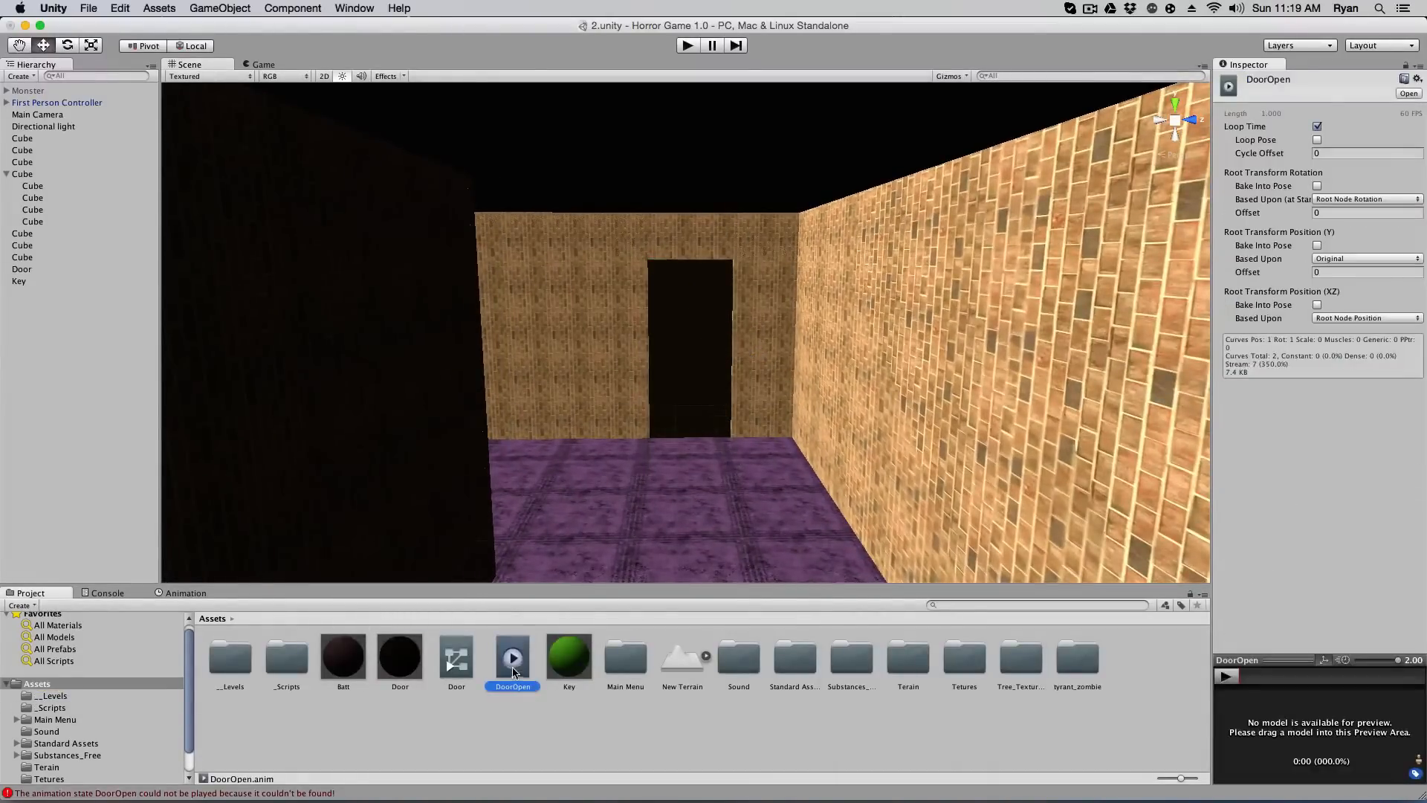
left_click(21, 267)
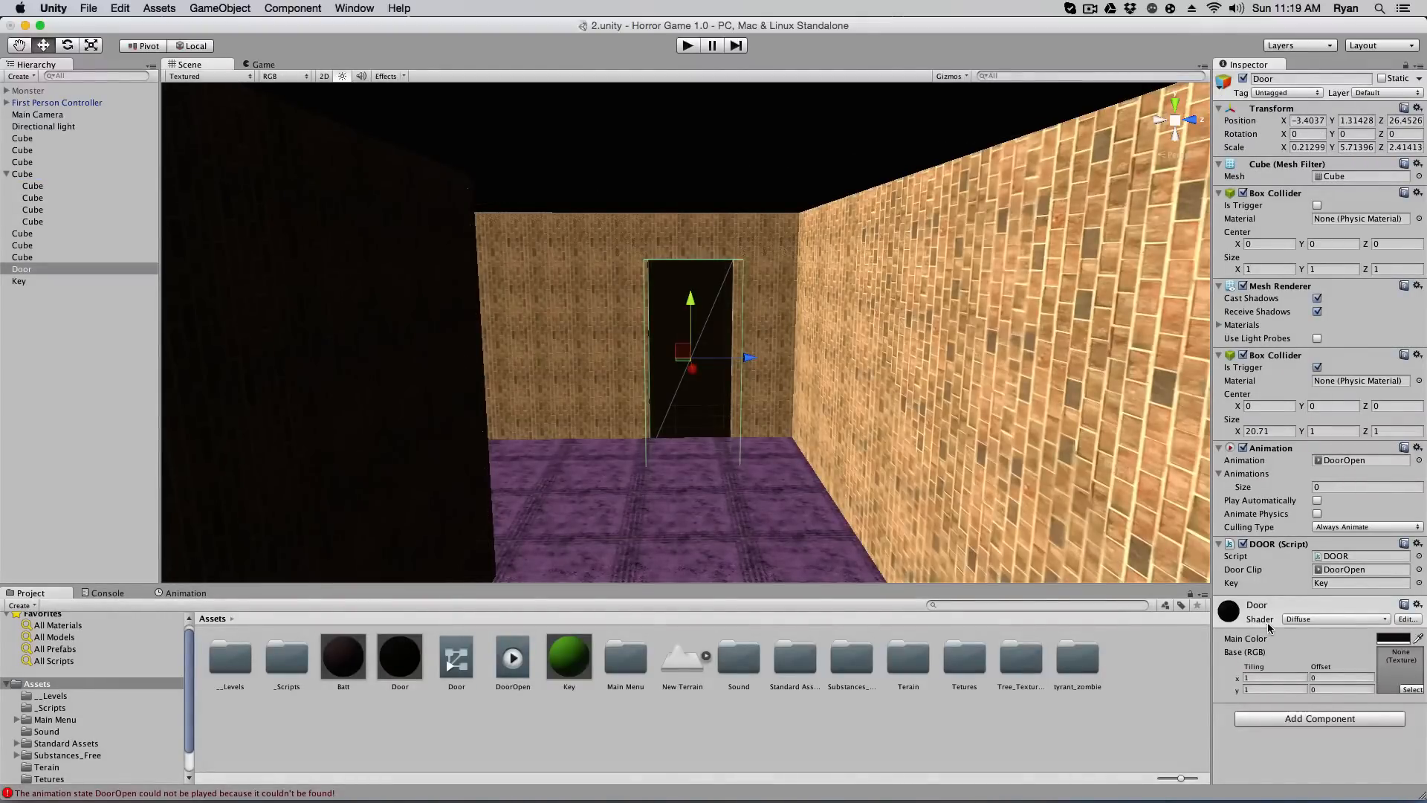
Delete the old Door.controller and DoorOpen.anim and start a new door animation clip
left_click(511, 657)
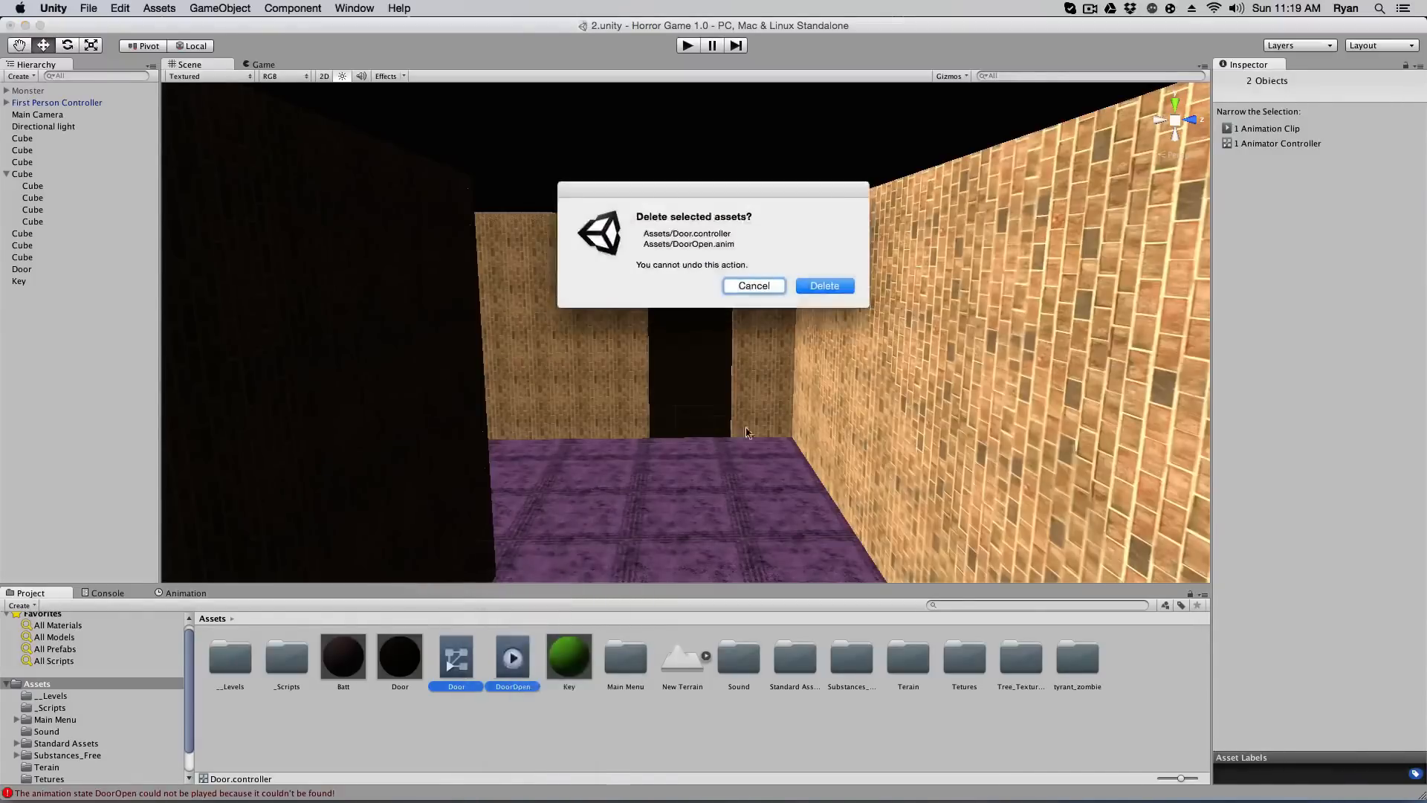
left_click(824, 285)
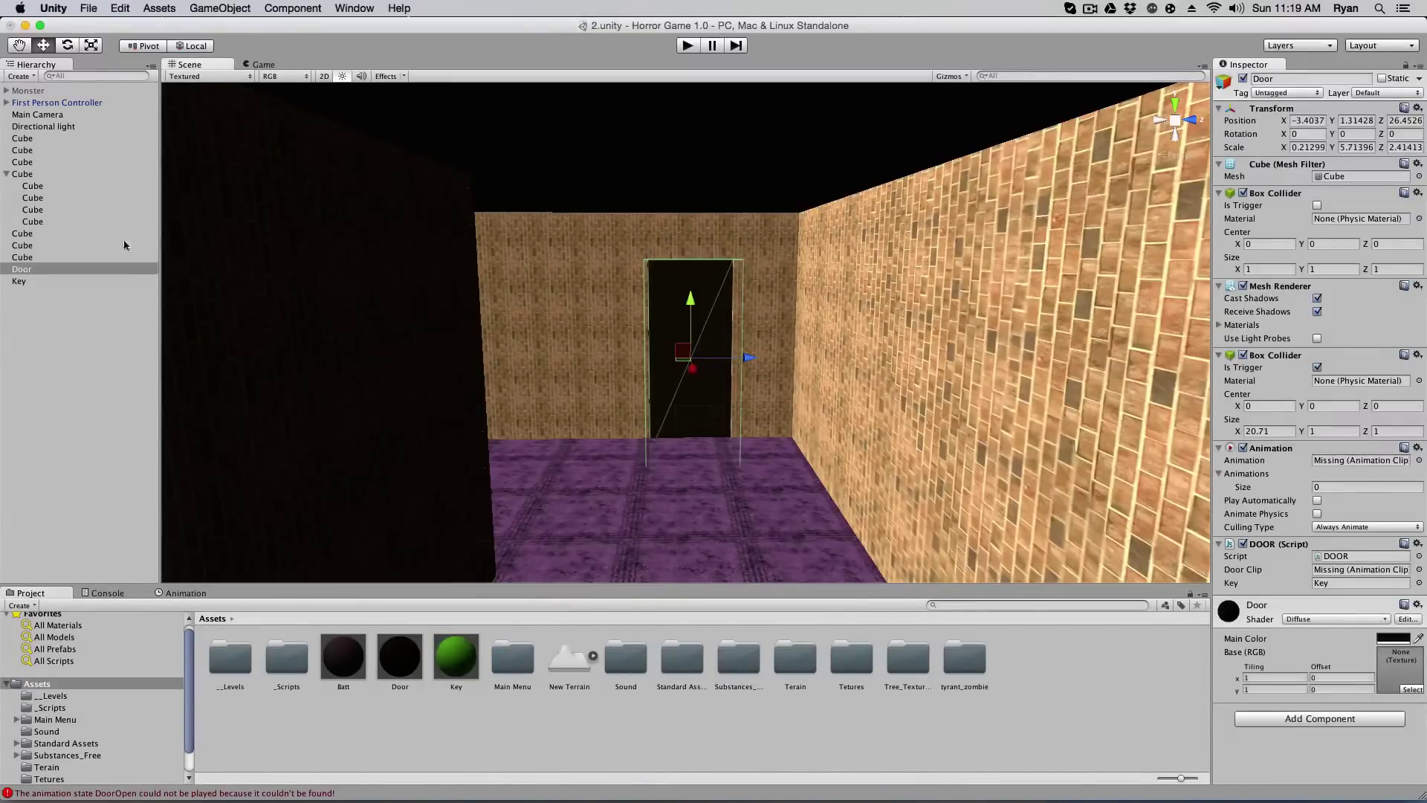
left_click(184, 592)
type("D")
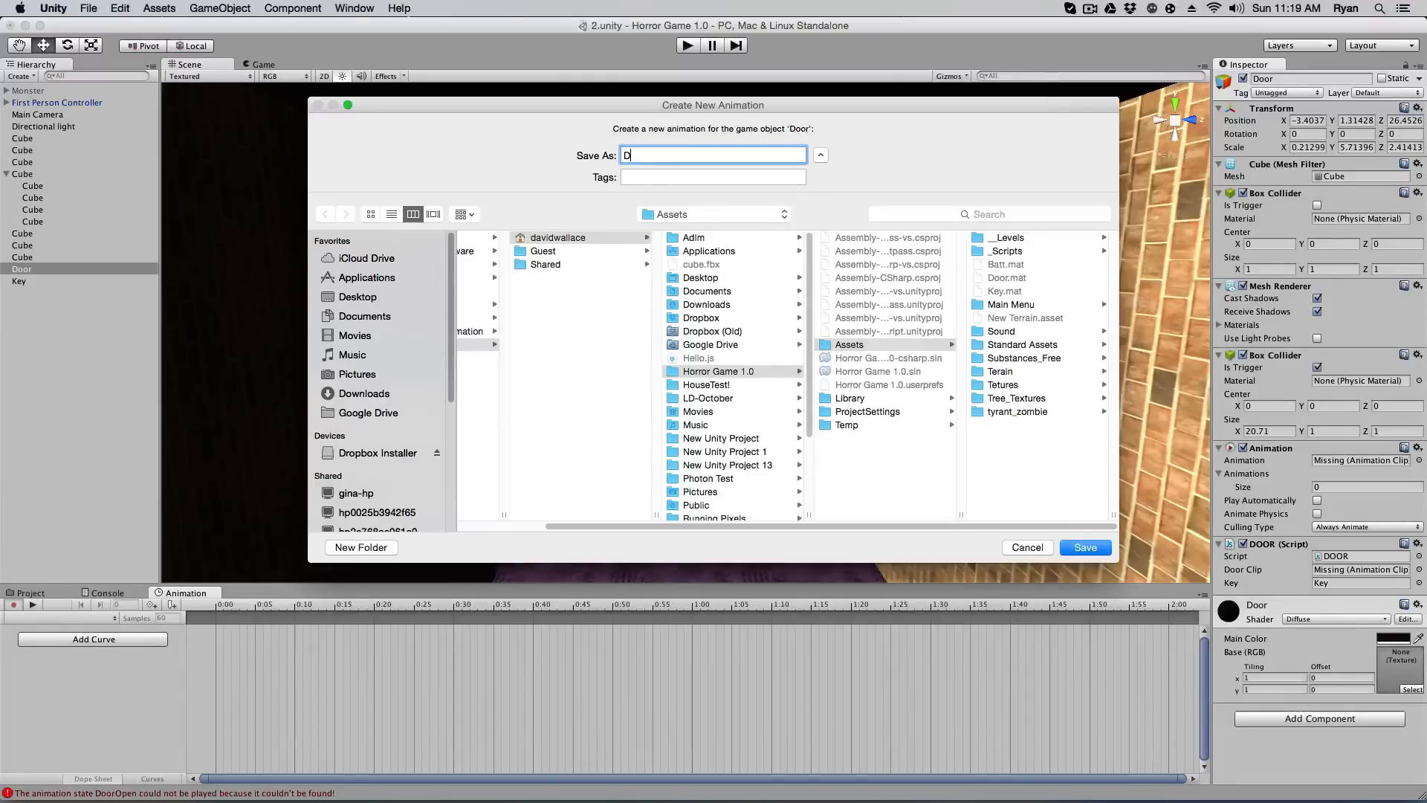
Save the new clip as DoorOpen and add Transform position and rotation curves for the door swing
type("oorOpen")
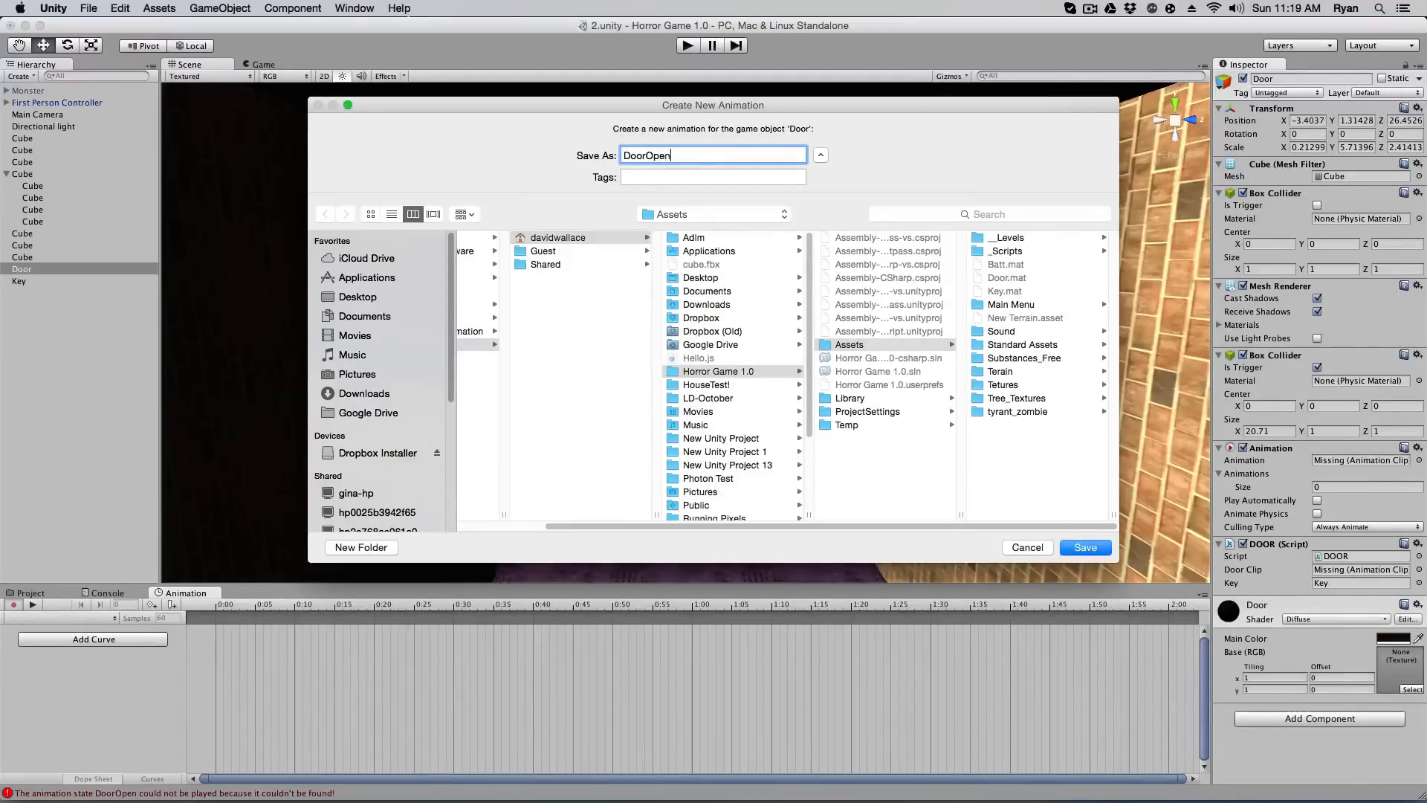
left_click(1085, 547)
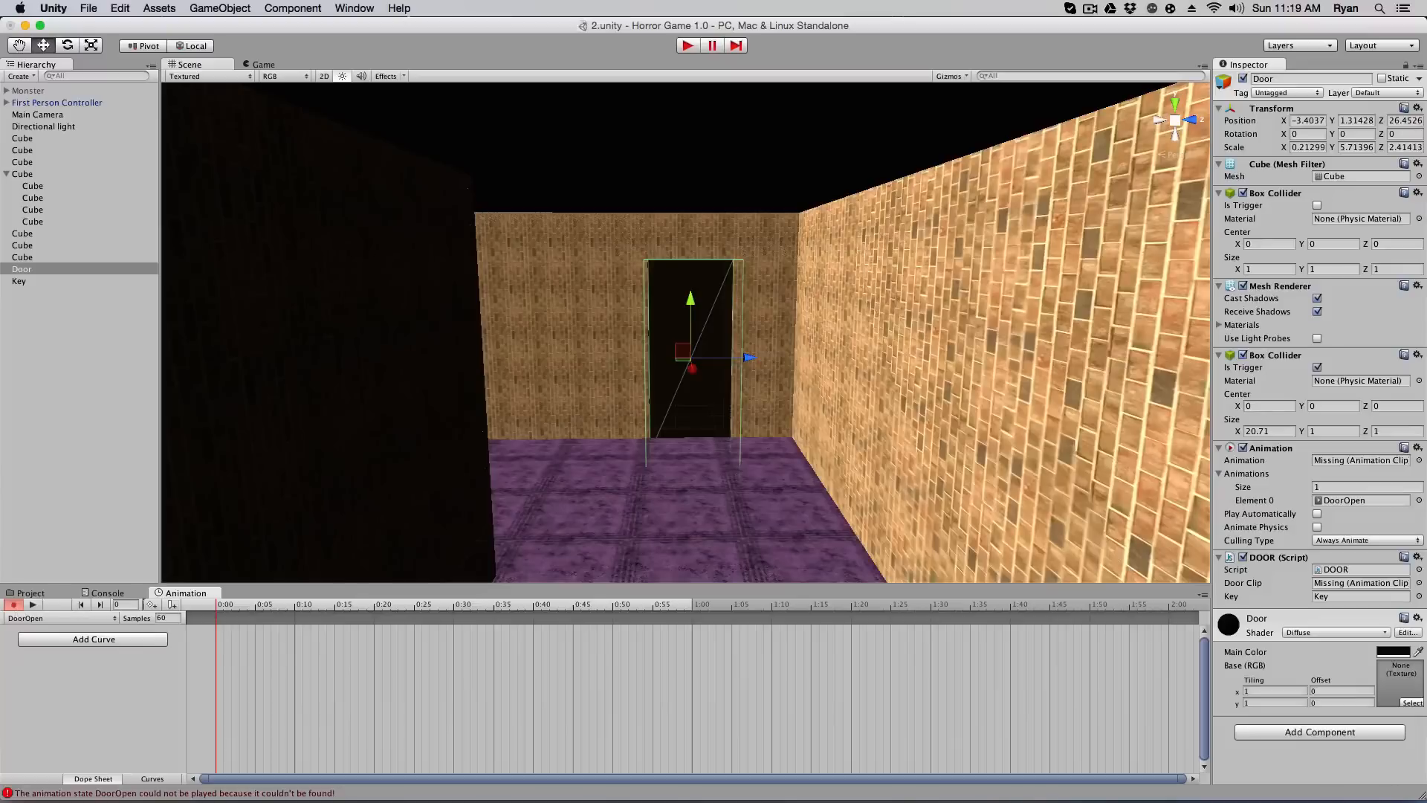
left_click(171, 605)
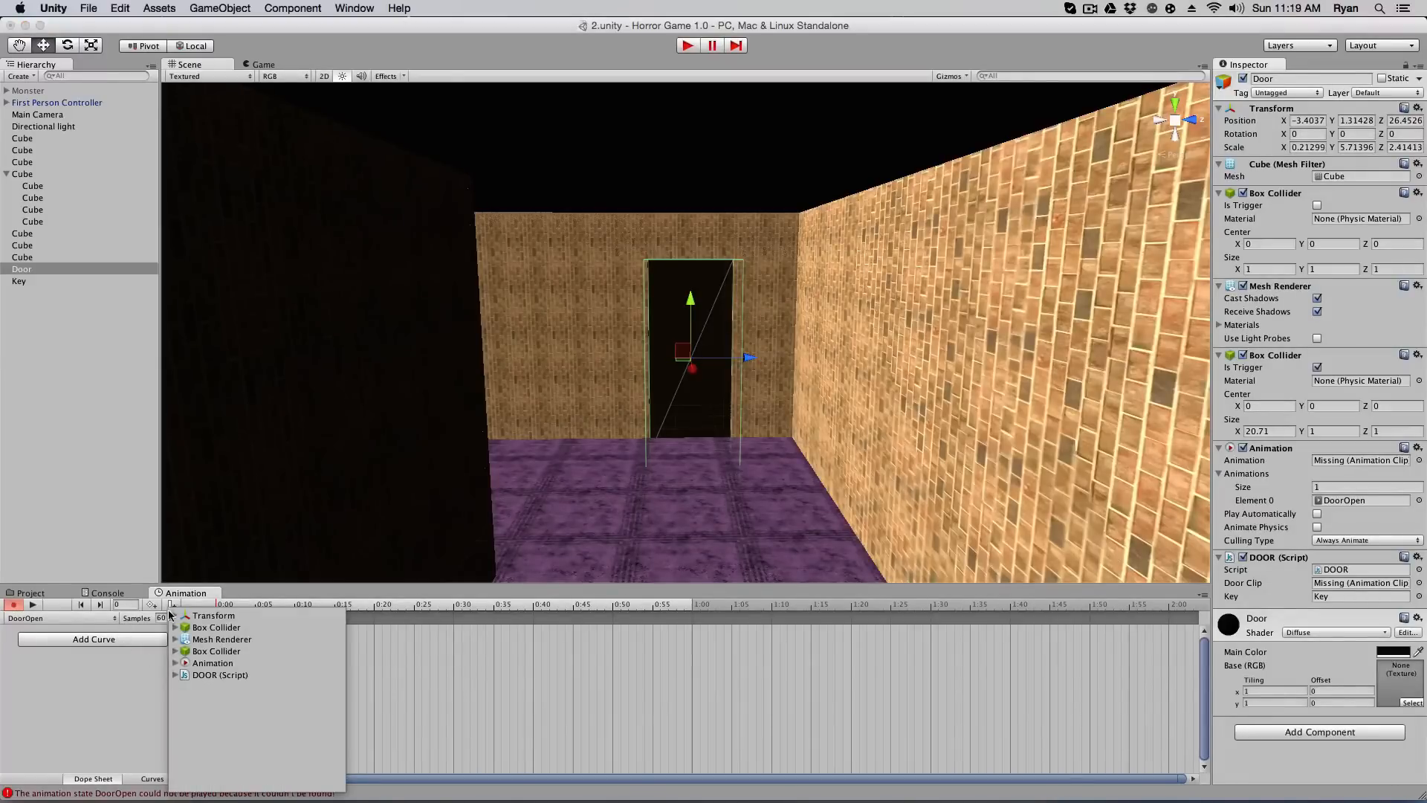
left_click(175, 615)
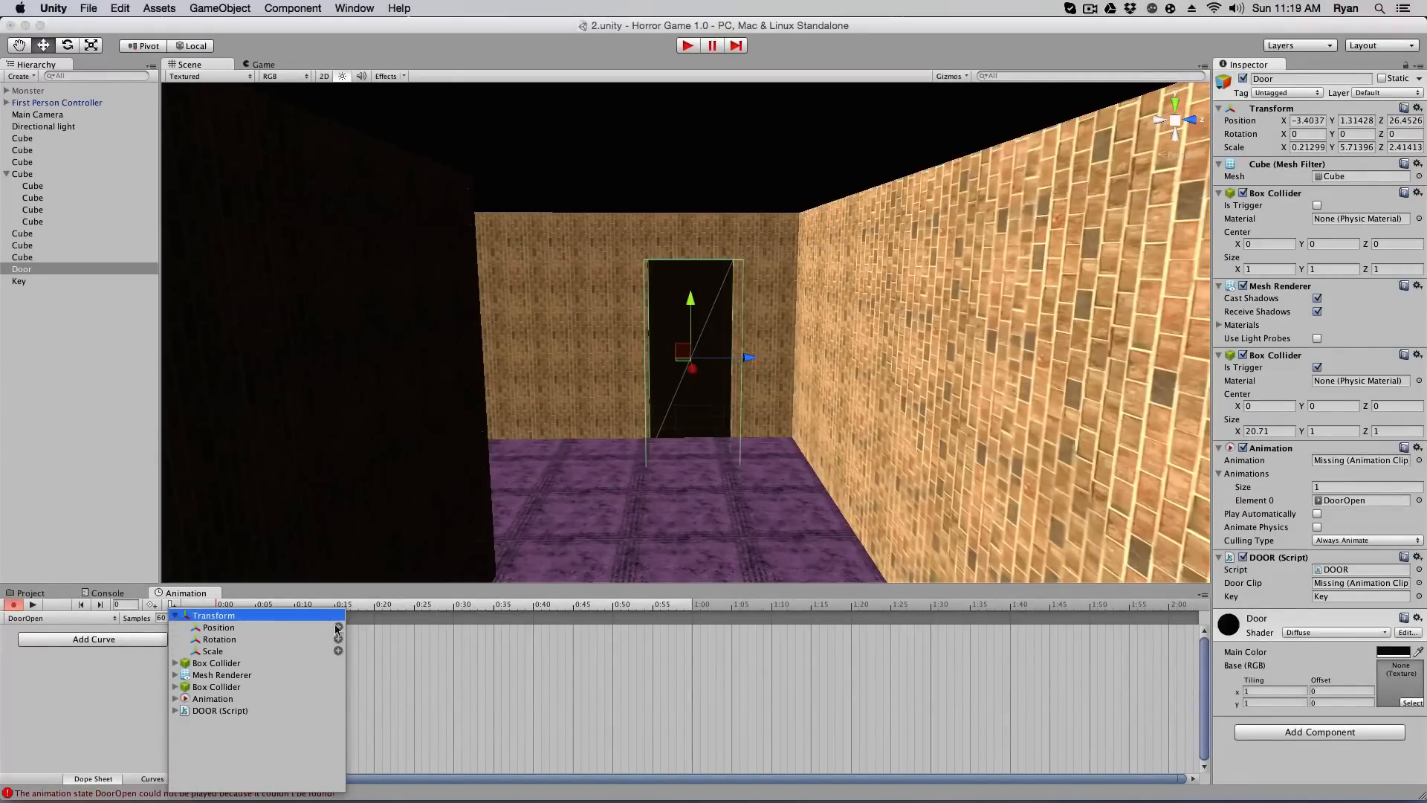
left_click(219, 628)
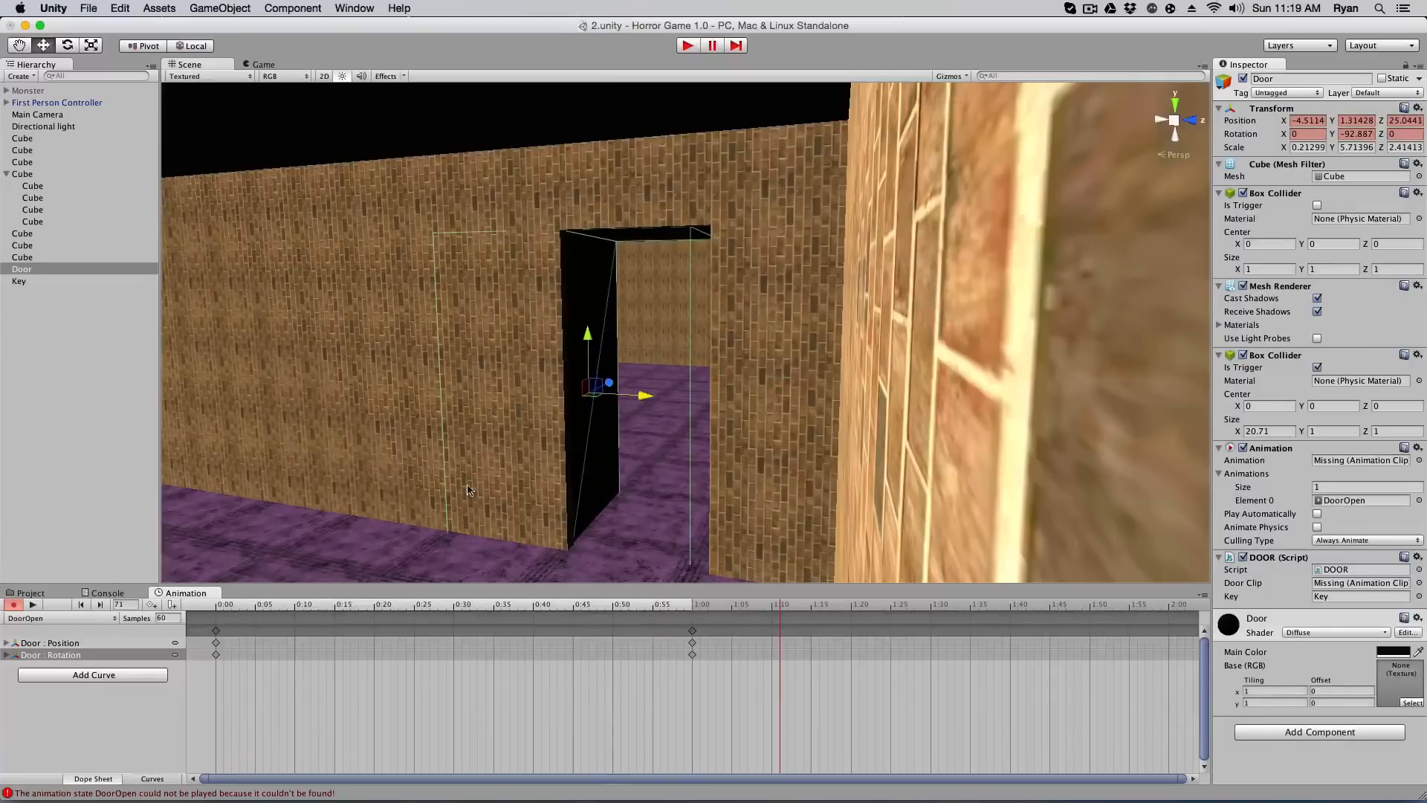
Assign the fresh DoorOpen clip as the Door's Animation clip
left_click(30, 592)
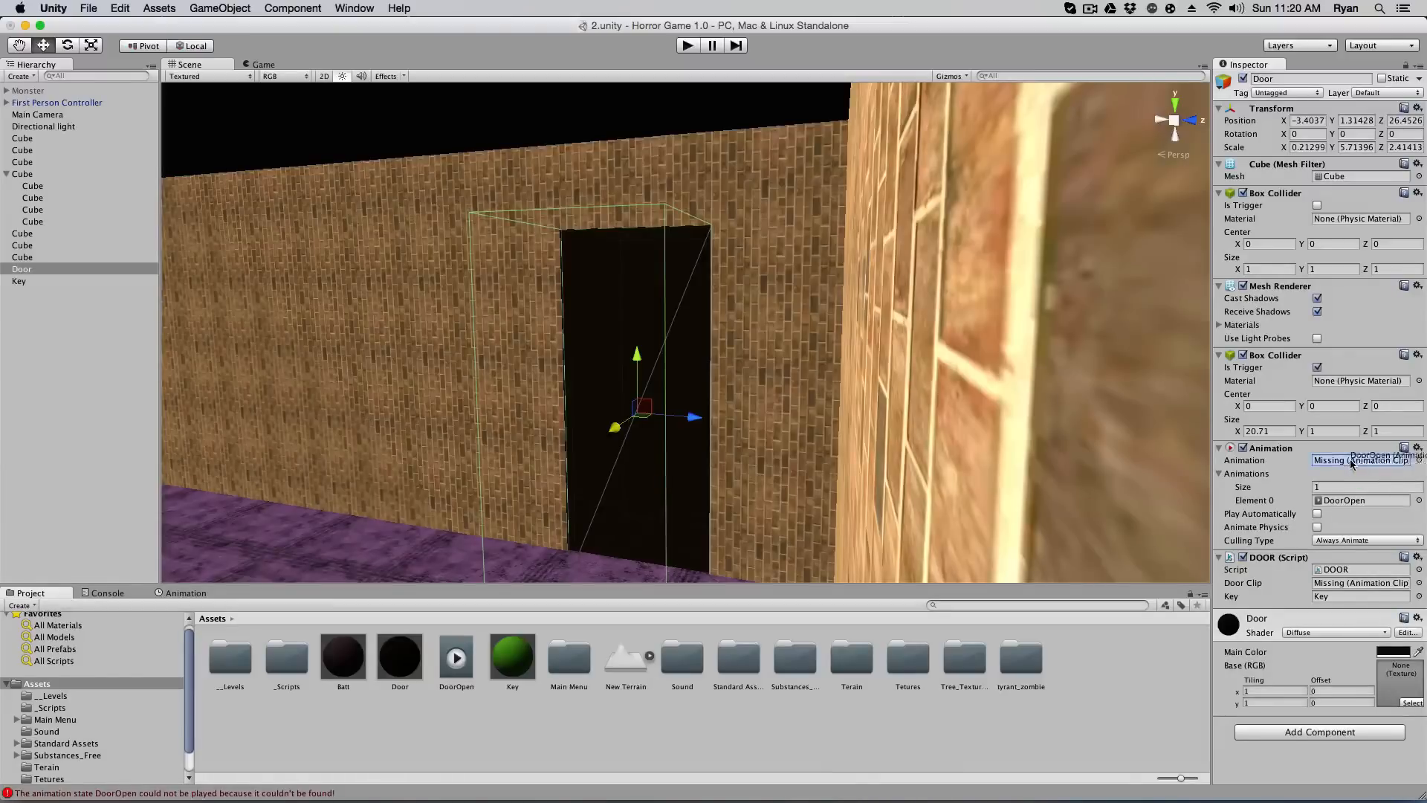
left_click(1360, 461)
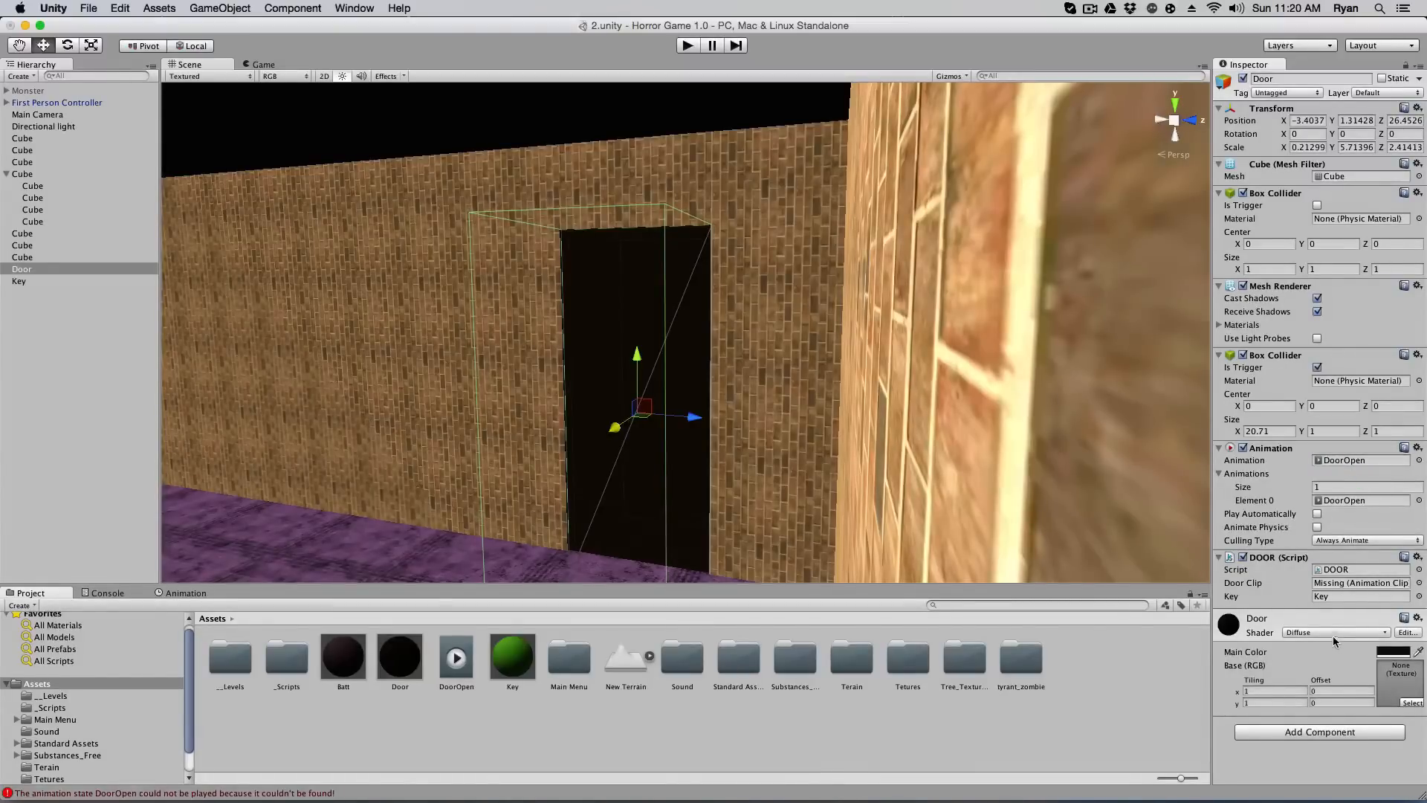